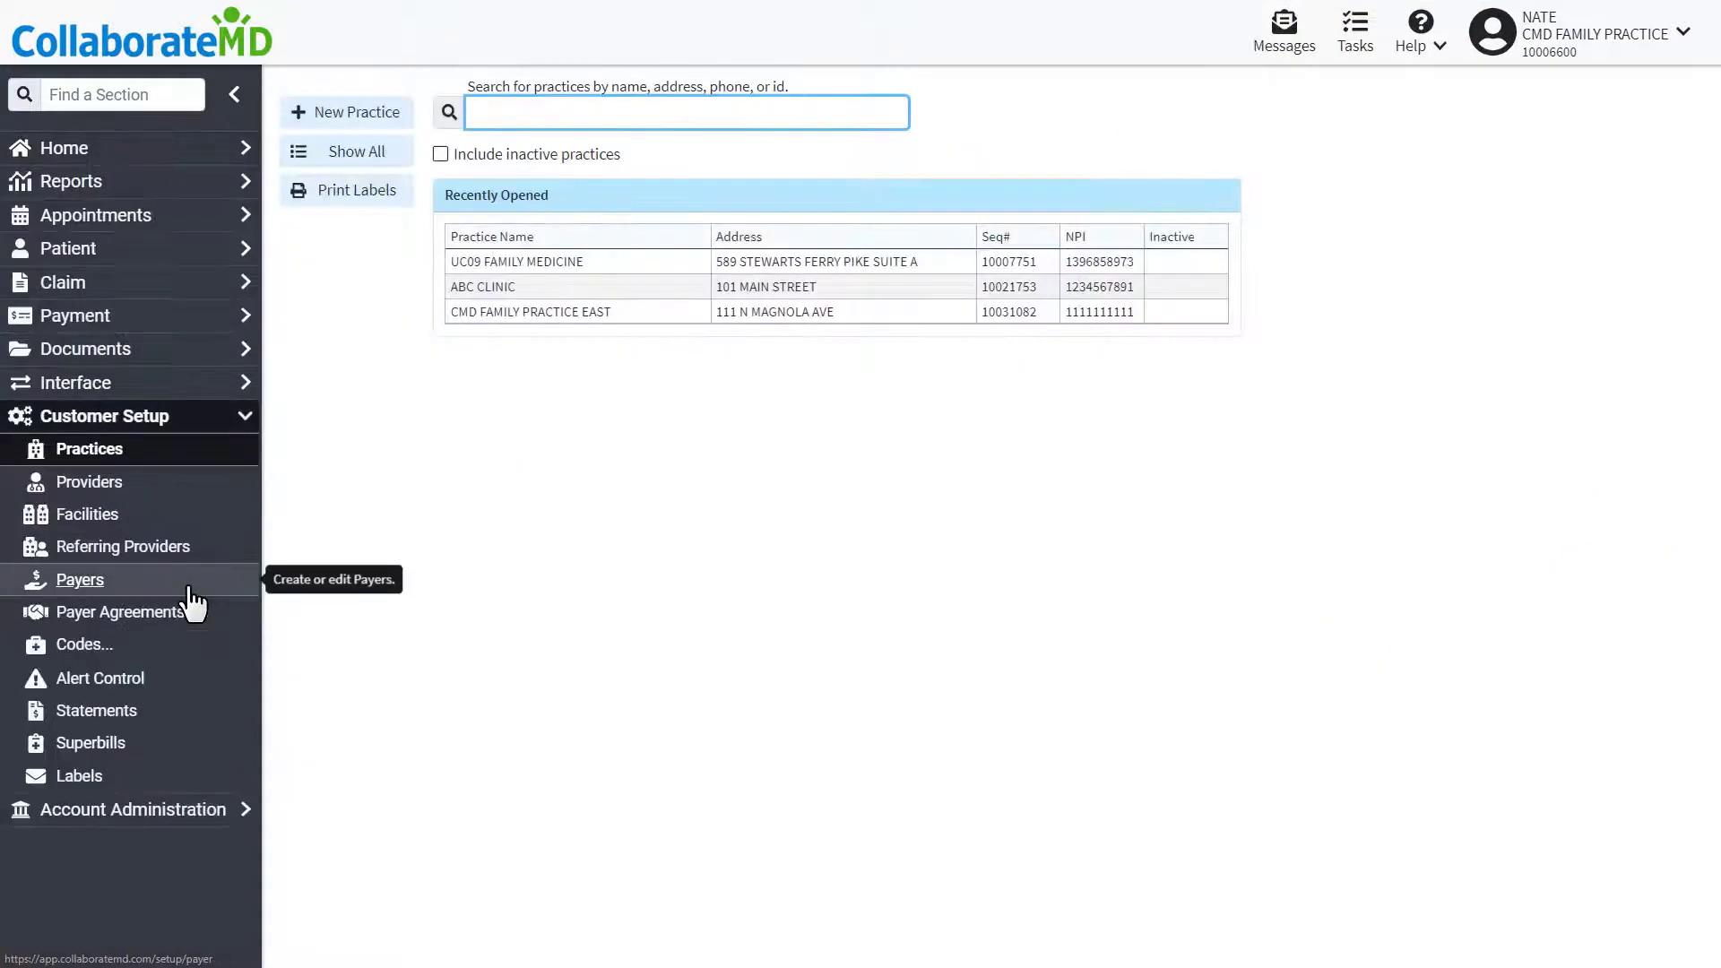
- Go to Procedure codes through the Codes flyout in the Customer Setup sidebar
{"action": "left_click", "coordinate": [79, 644]}
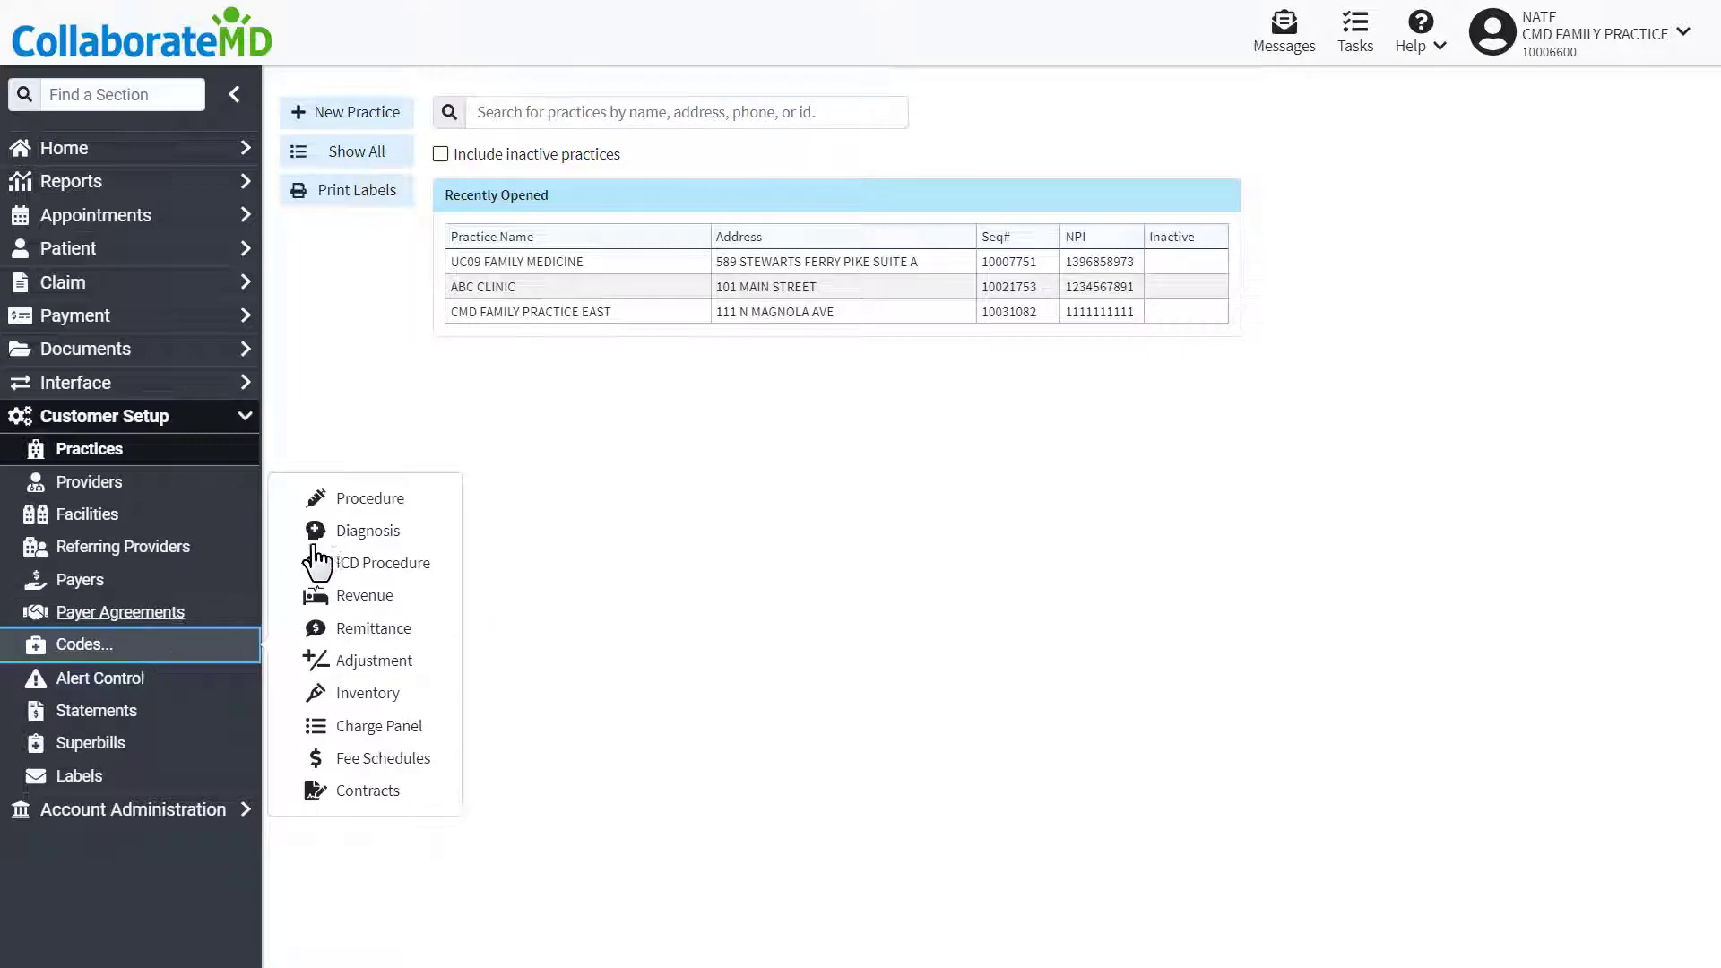
{"action": "left_click", "coordinate": [366, 498]}
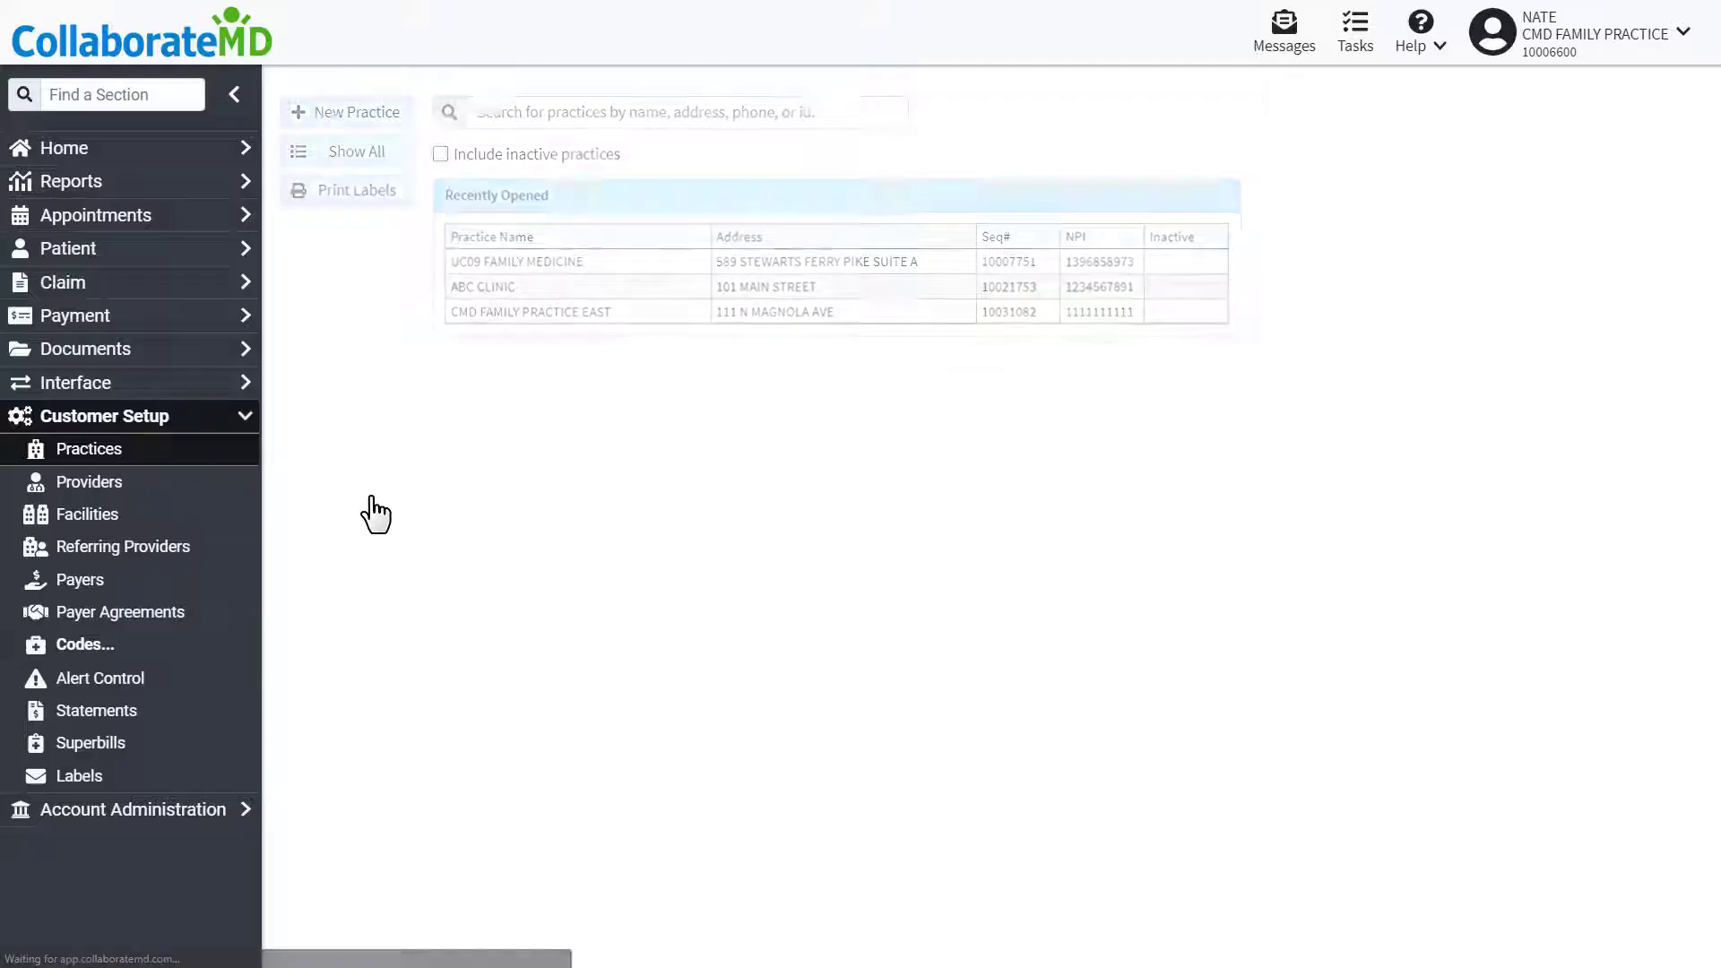
{"action": "left_click", "coordinate": [83, 644]}
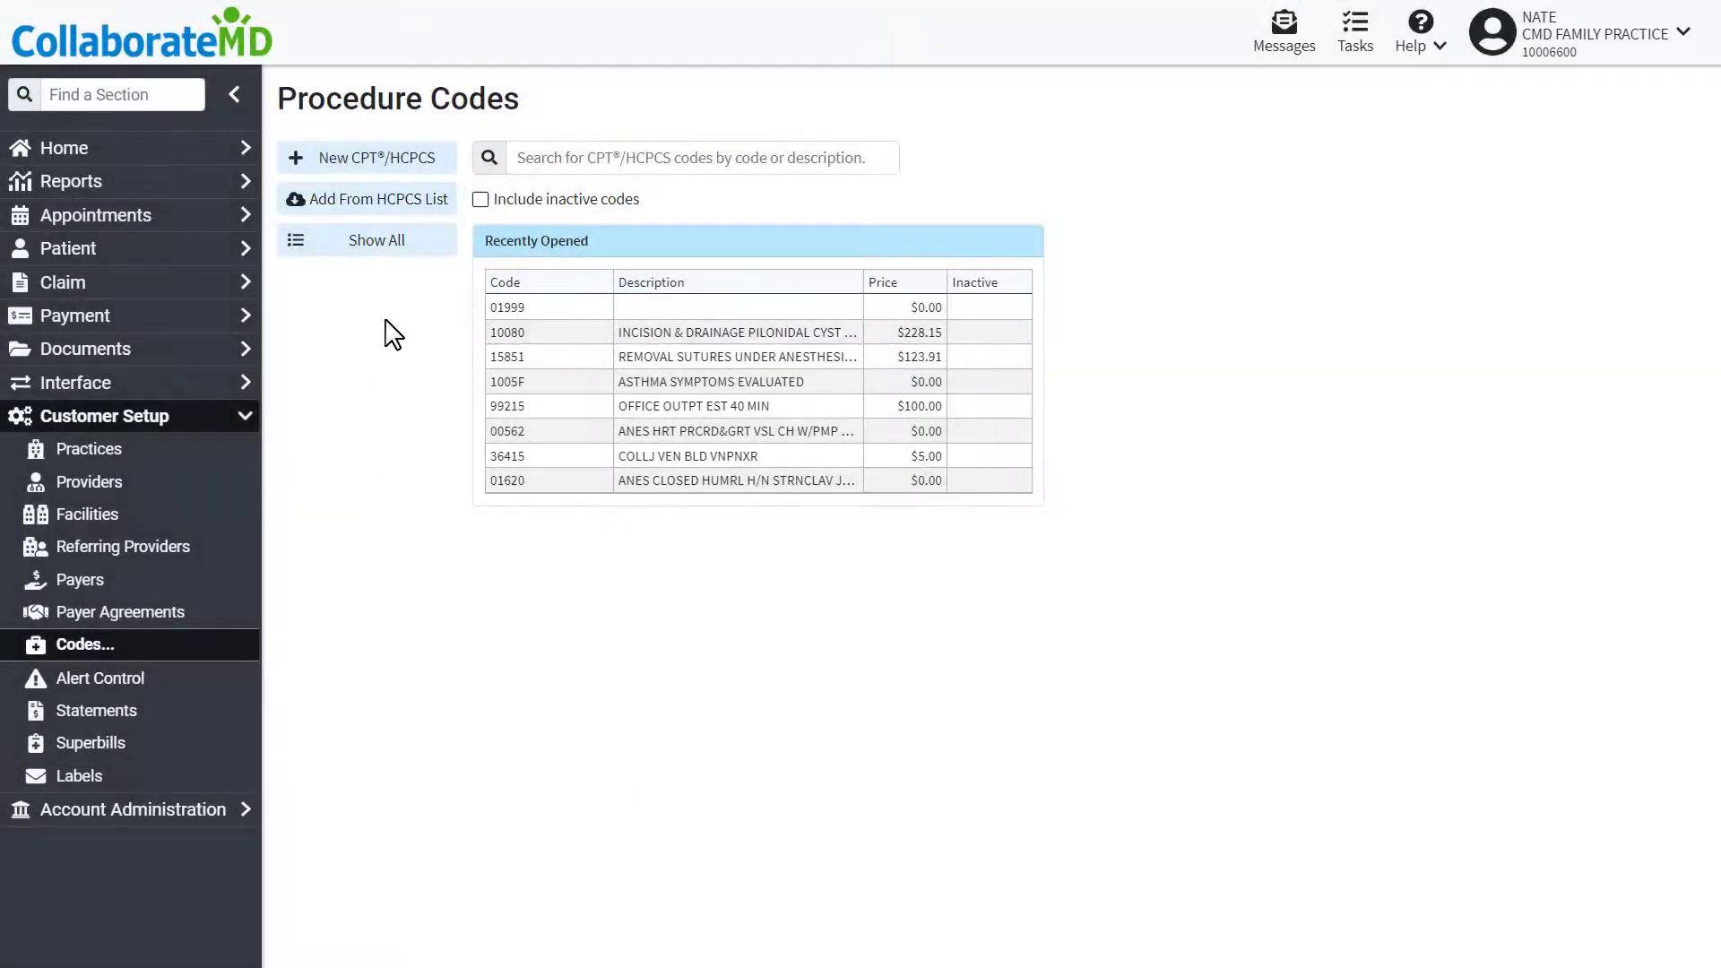
- Search the HCPCS list's E-code range and add codes E2599 and E2209 to the practice
{"action": "left_click", "coordinate": [377, 199]}
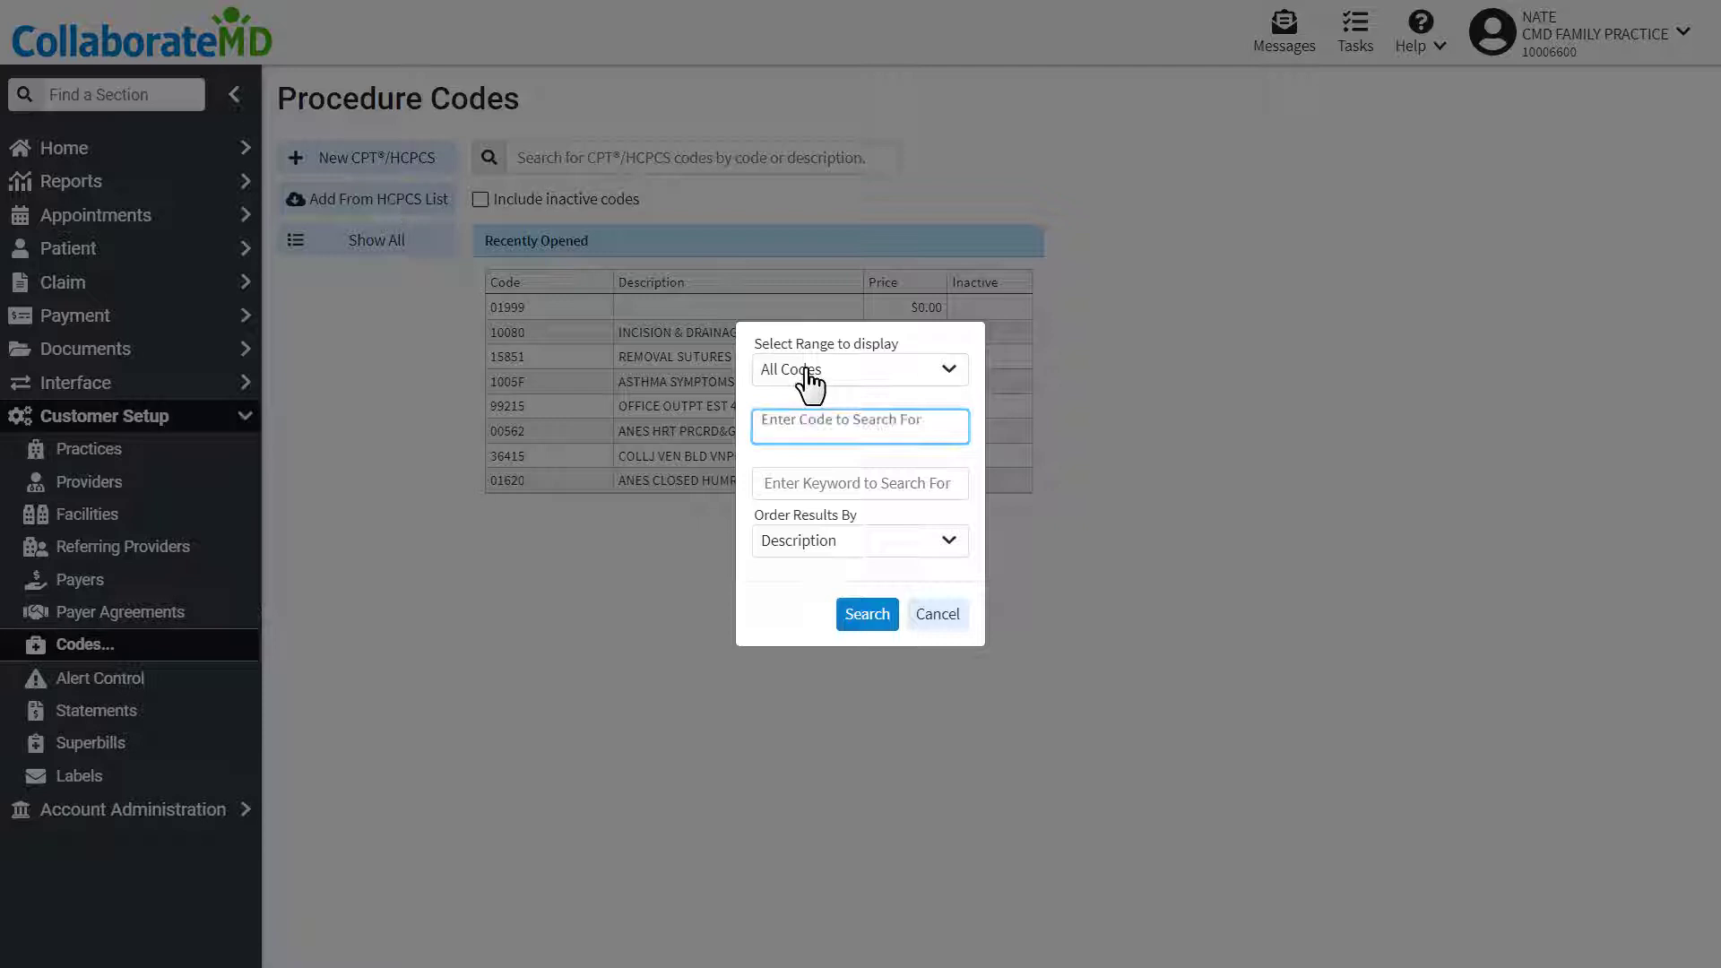
{"action": "left_click", "coordinate": [859, 370]}
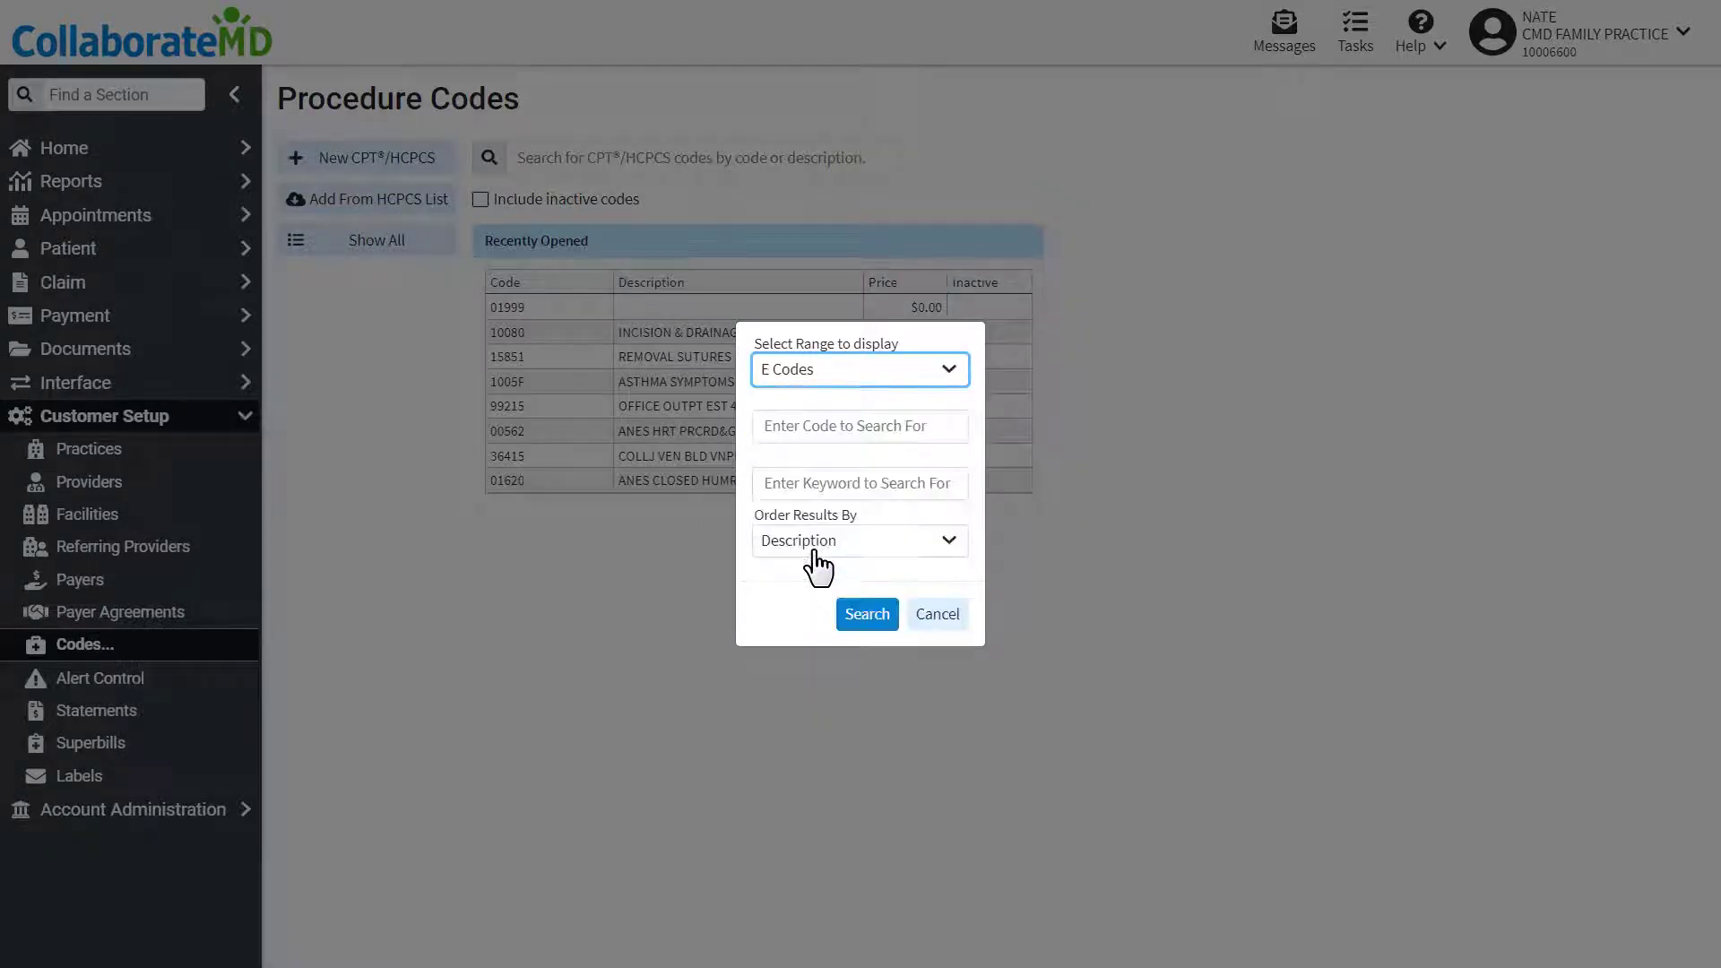
{"action": "left_click", "coordinate": [866, 613]}
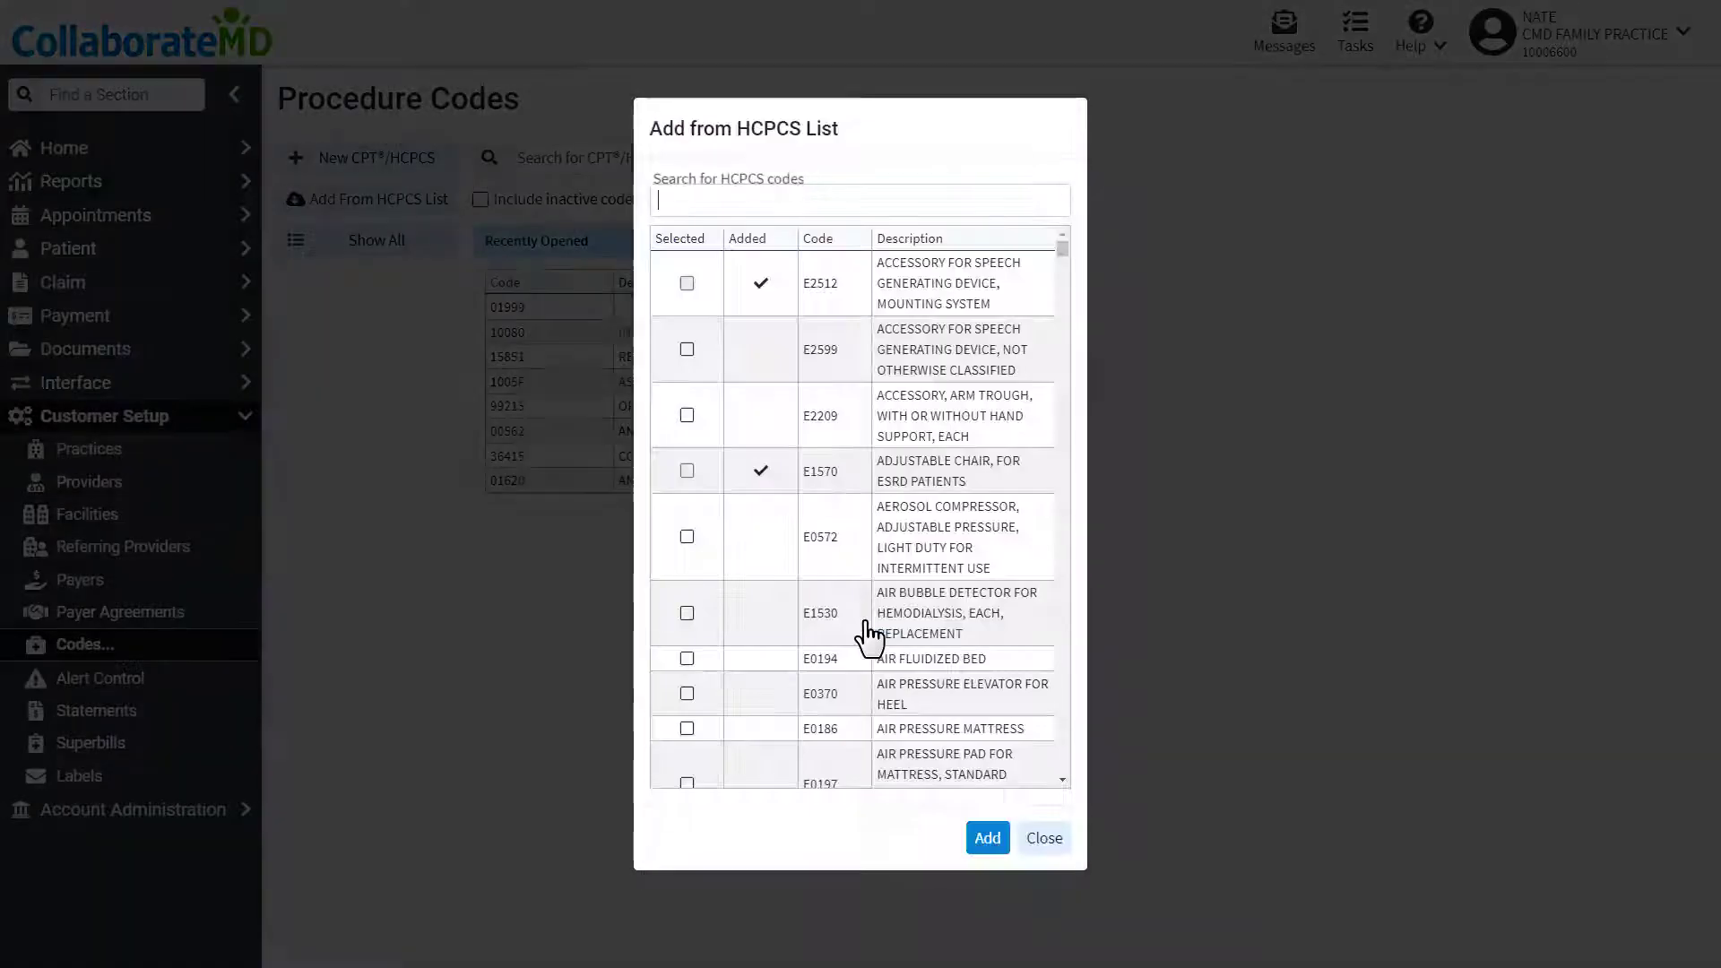
{"action": "left_click", "coordinate": [859, 200]}
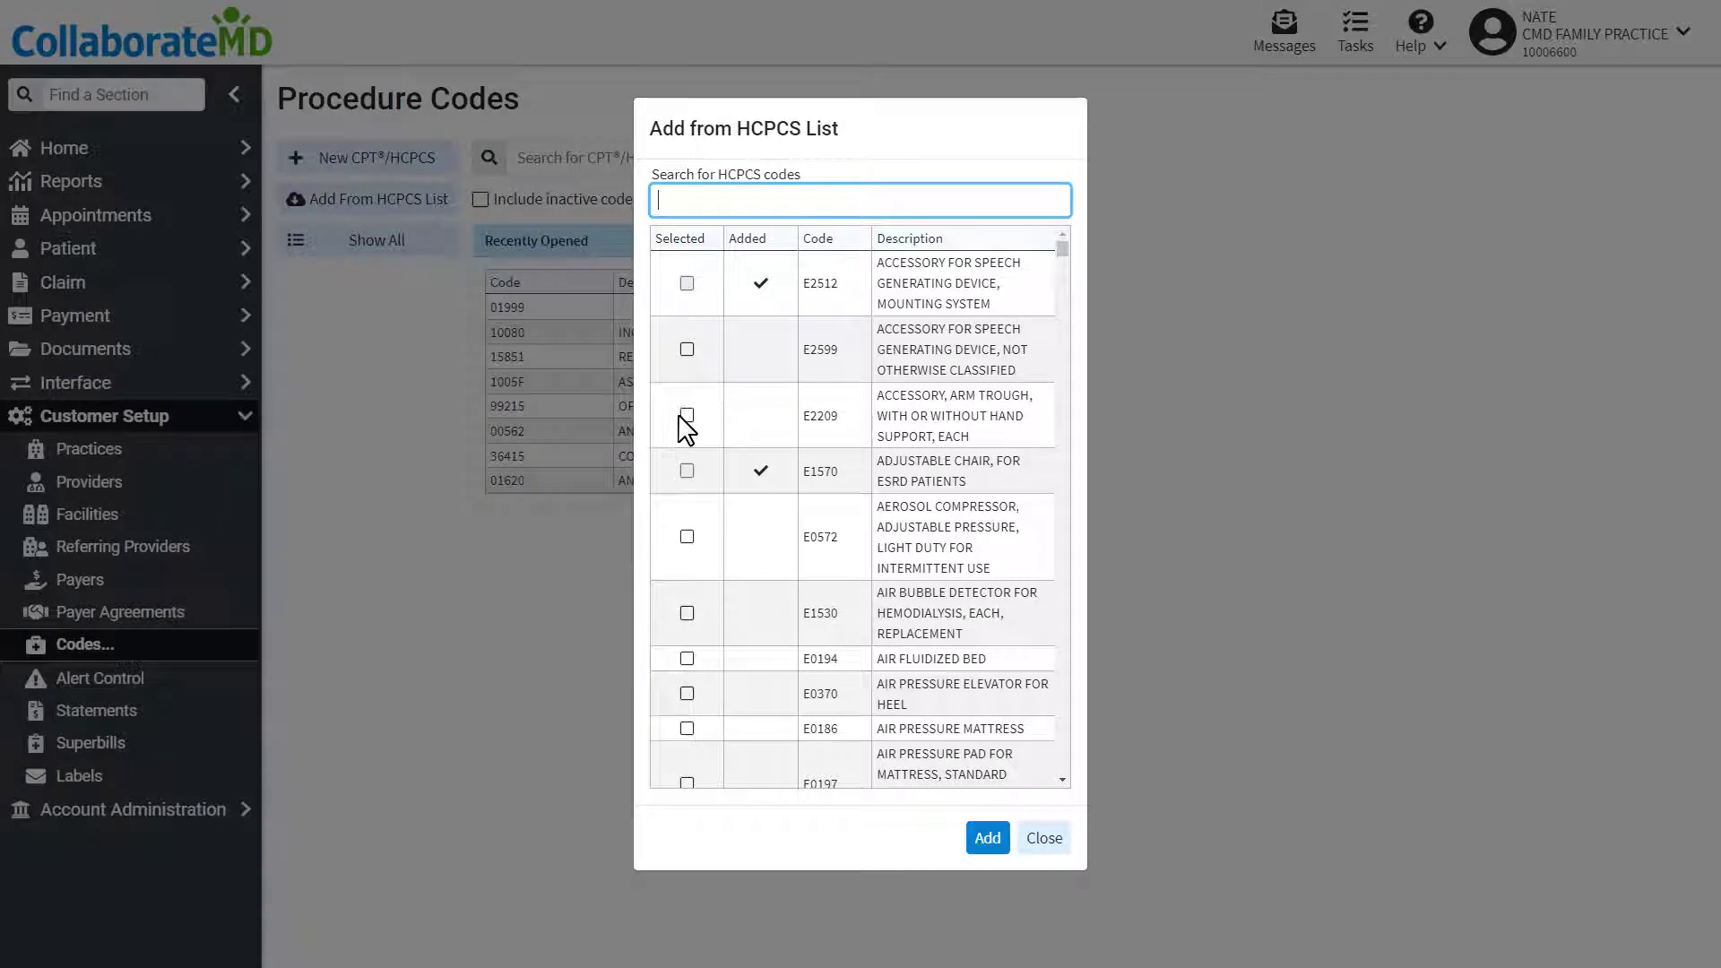
{"action": "left_click", "coordinate": [688, 415]}
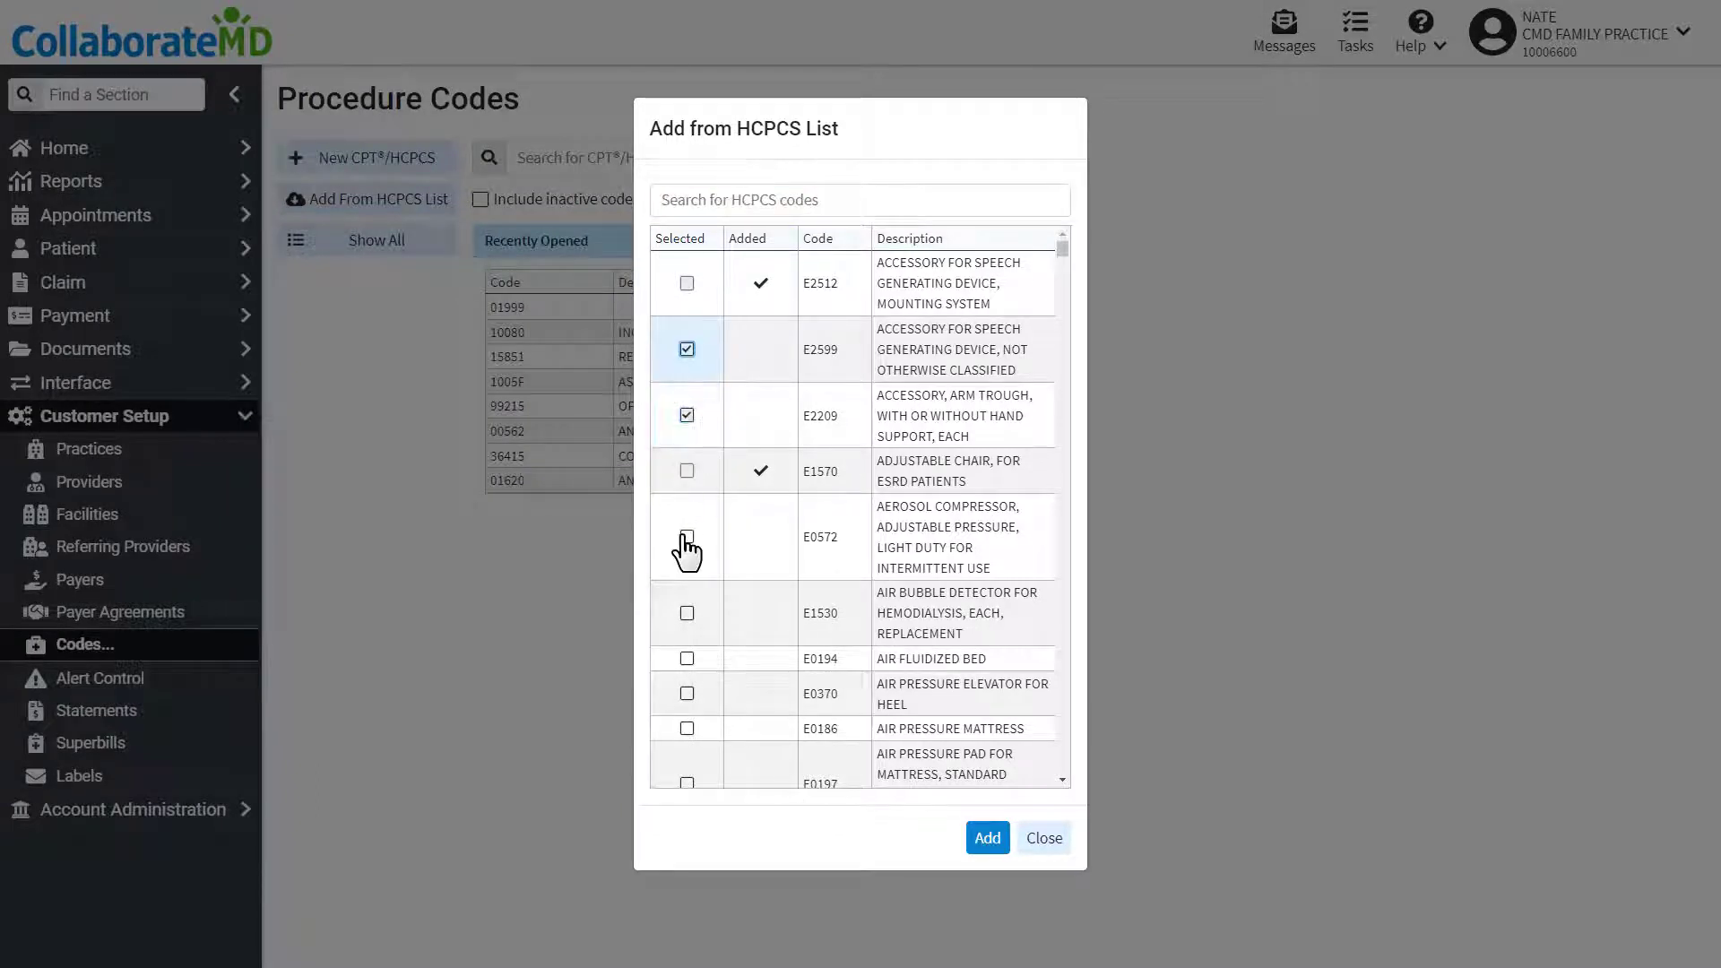
{"action": "left_click", "coordinate": [984, 838]}
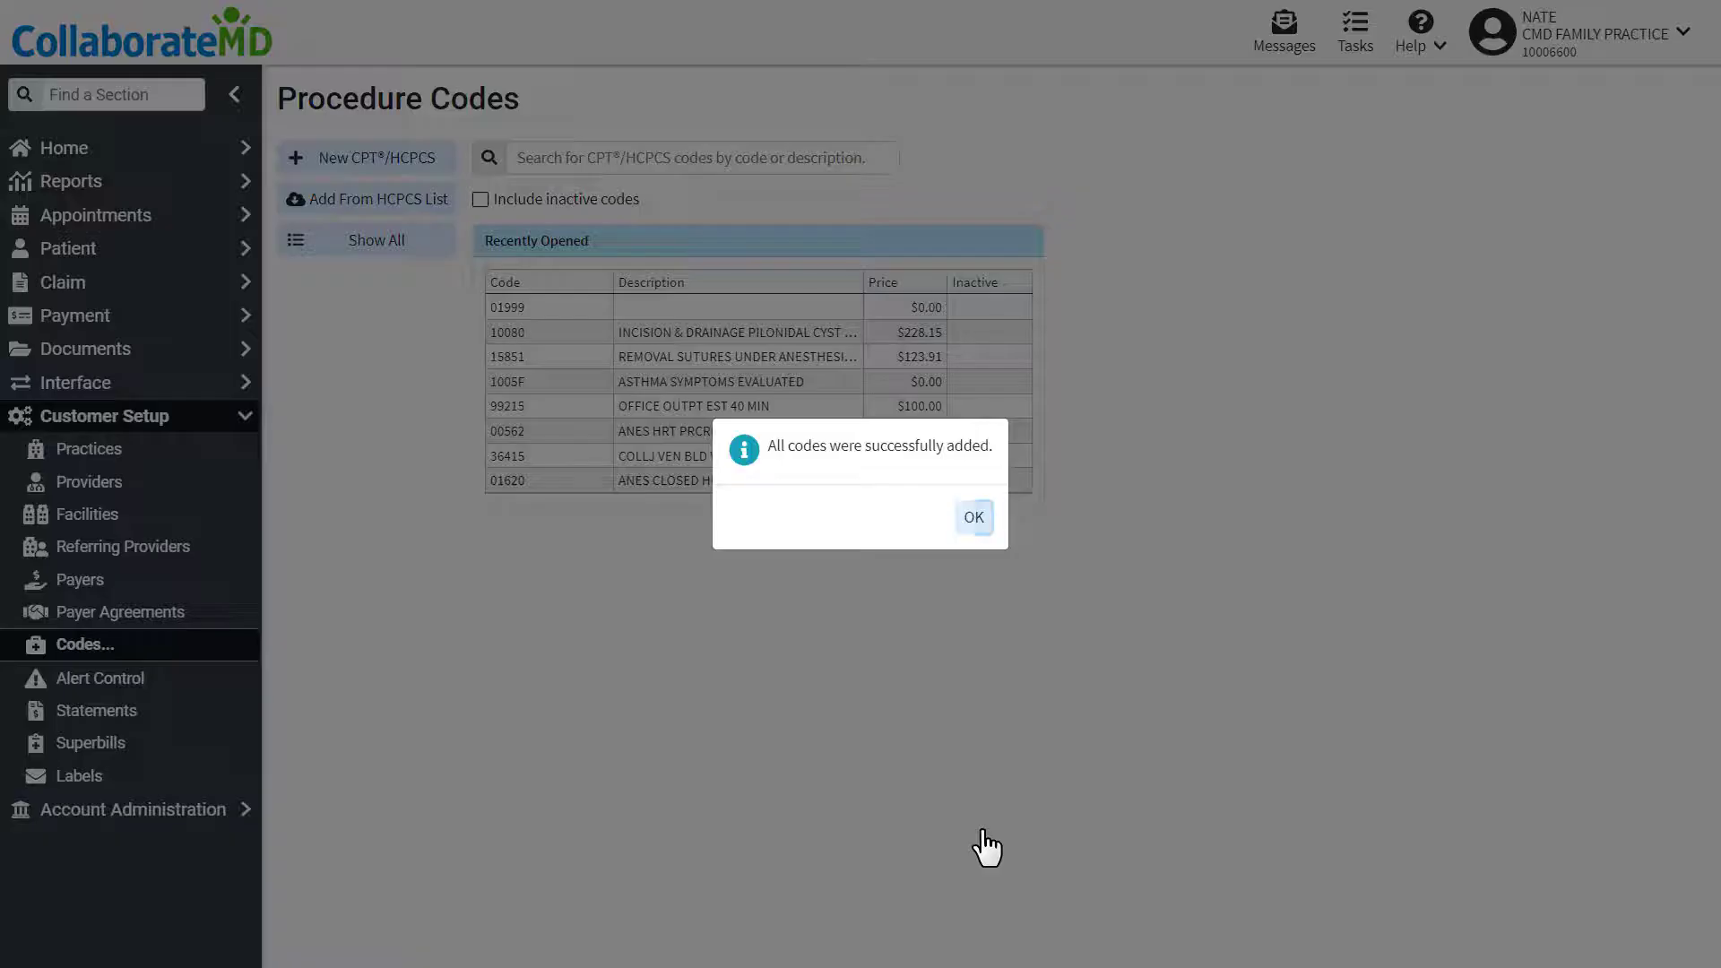
{"action": "left_click", "coordinate": [973, 517]}
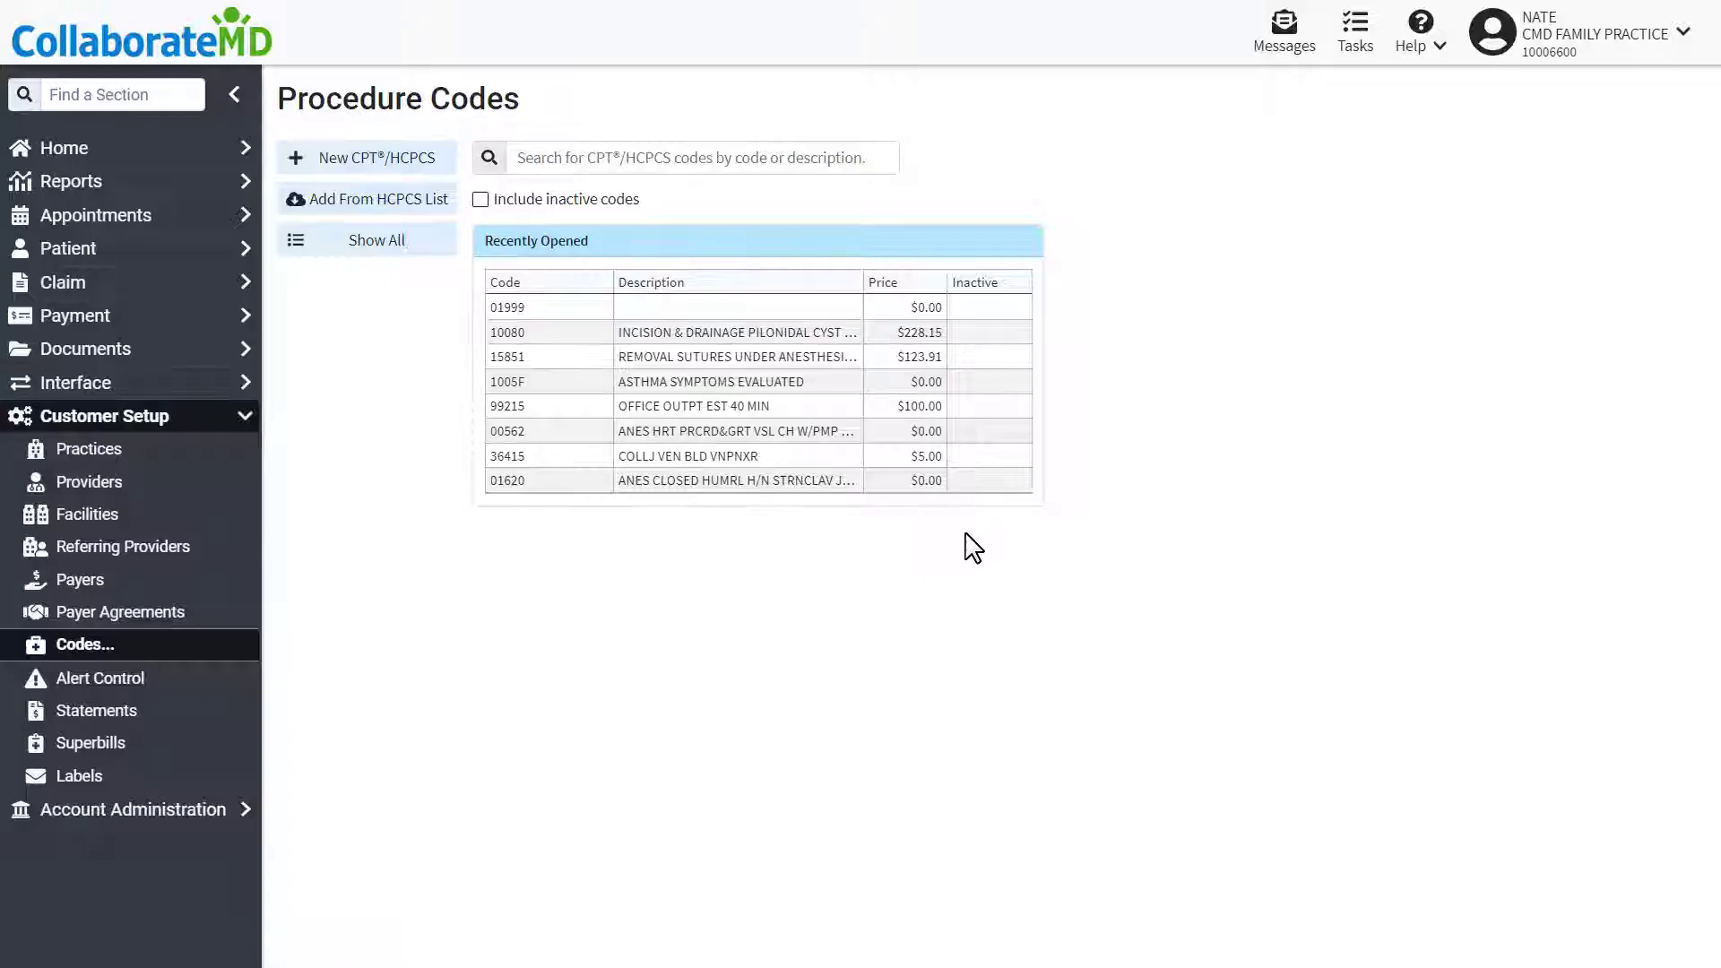
{"action": "mouse_move", "coordinate": [911, 639]}
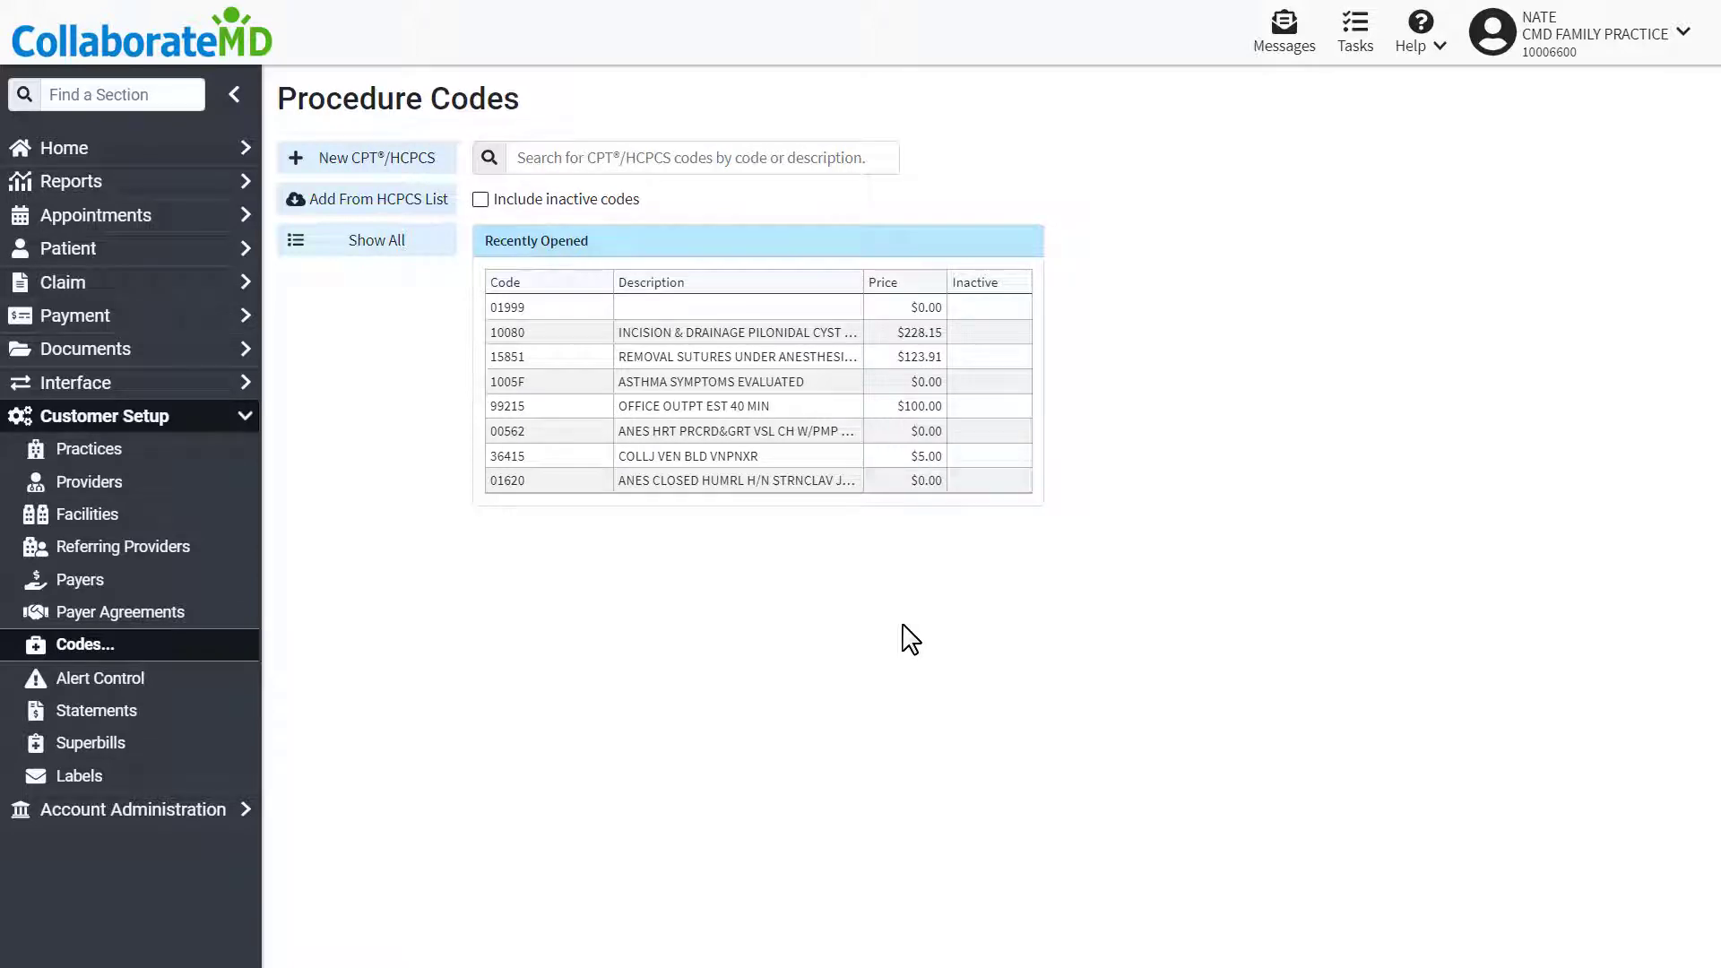
{"action": "mouse_move", "coordinate": [444, 238]}
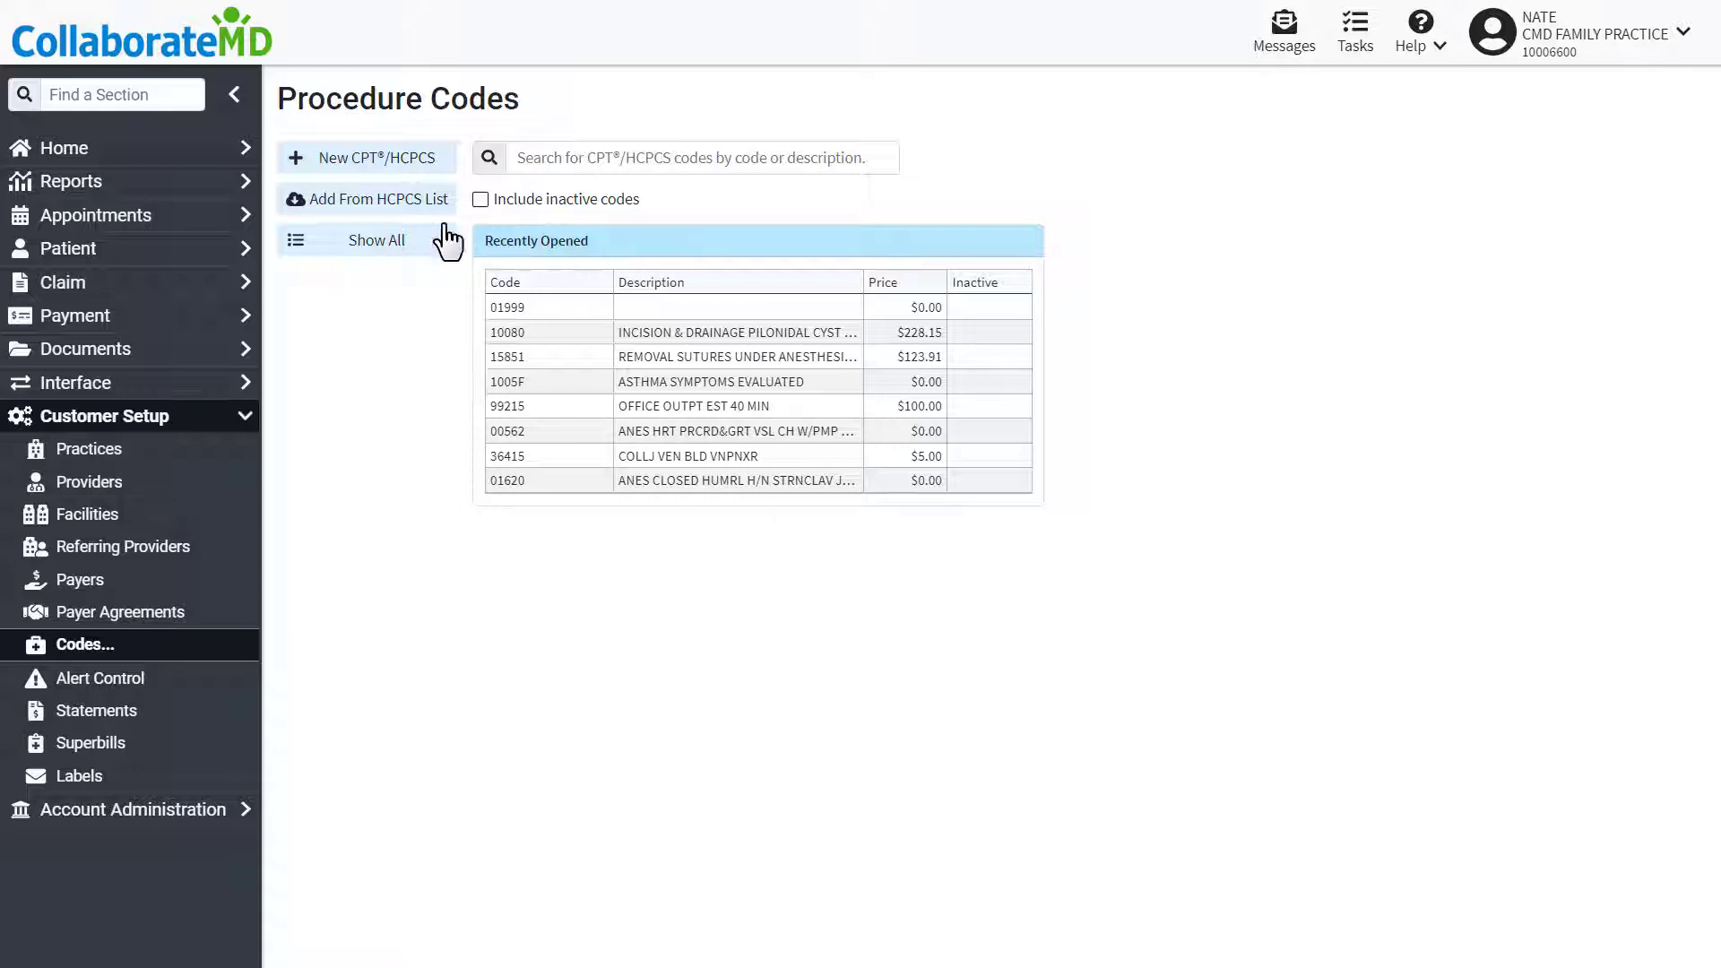
- Create code 99211 'Office Visit' at 150.00, place of service 11, type of service 1
{"action": "left_click", "coordinate": [367, 157]}
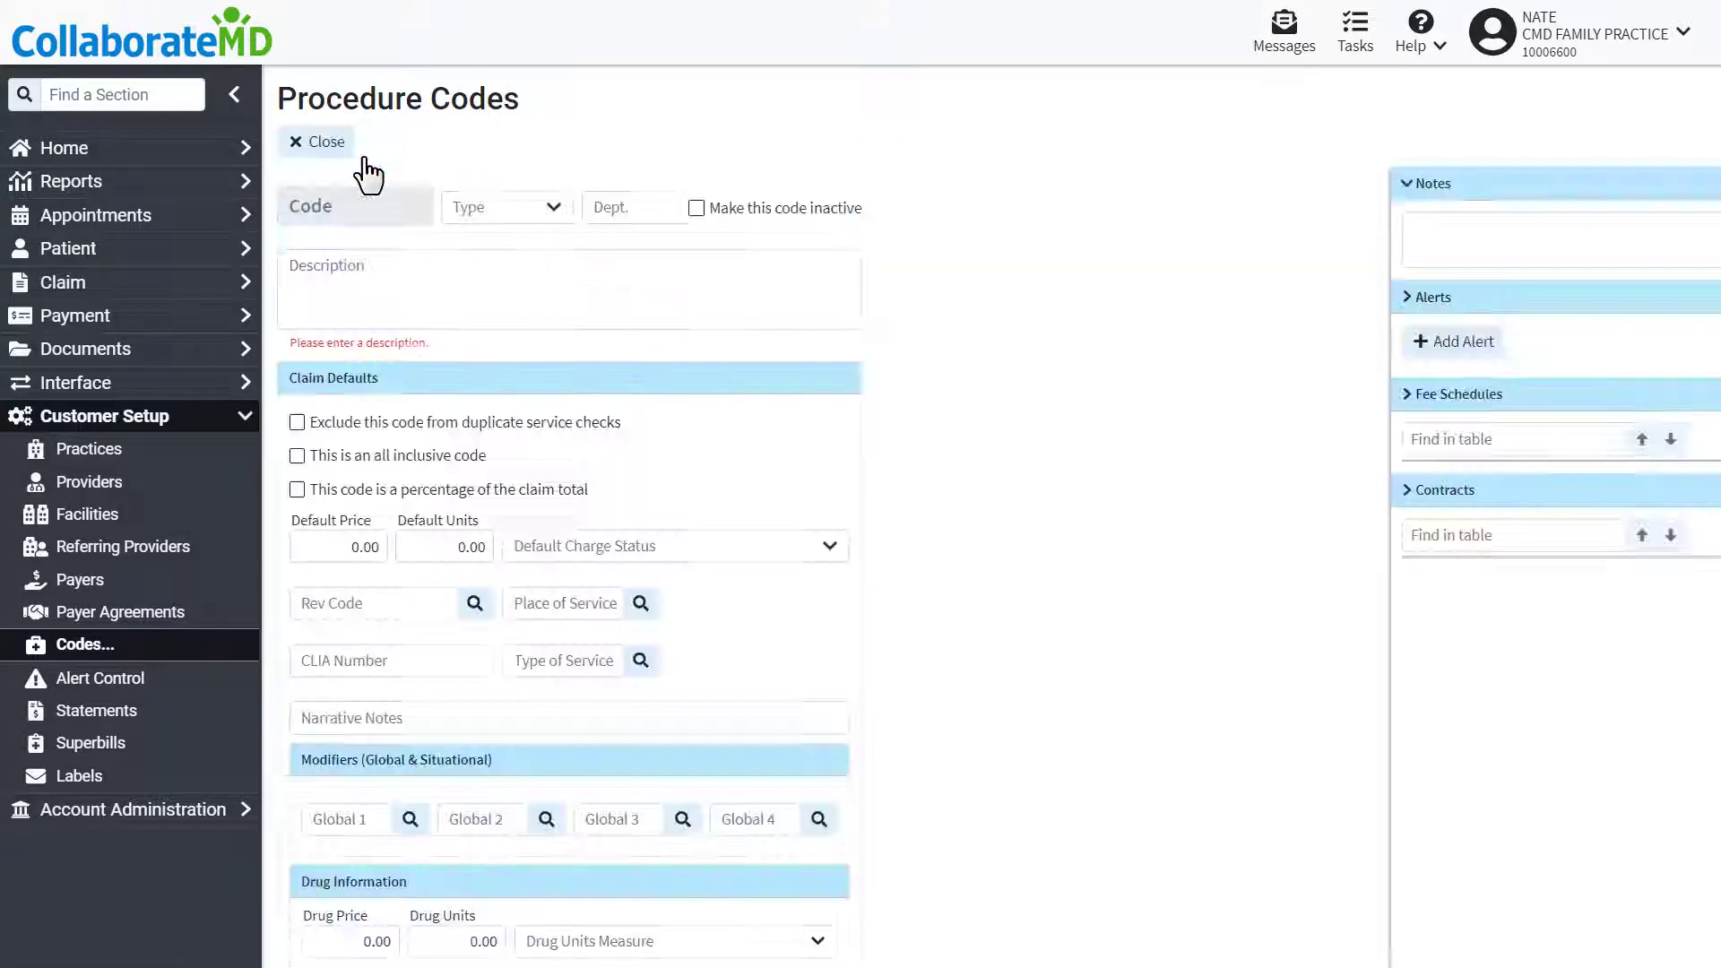
{"action": "type", "text": "99211"}
{"action": "type", "text": "Office"}
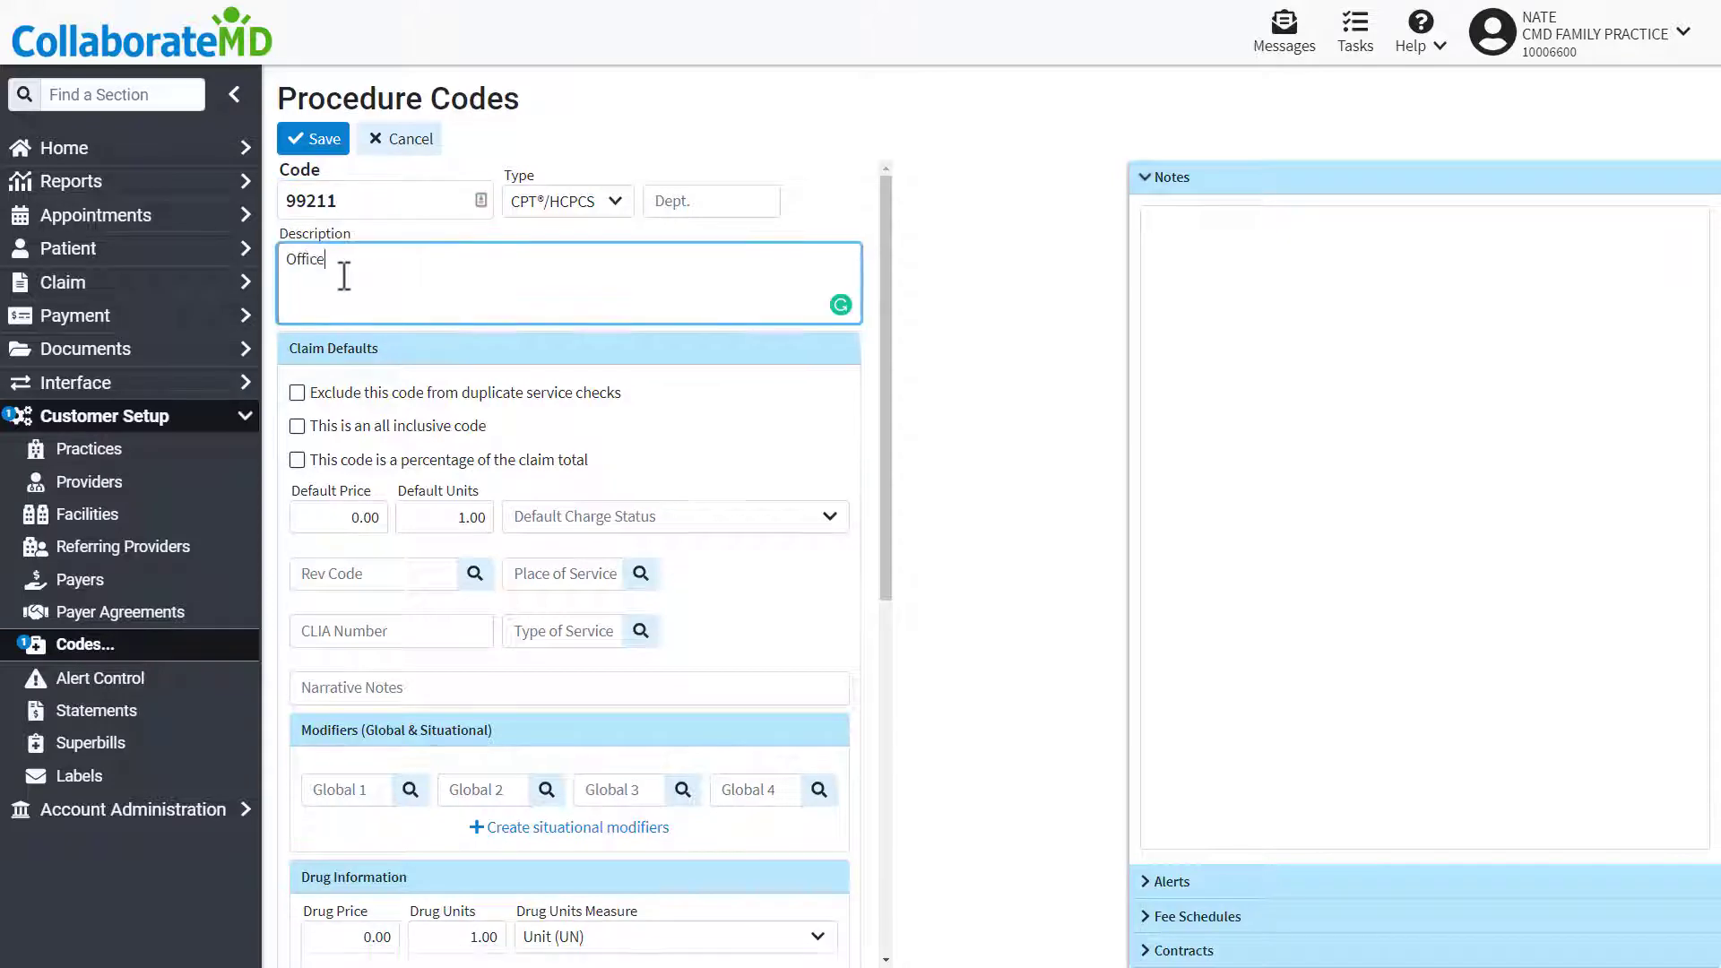
{"action": "type", "text": "Visit"}
{"action": "left_click", "coordinate": [340, 517]}
{"action": "type", "text": "150"}
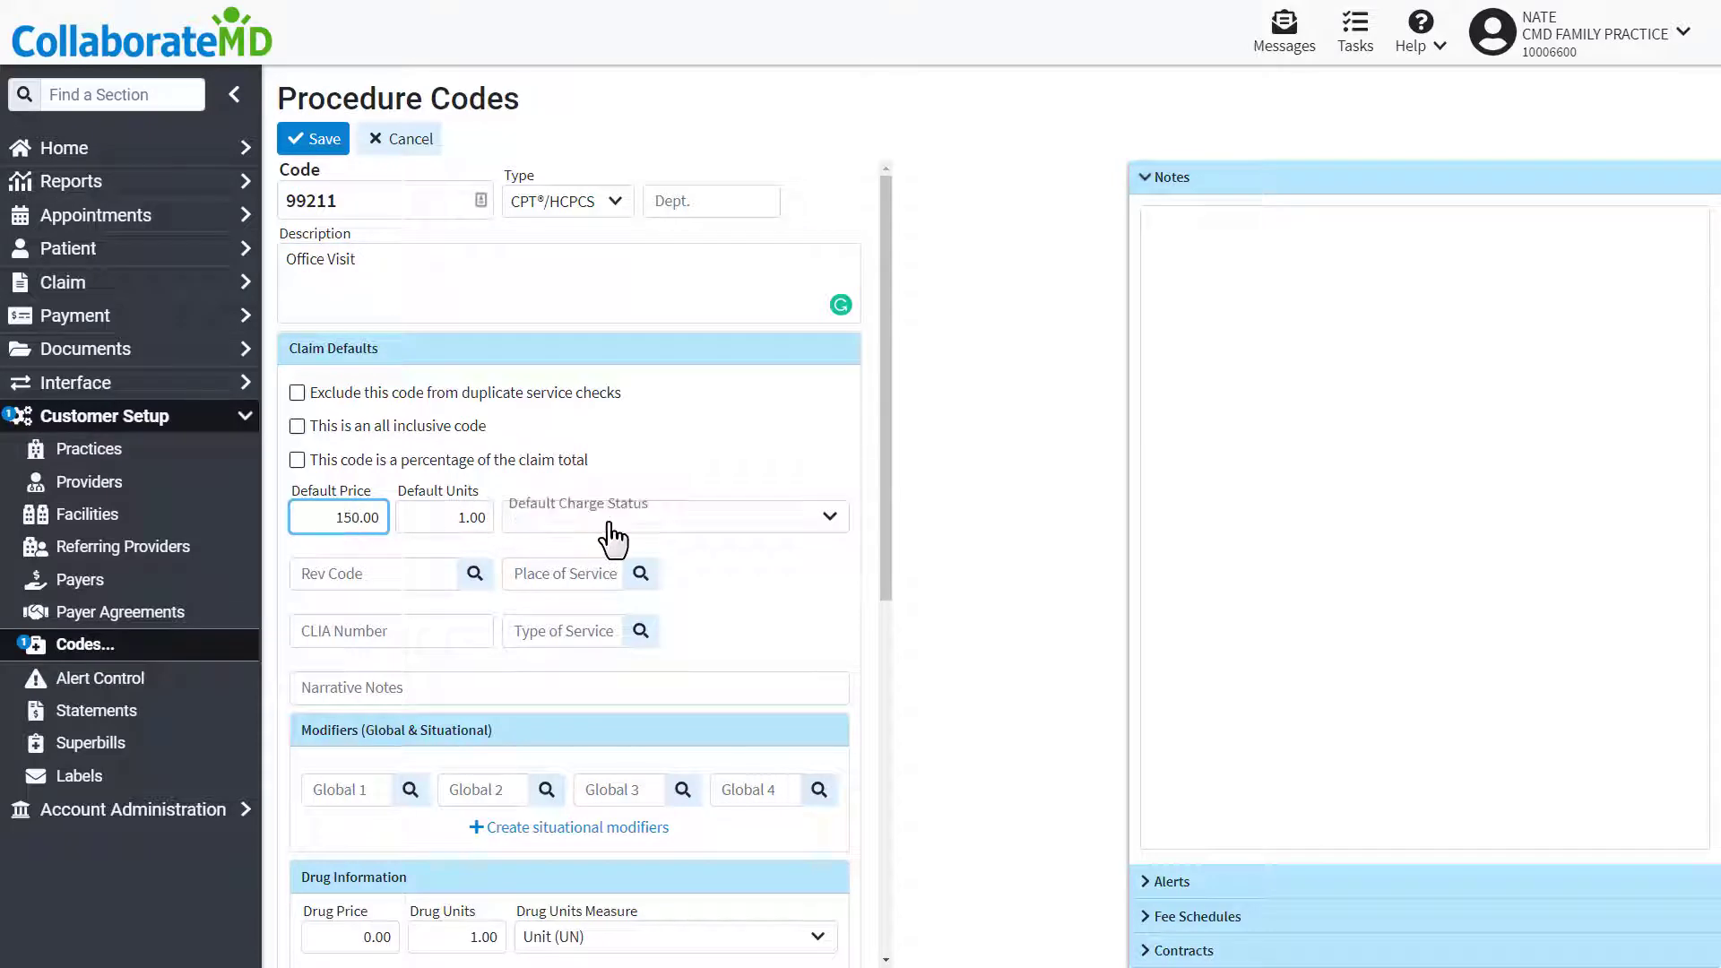
{"action": "left_click", "coordinate": [640, 573]}
{"action": "type", "text": "1"}
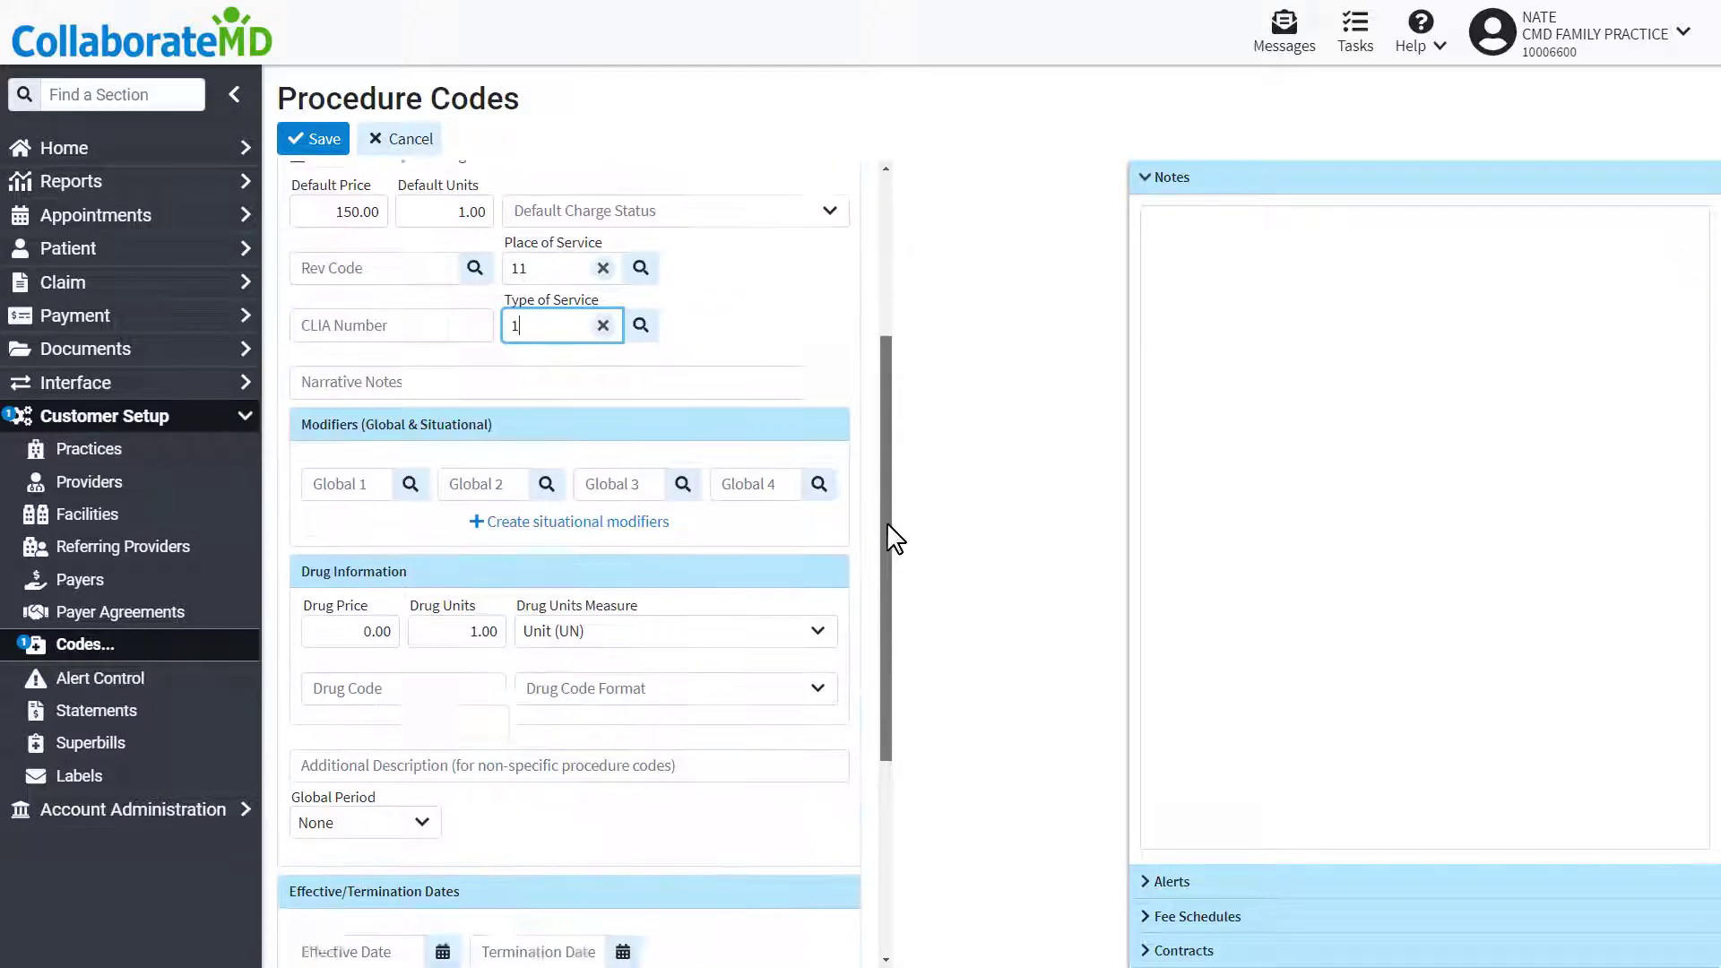
- Enter 33 as the Global 1 modifier and bring up situational modifier setup
{"action": "scroll", "scroll_direction": "down", "scroll_amount": 3}
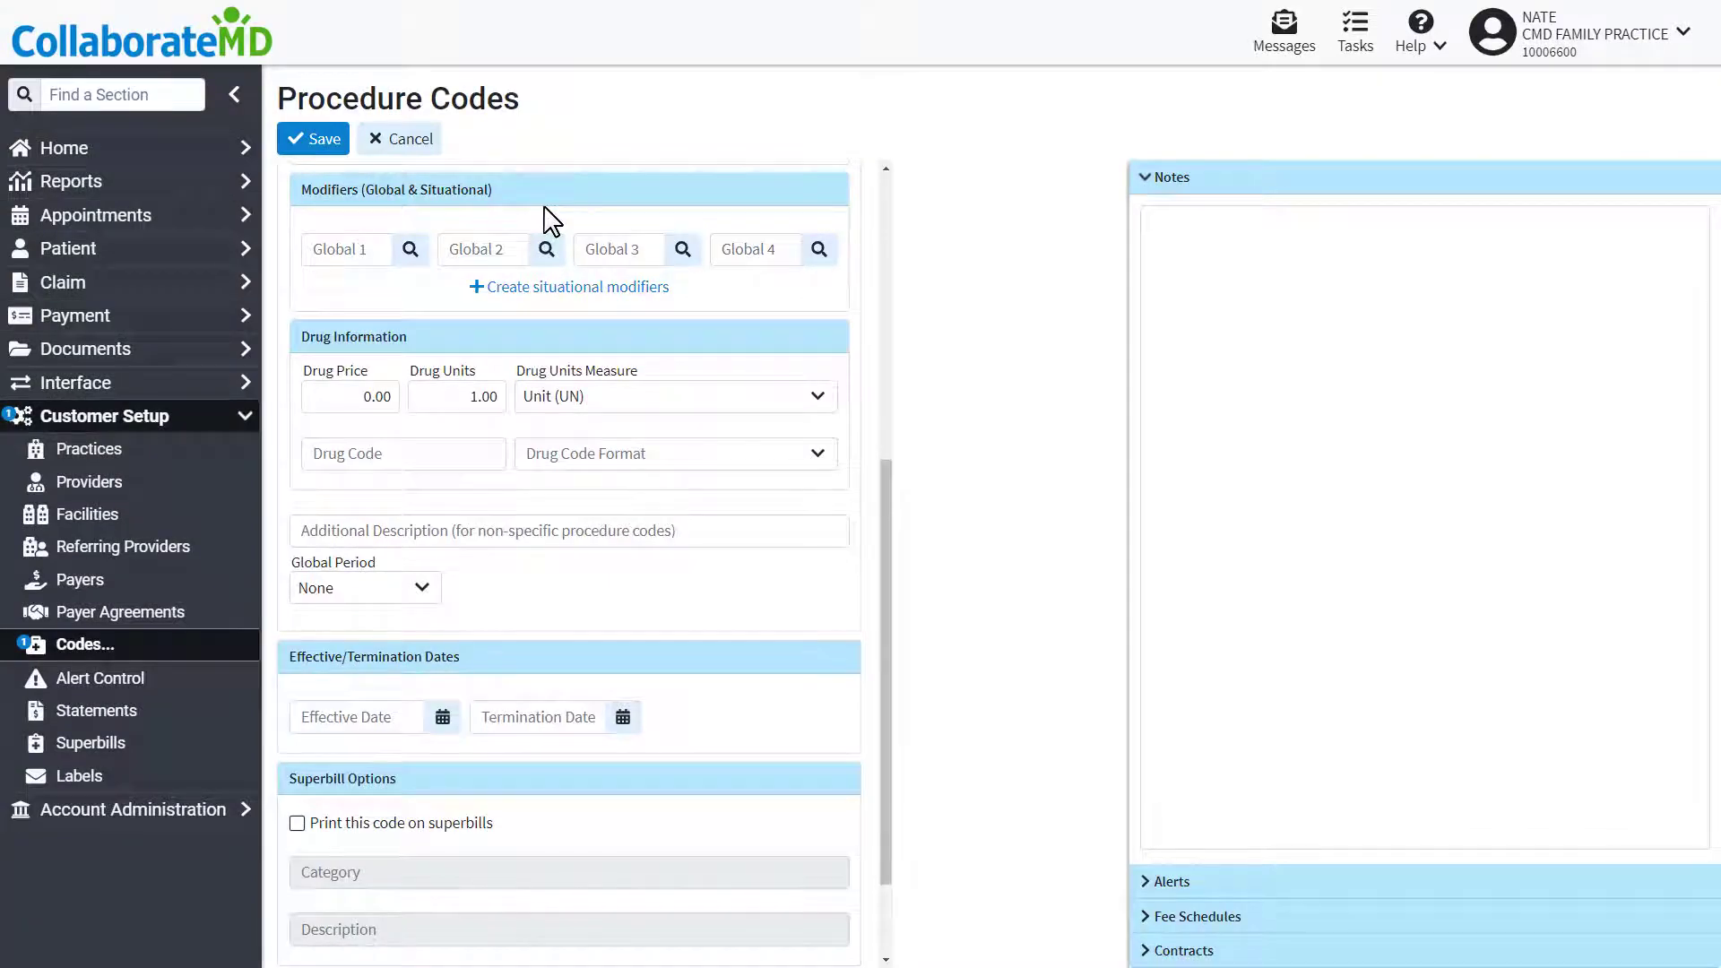
{"action": "left_click", "coordinate": [410, 249]}
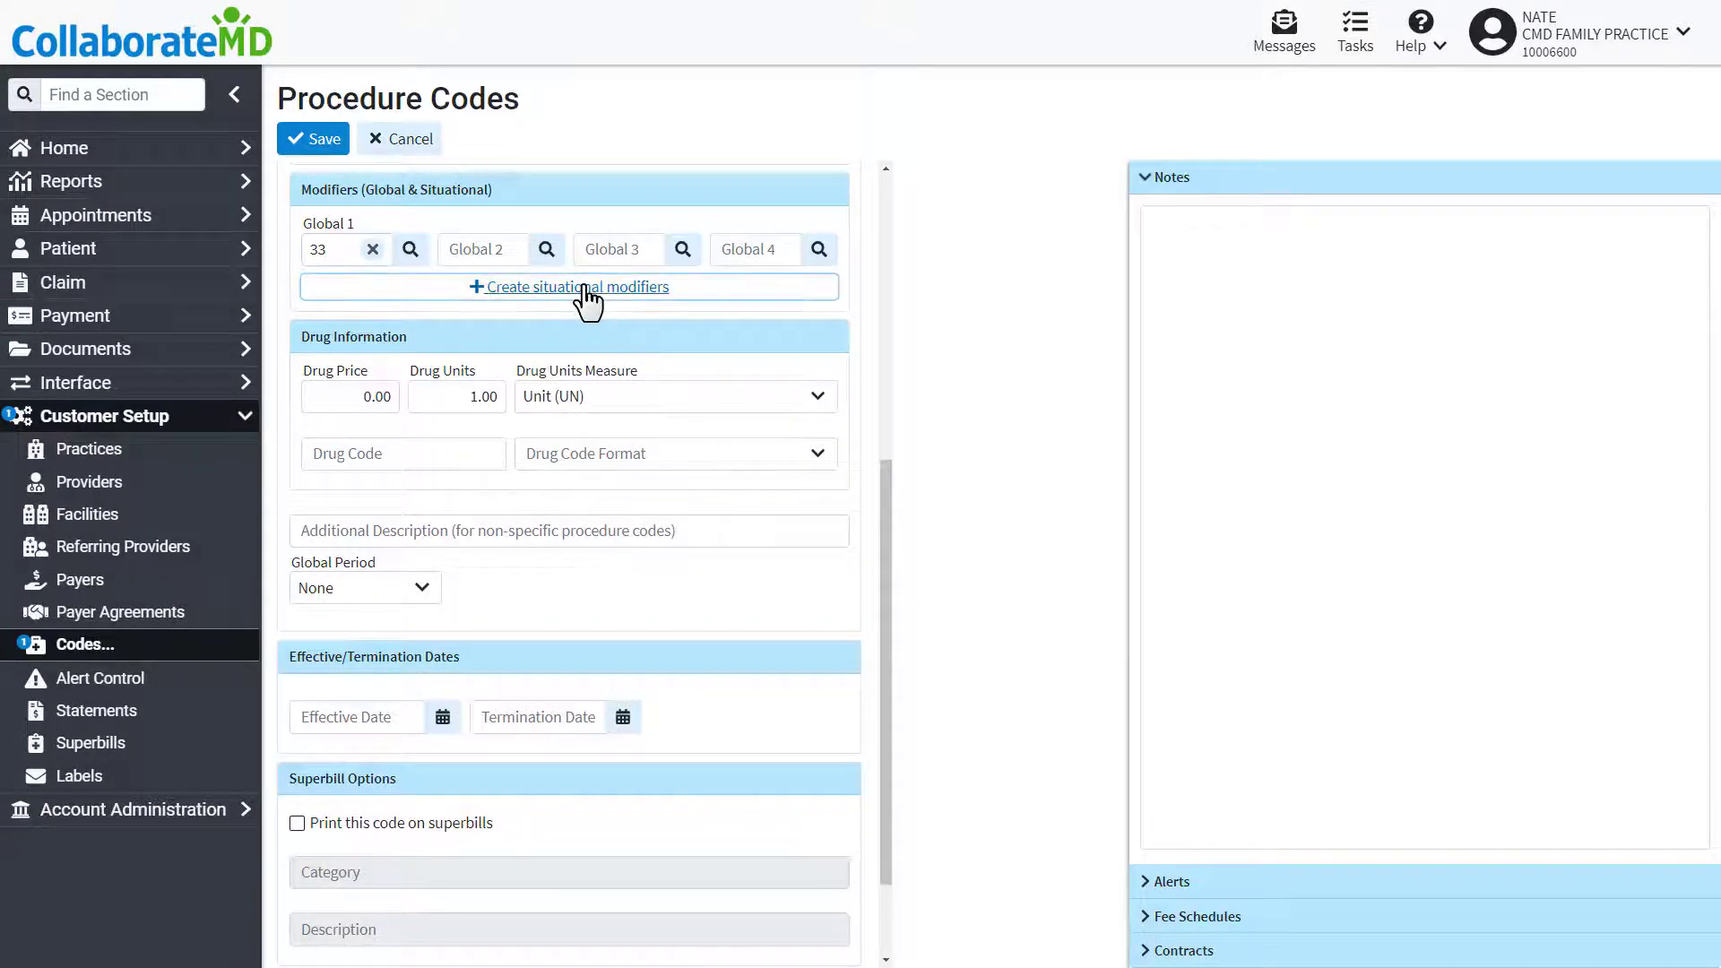
{"action": "left_click", "coordinate": [576, 287]}
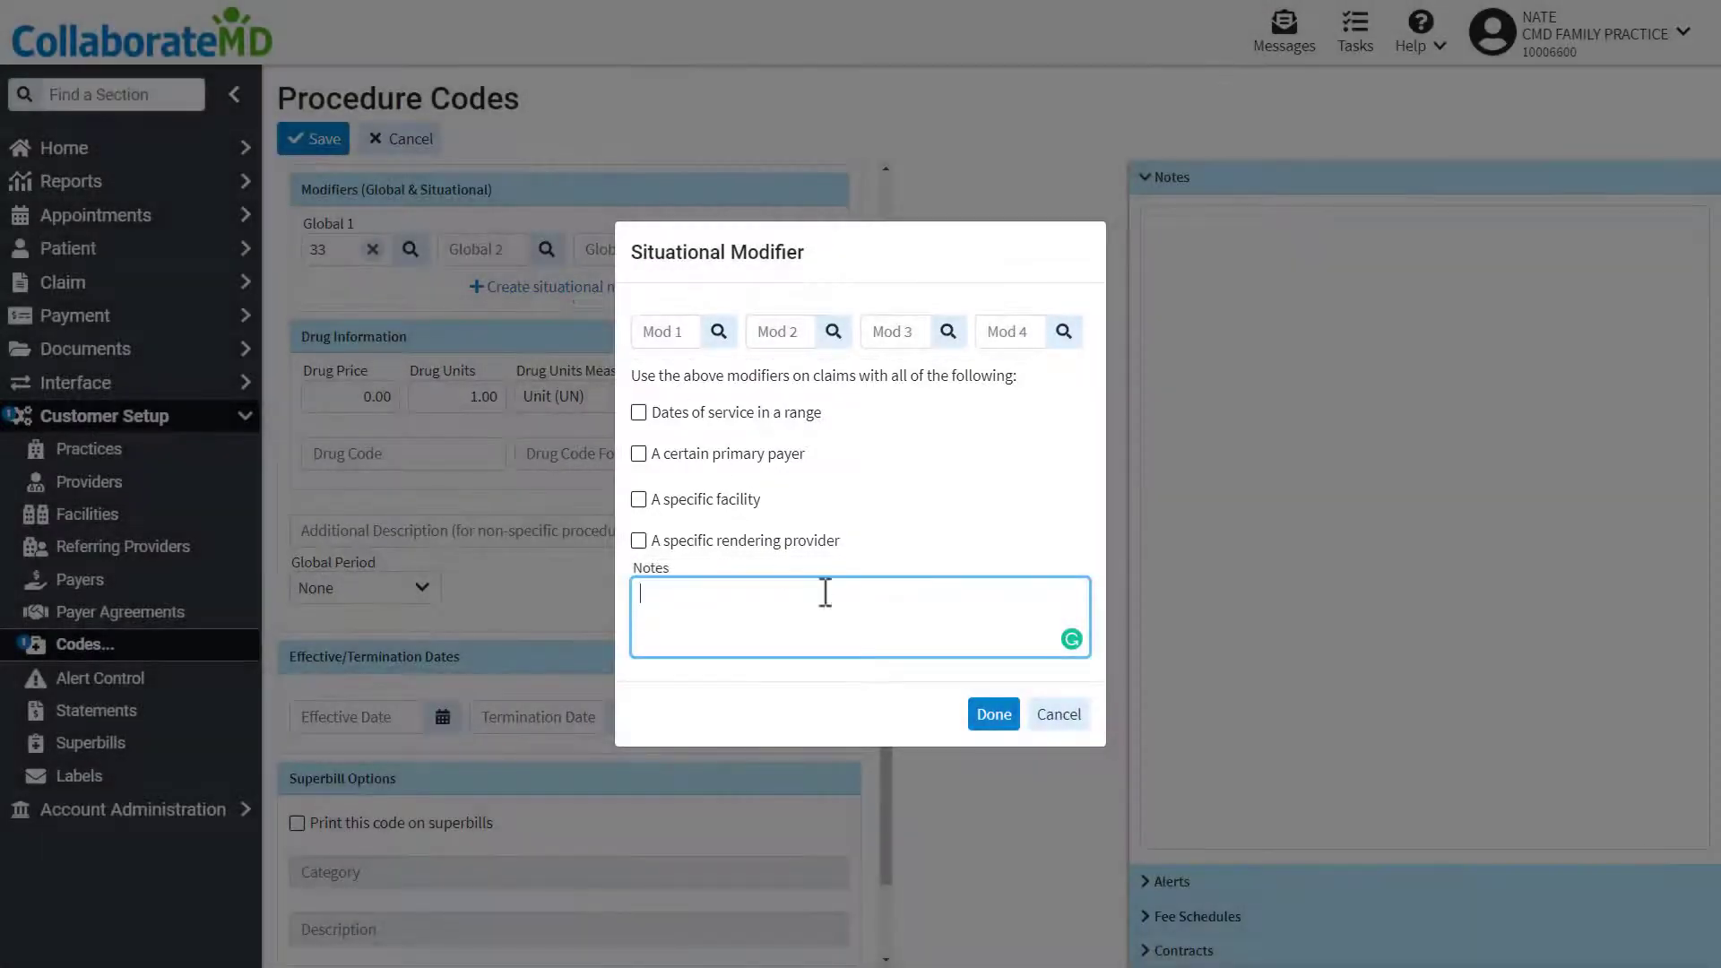
- Cancel the Situational Modifier dialog so no situational modifier is added
{"action": "left_click", "coordinate": [1056, 714]}
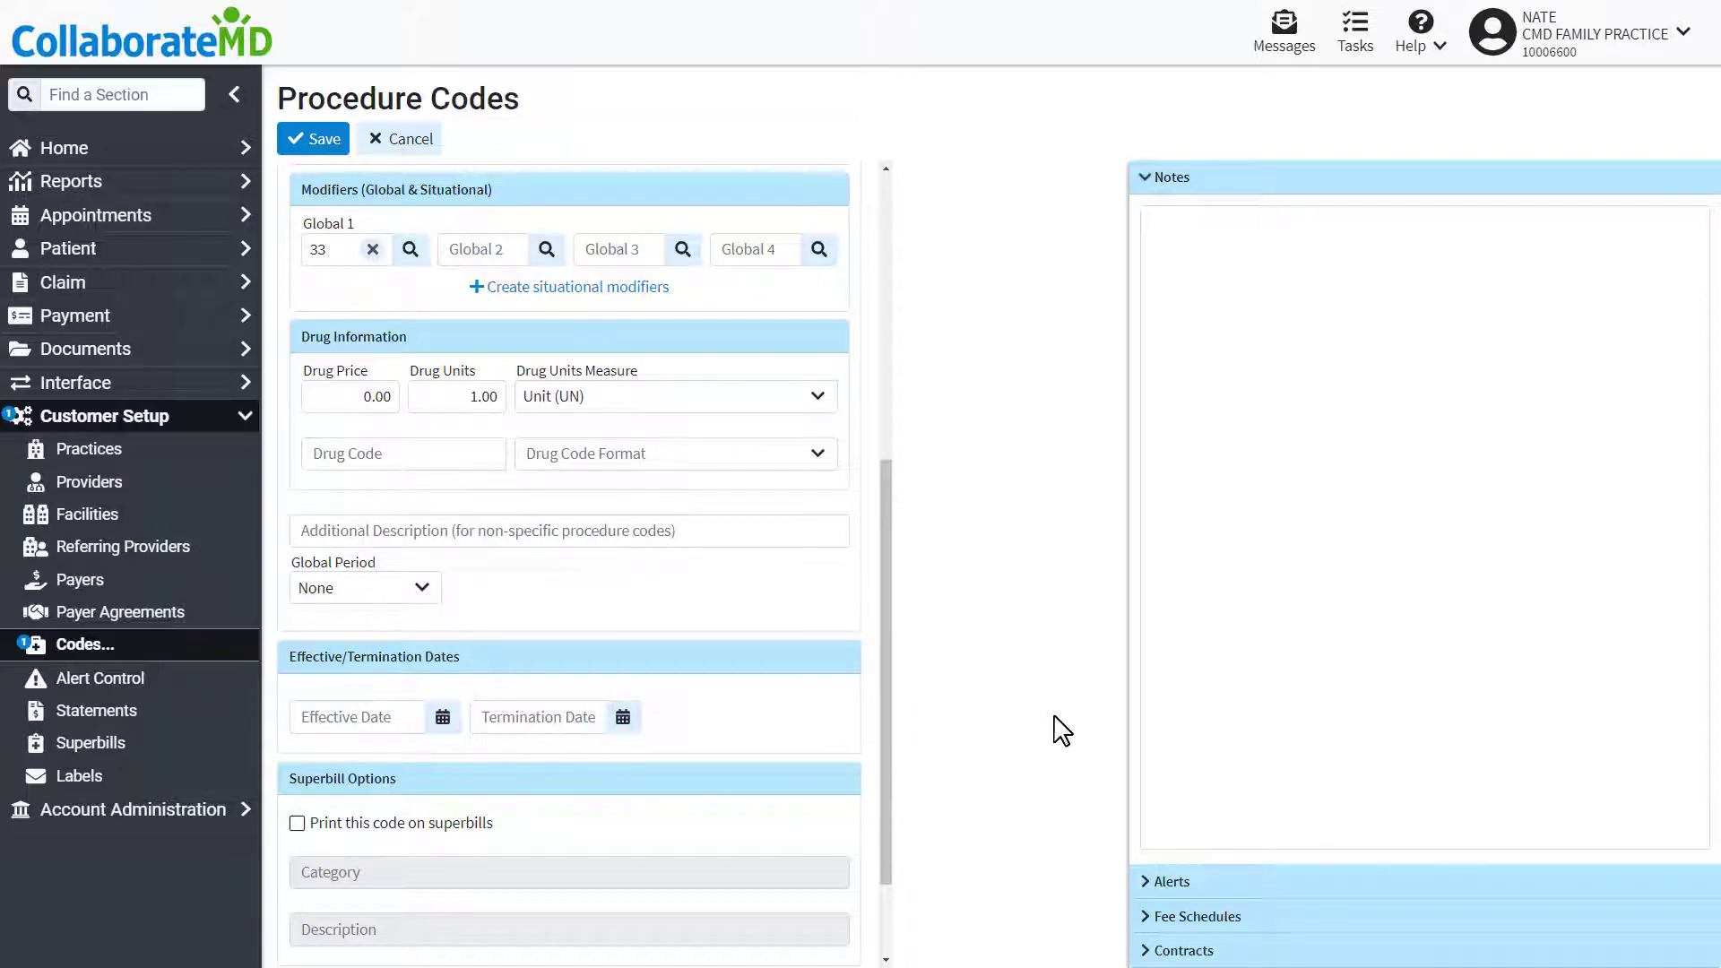
{"action": "mouse_move", "coordinate": [1037, 719]}
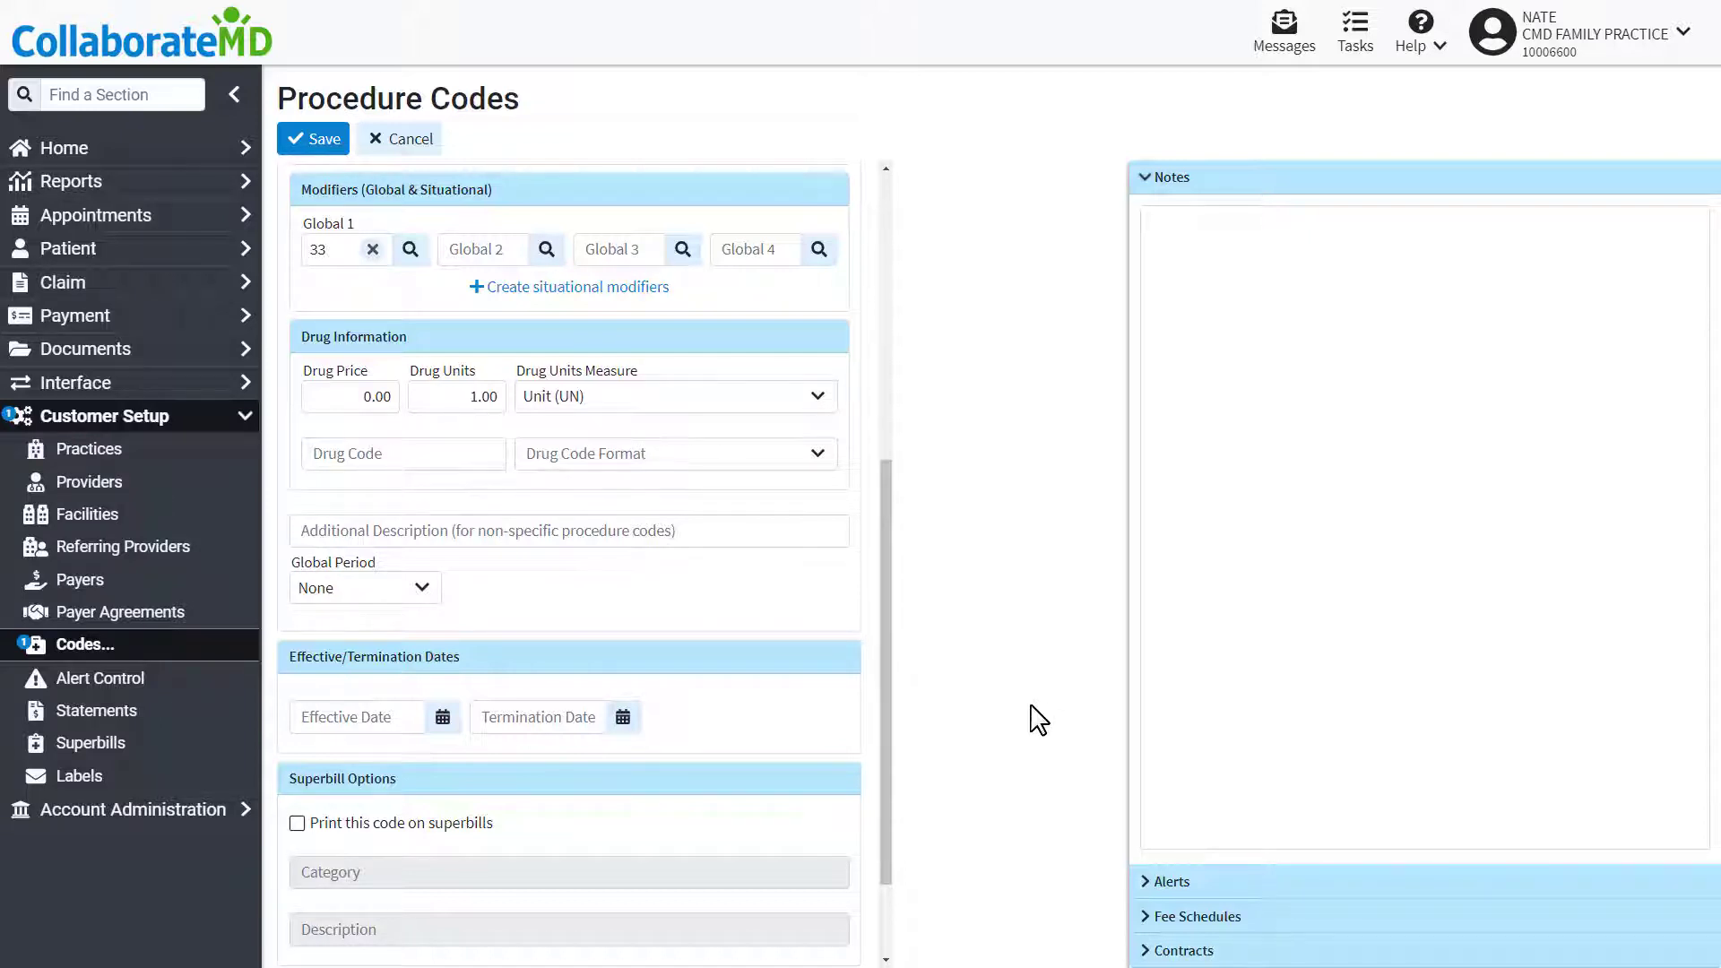
- Keep global period None; set effective date 03/01/2020 and termination date 03/01/2022
{"action": "left_click", "coordinate": [363, 587]}
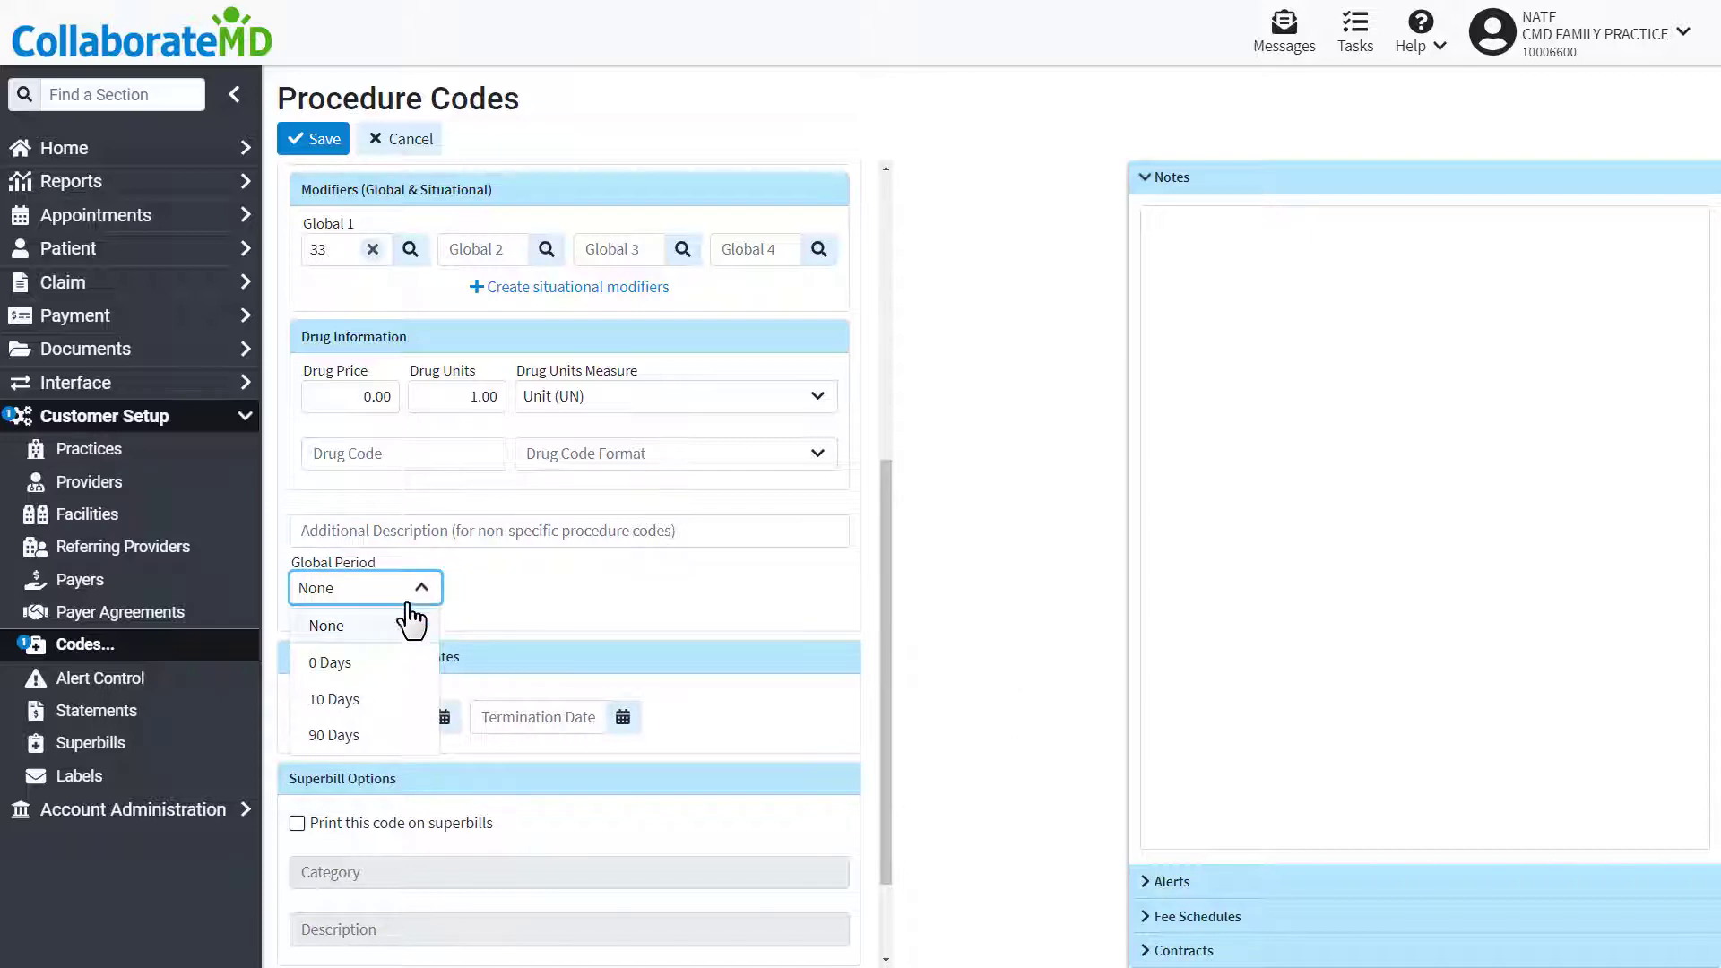
{"action": "left_click", "coordinate": [332, 699]}
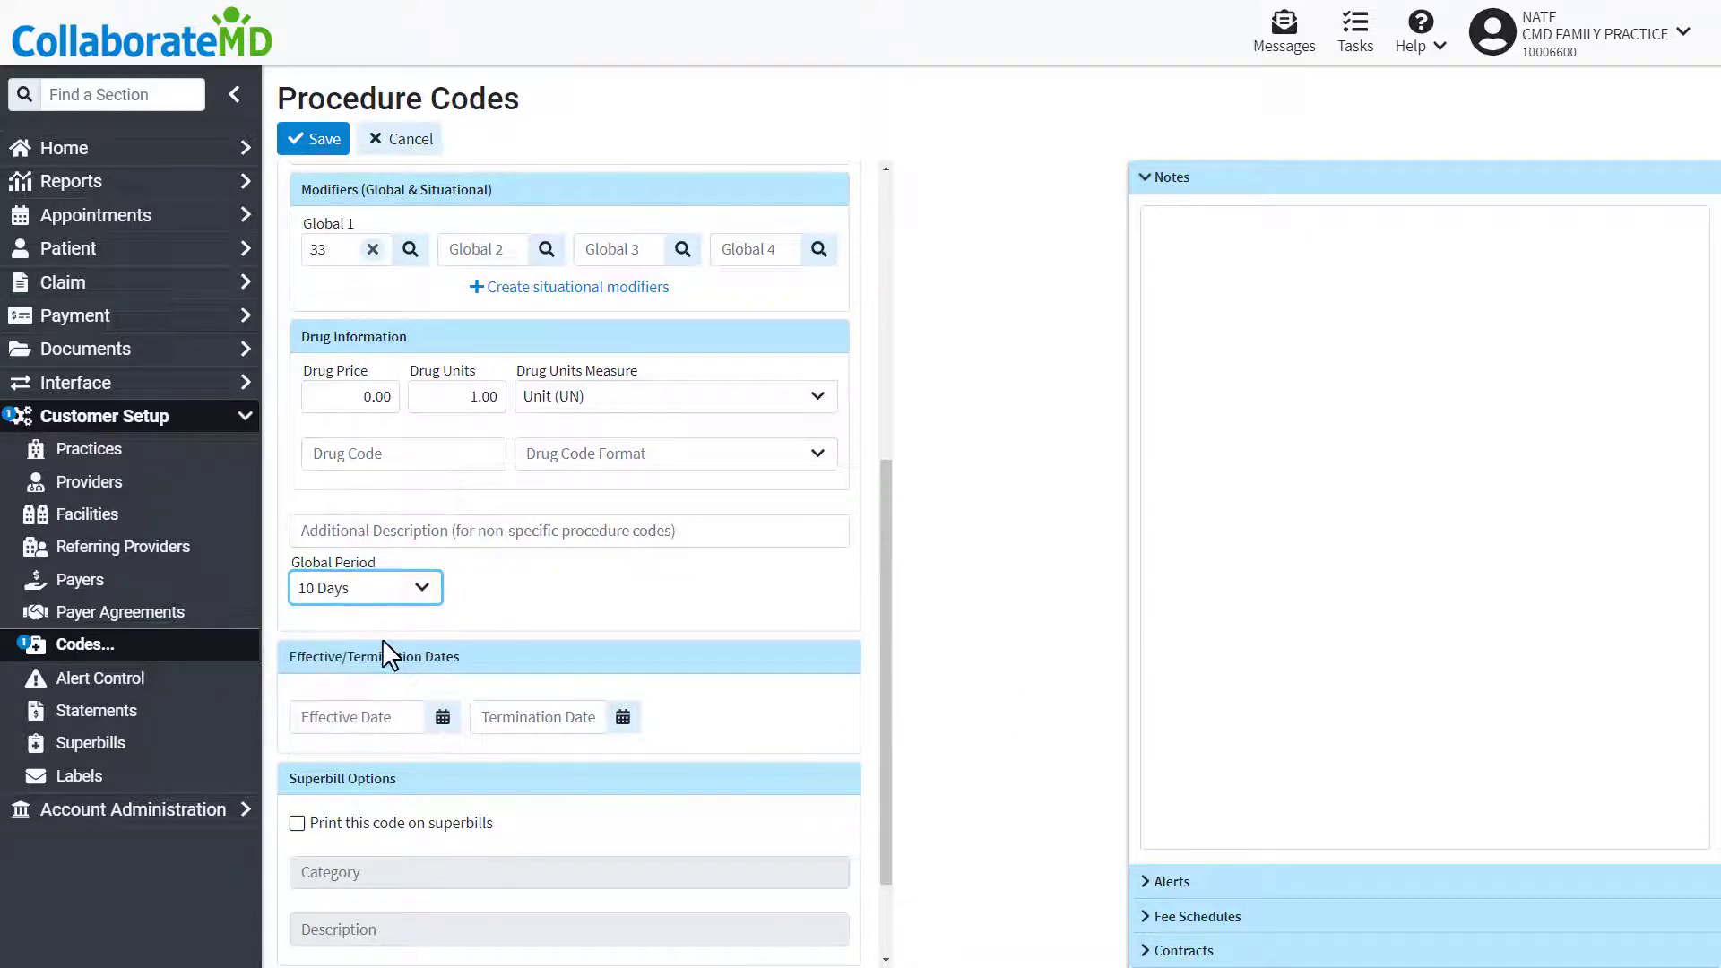
{"action": "left_click", "coordinate": [365, 587]}
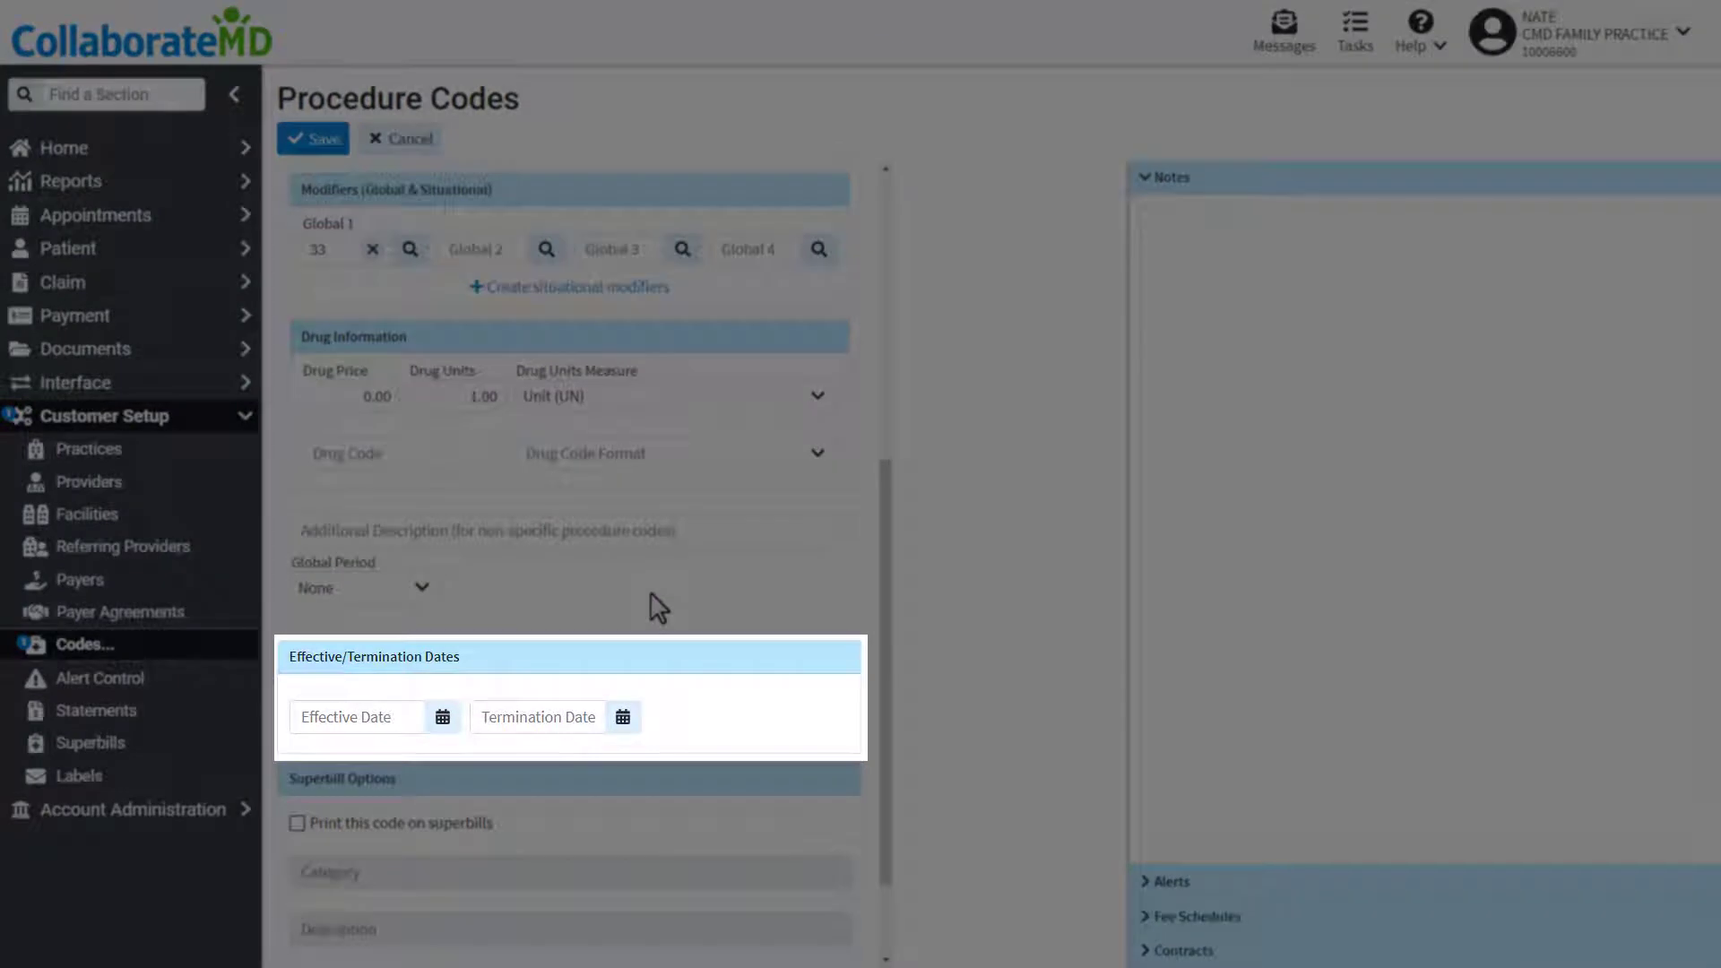
{"action": "left_click", "coordinate": [442, 717]}
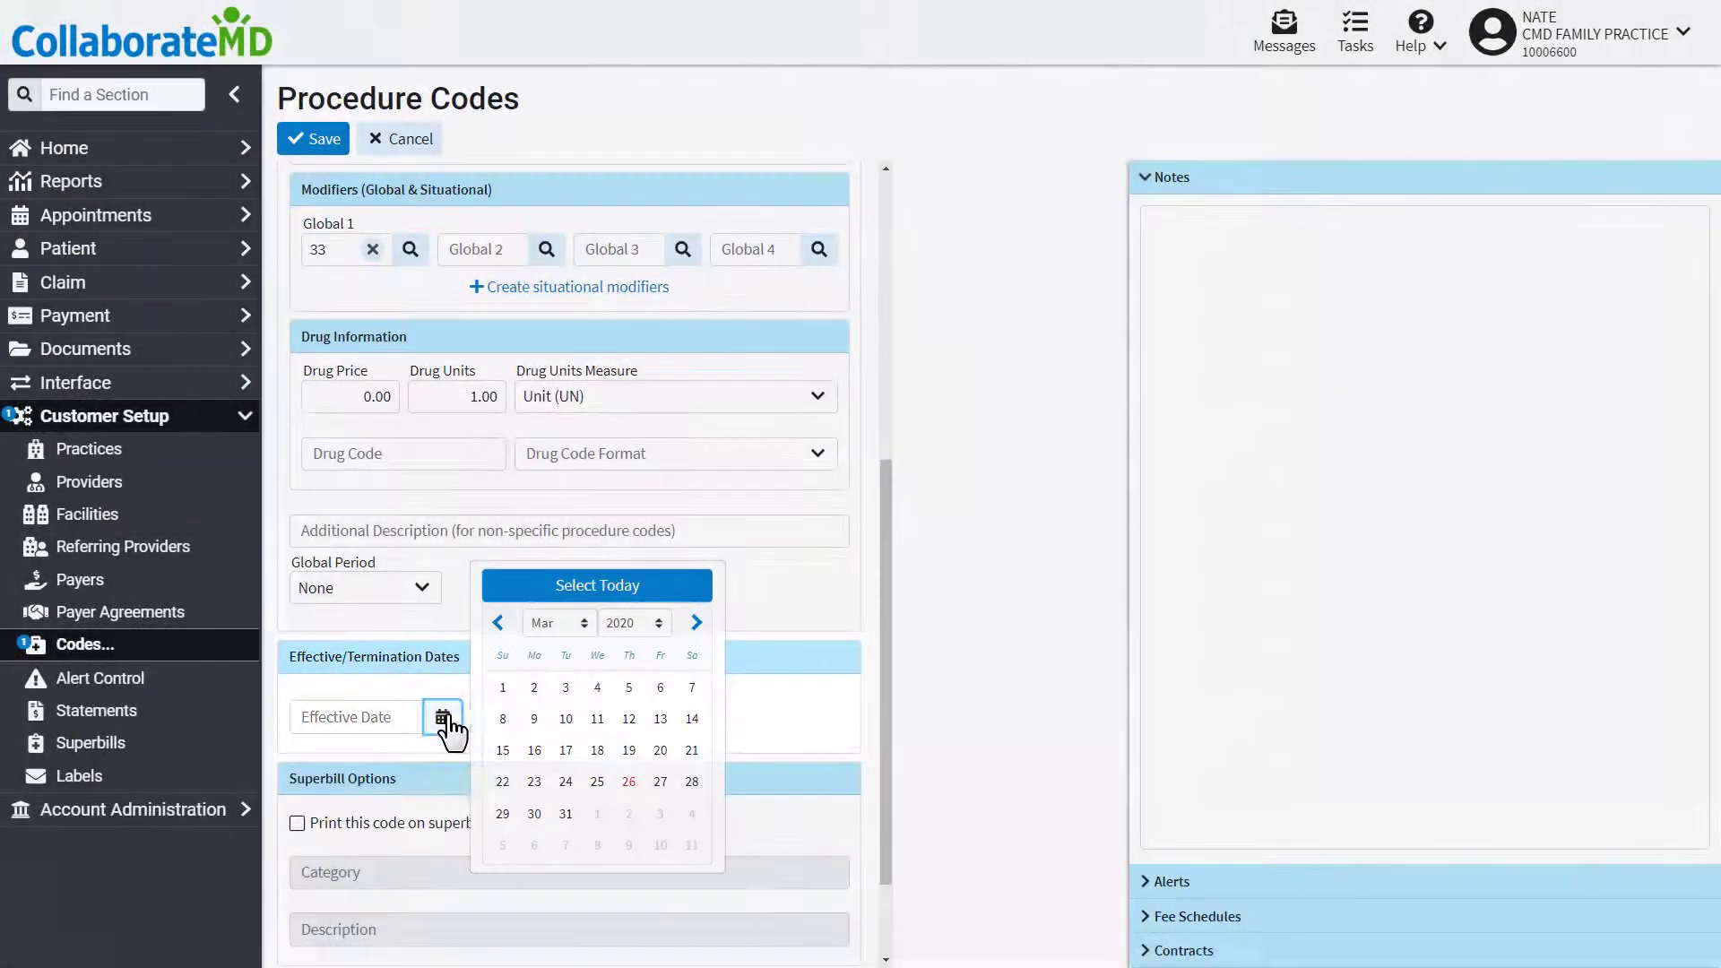
{"action": "left_click", "coordinate": [502, 688]}
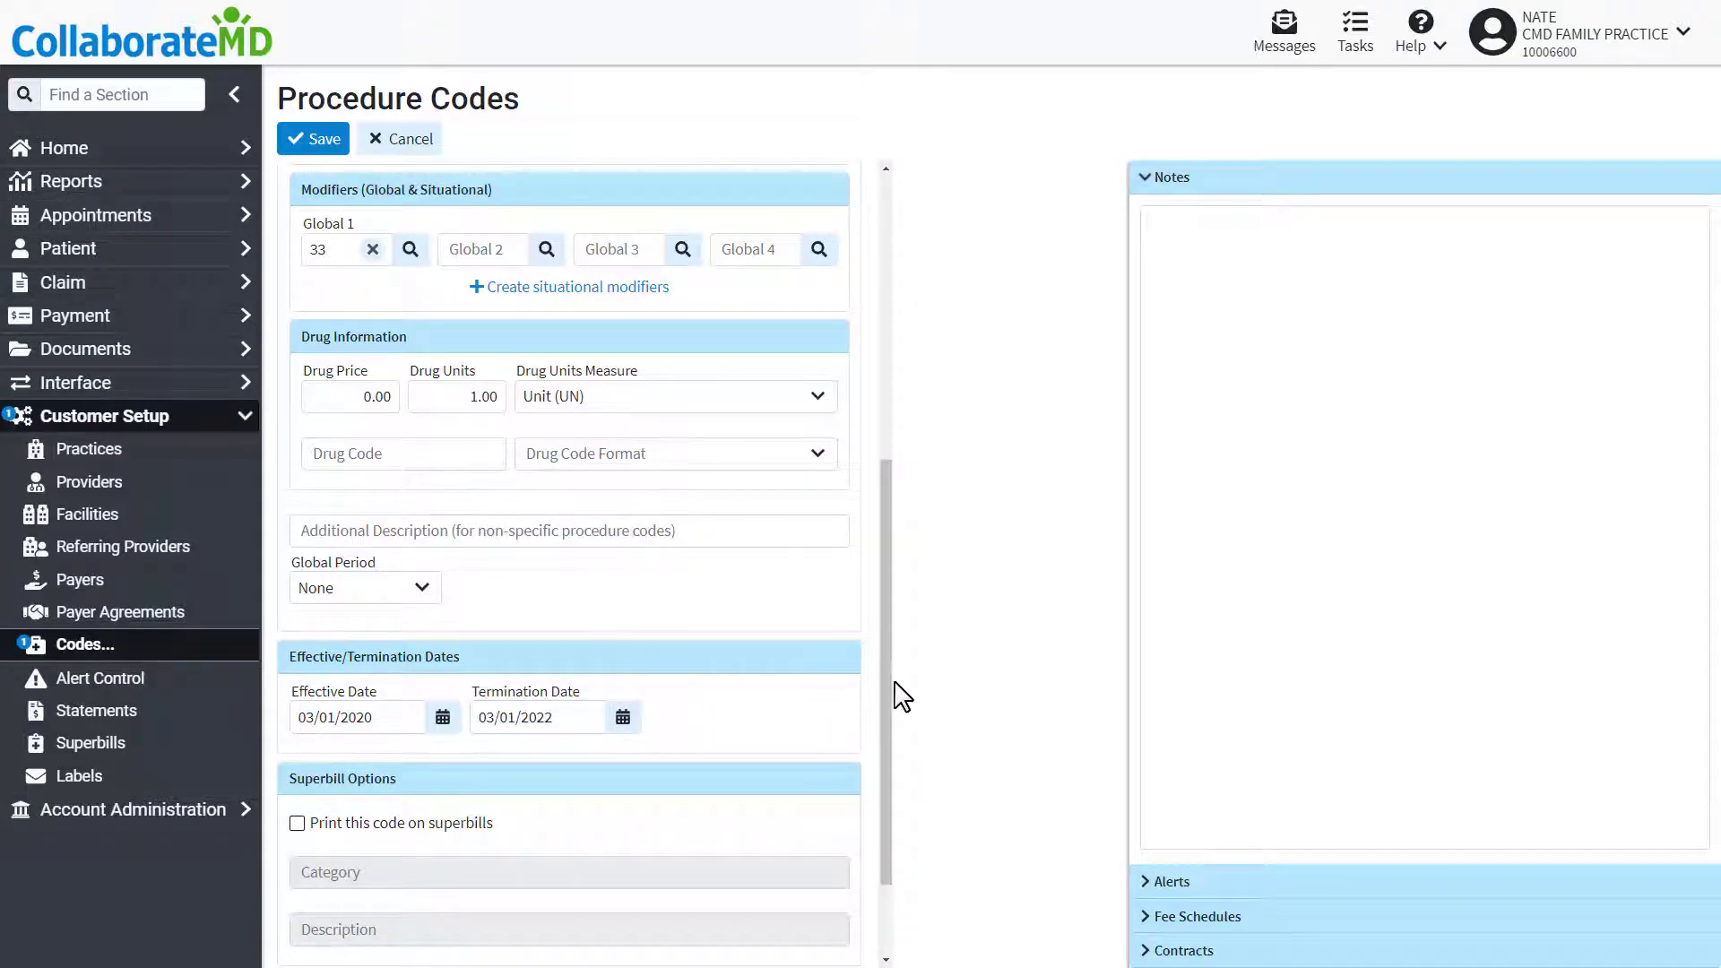
{"action": "scroll", "scroll_direction": "down", "scroll_amount": 3}
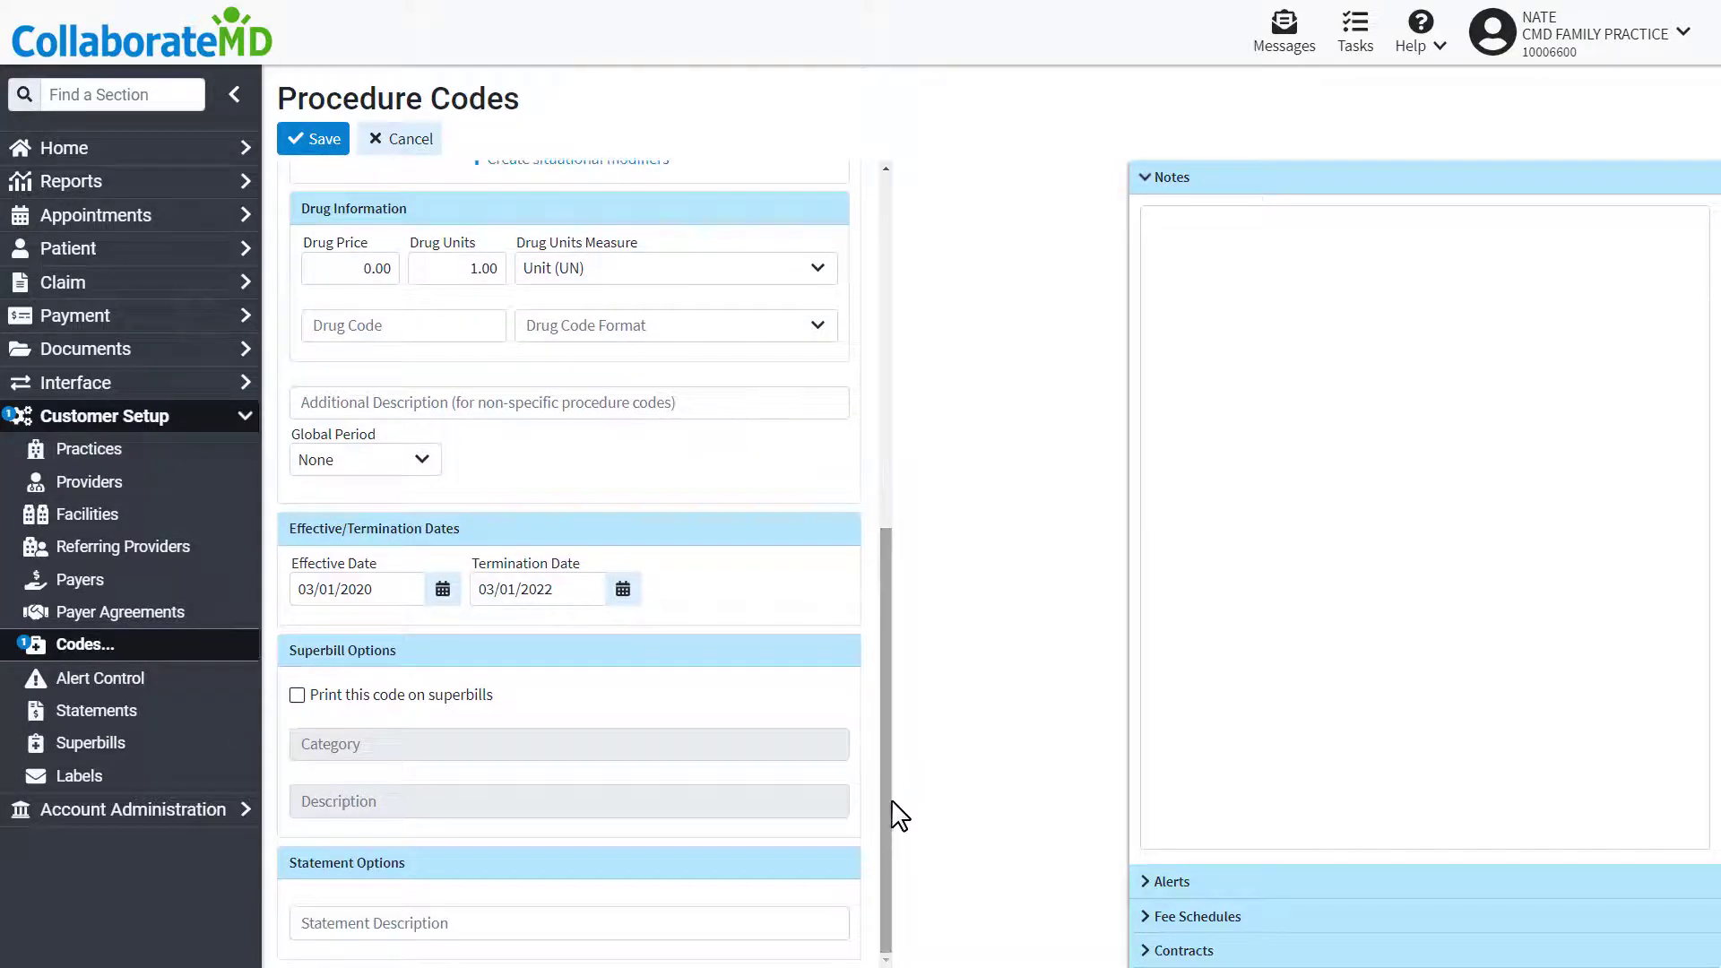
- Print on superbills as REG VISITS / OFFICE VISIT, with statement description NORMAL OFFICE VISIT
{"action": "left_click", "coordinate": [297, 694]}
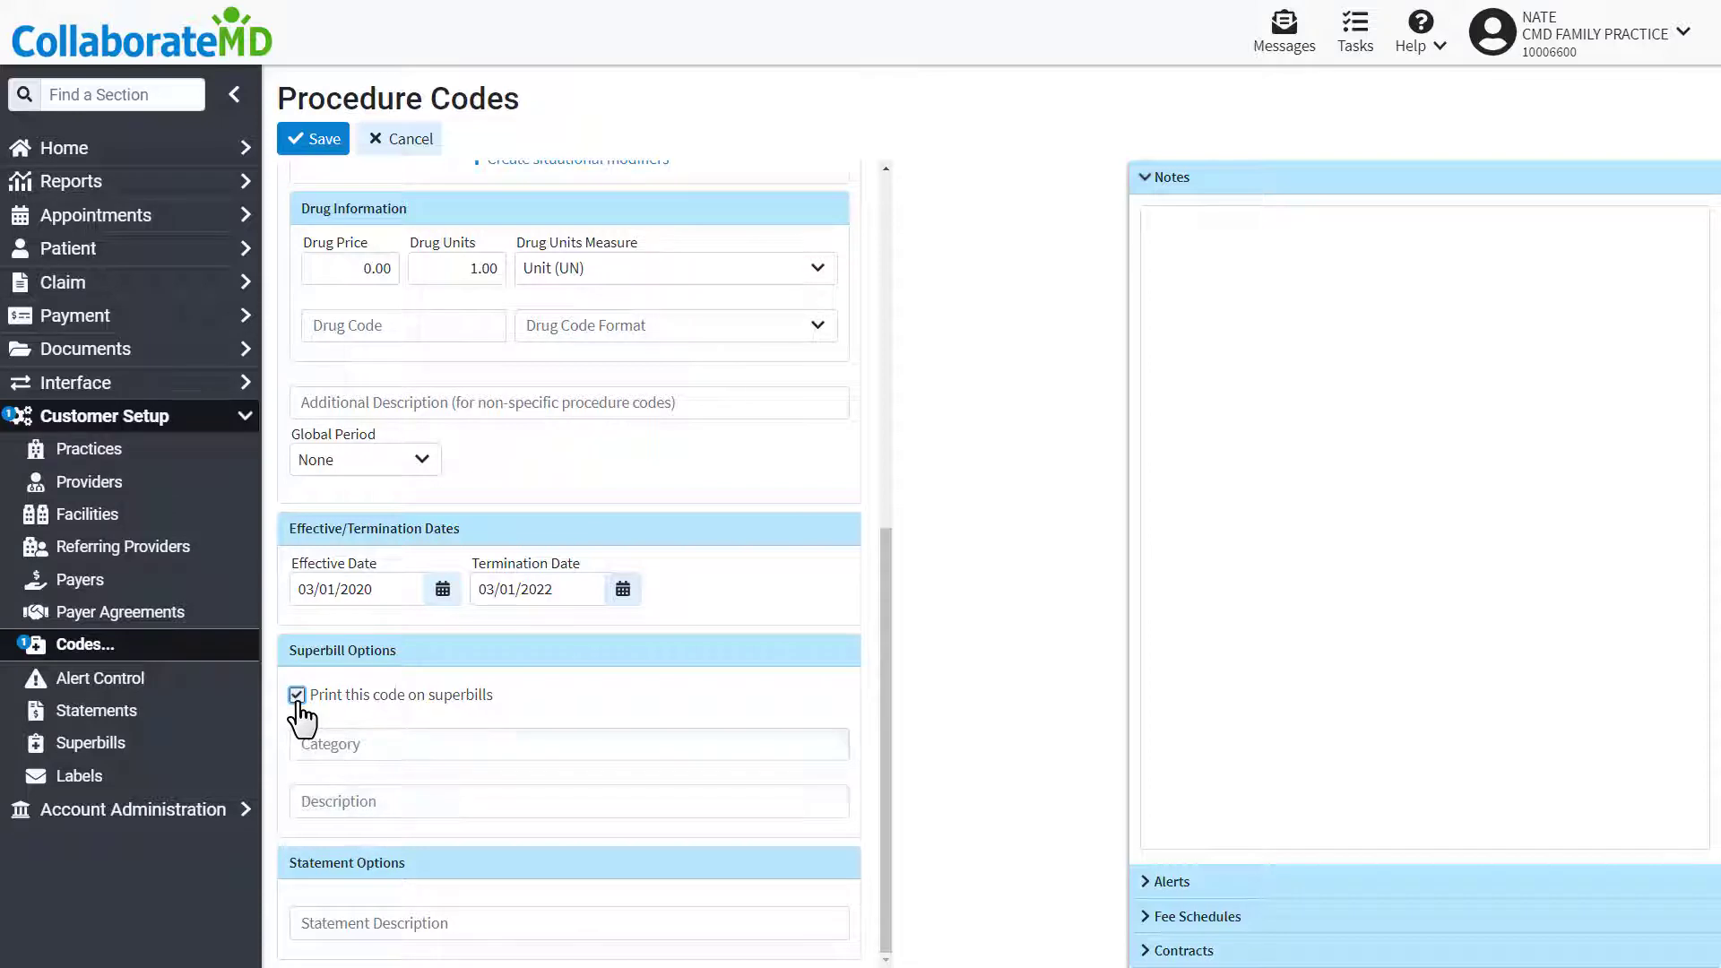
{"action": "left_click", "coordinate": [569, 743]}
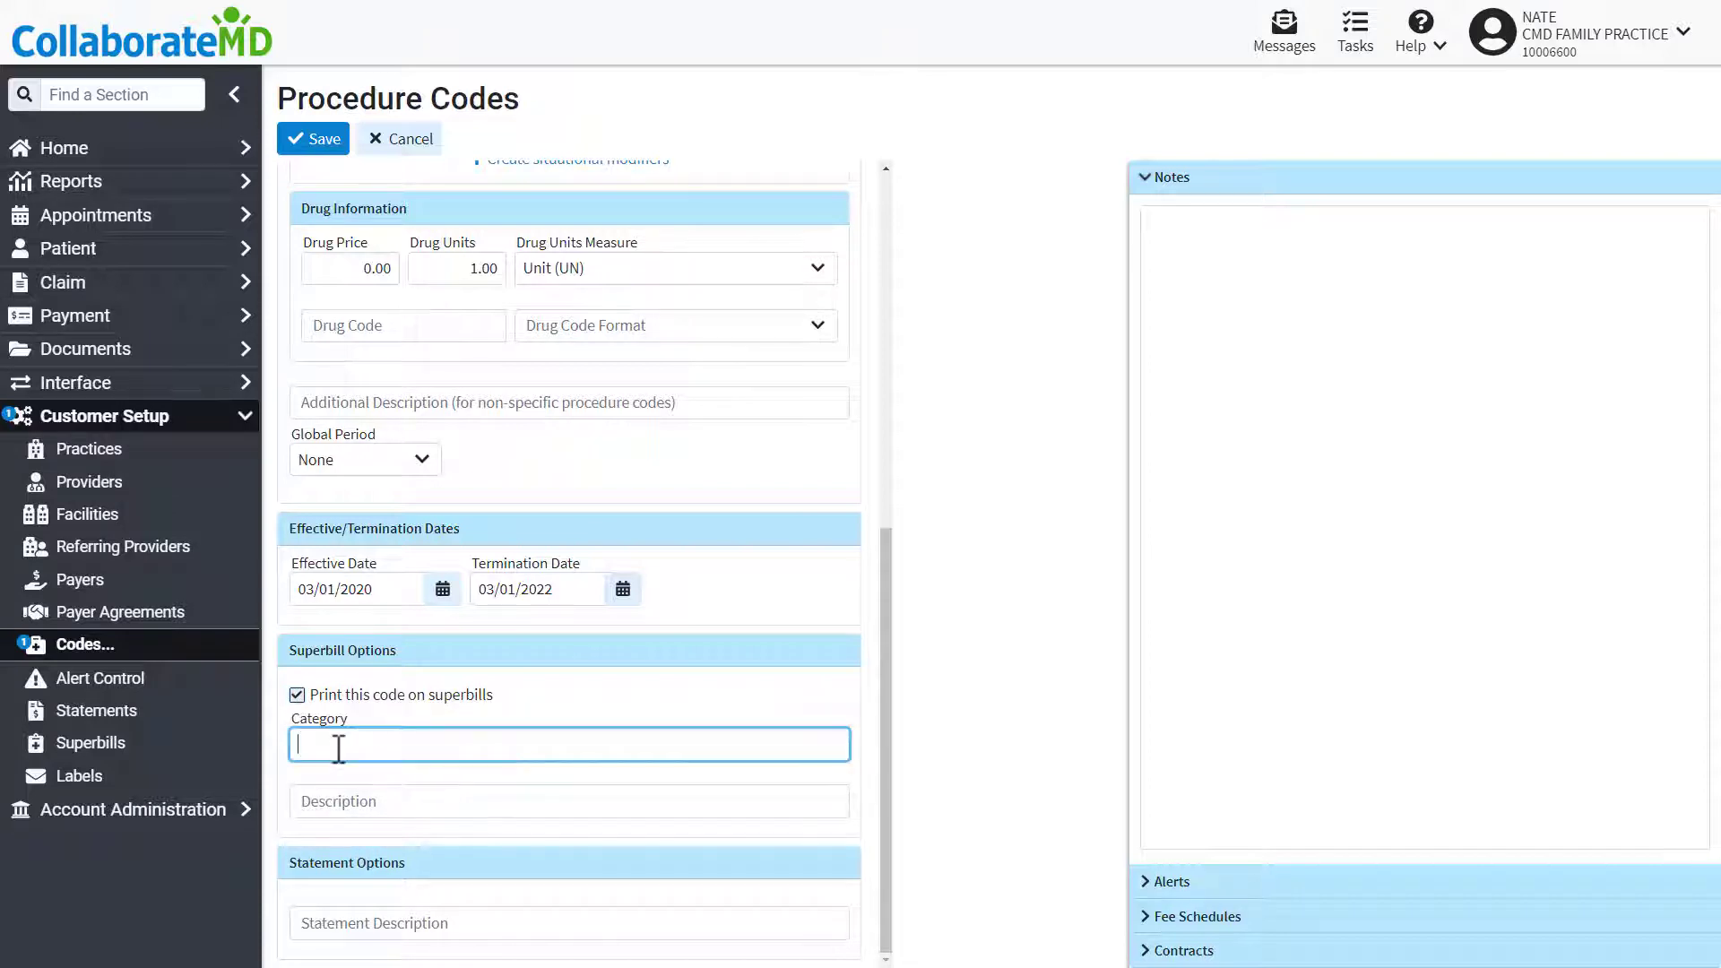
{"action": "type", "text": "REG VISITS"}
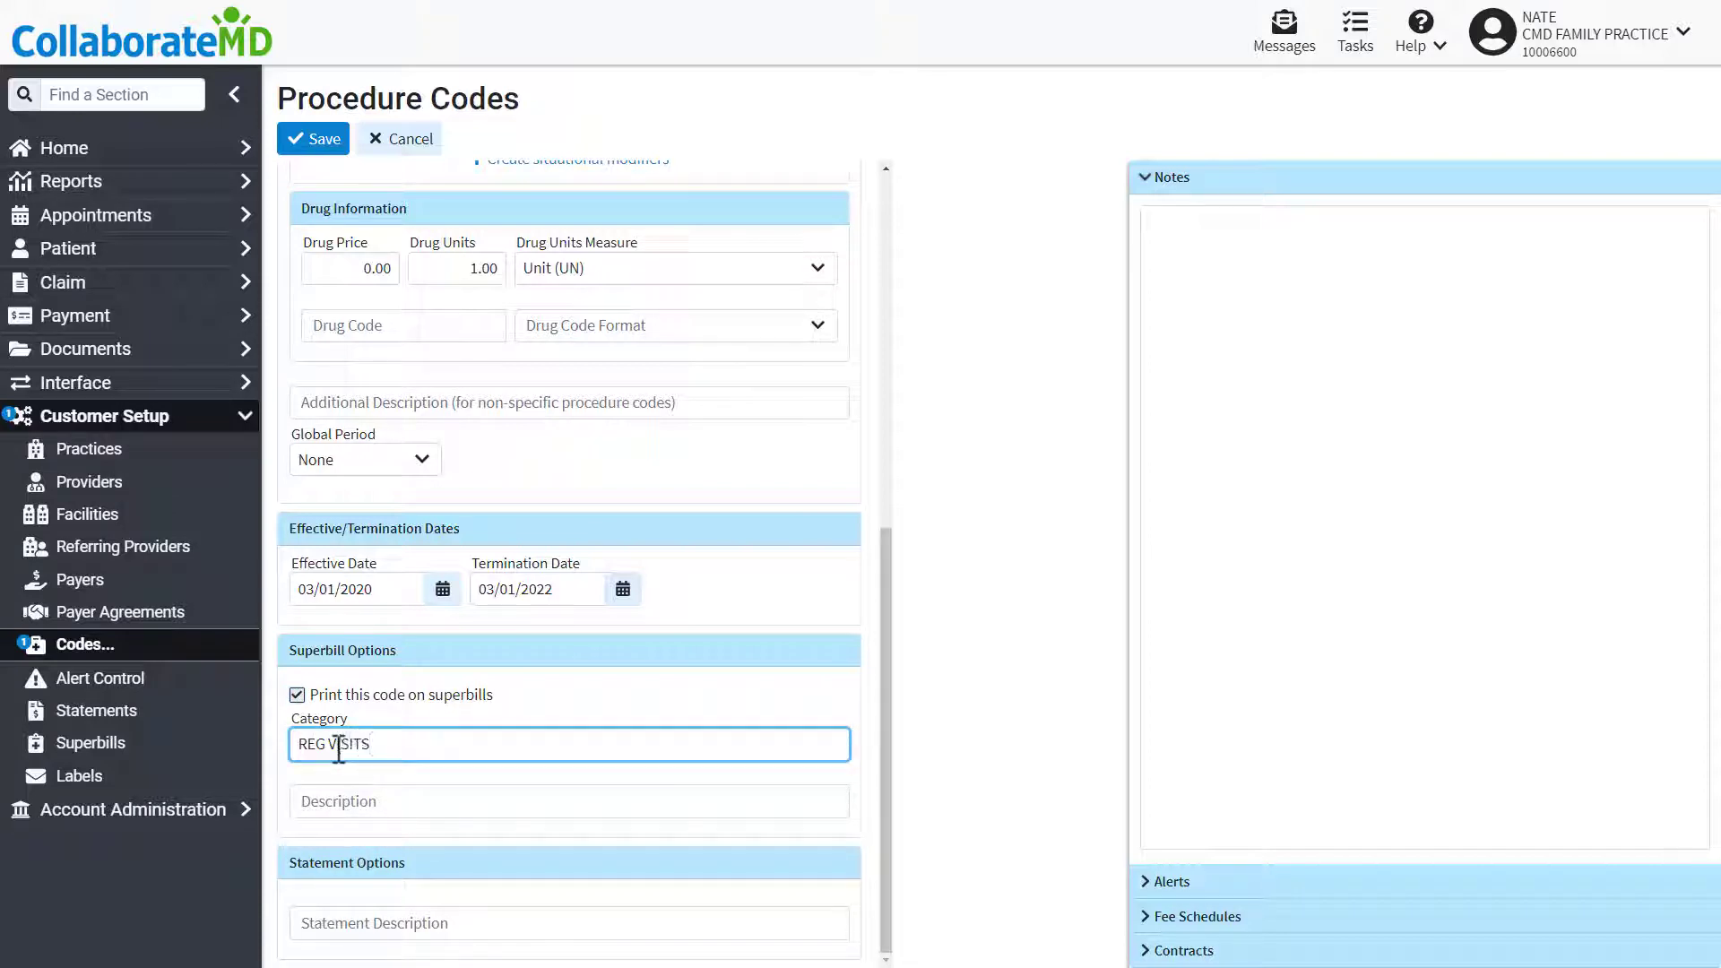
{"action": "type", "text": "OFFICE VISIT"}
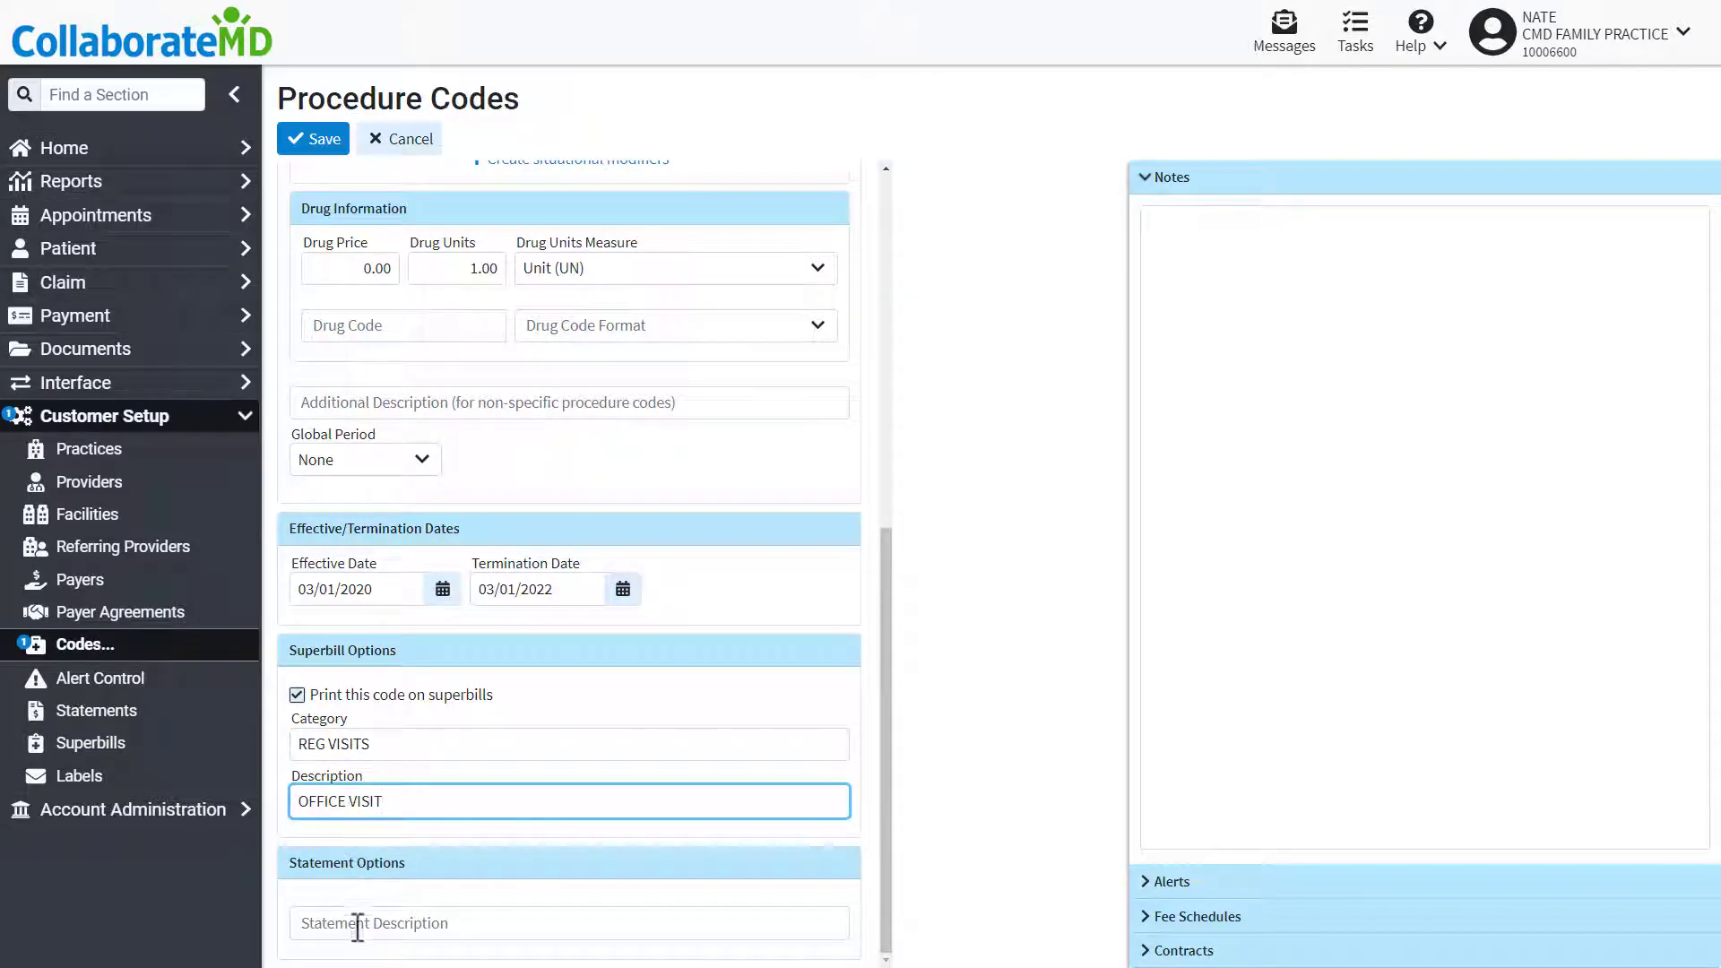
{"action": "type", "text": "NORMAL"}
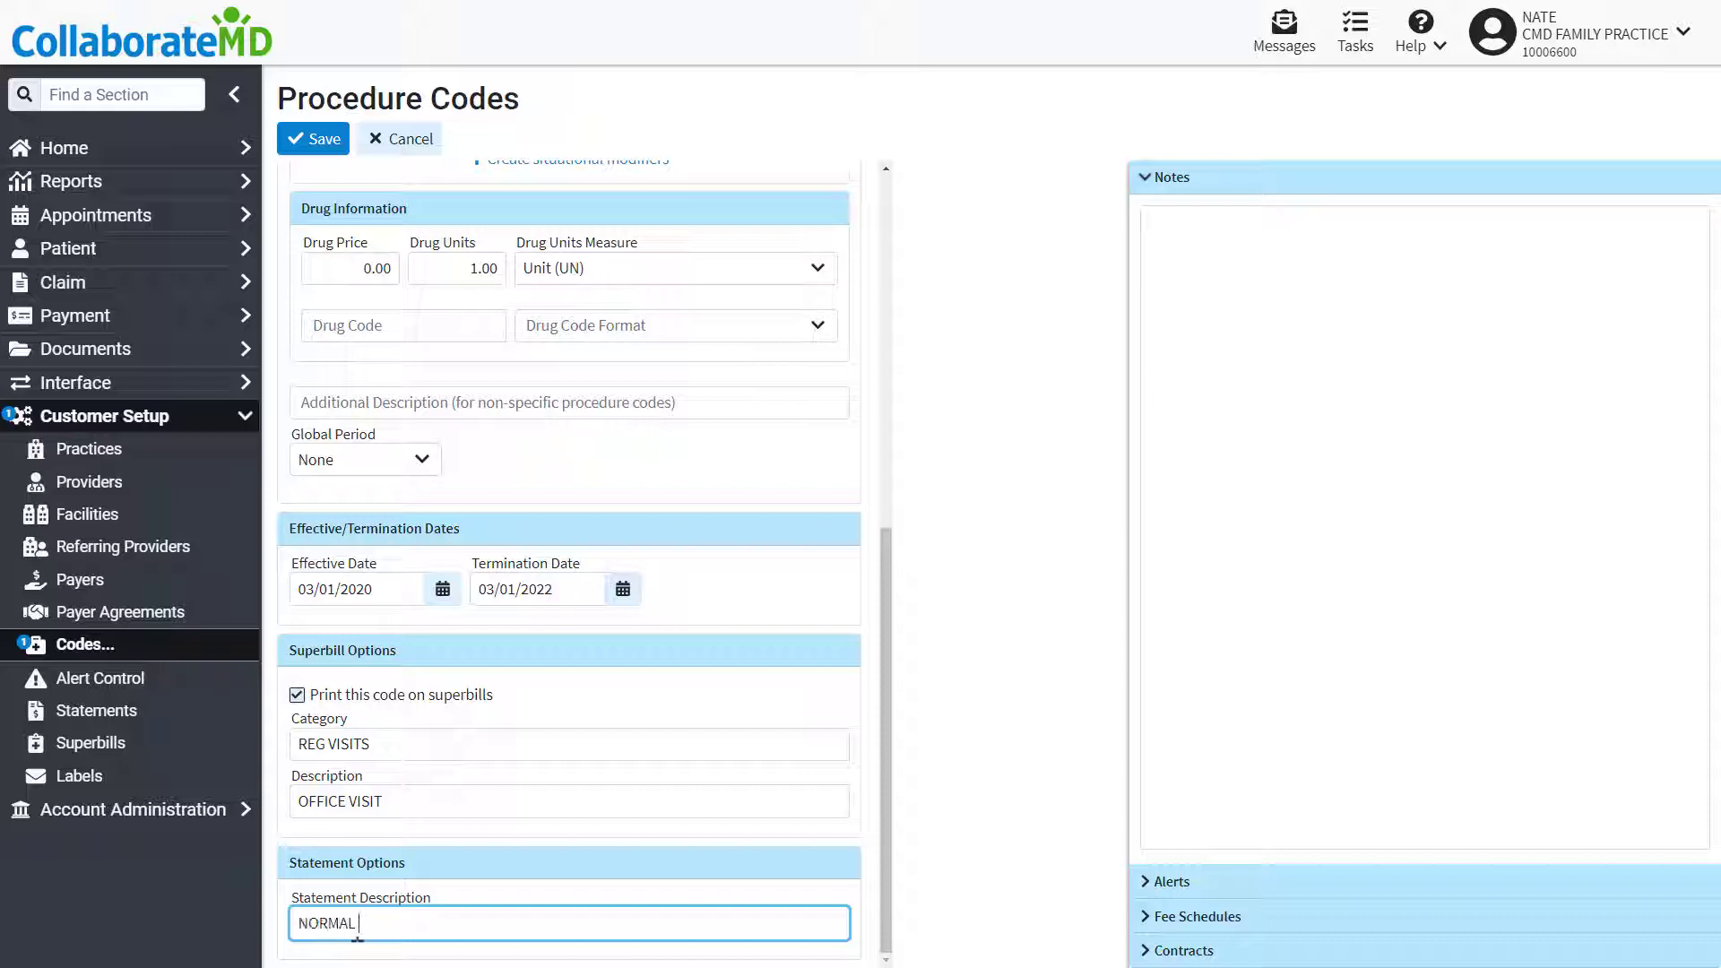
{"action": "type", "text": "OFFICE VISIT"}
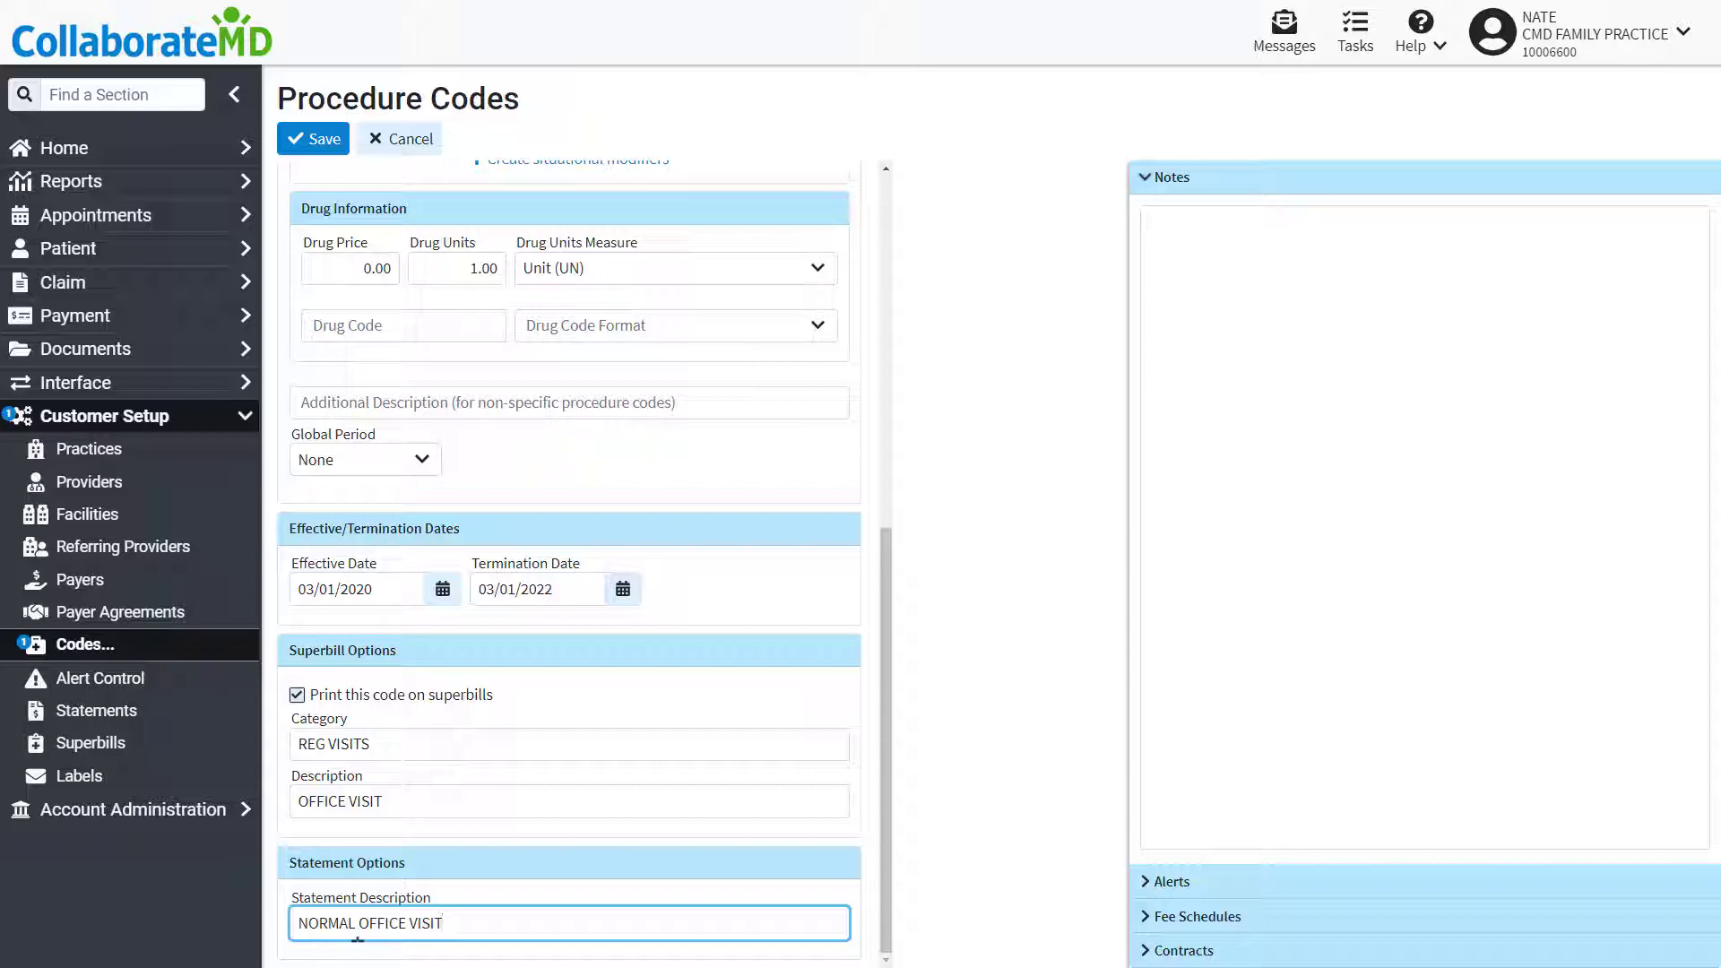
{"action": "mouse_move", "coordinate": [1162, 197]}
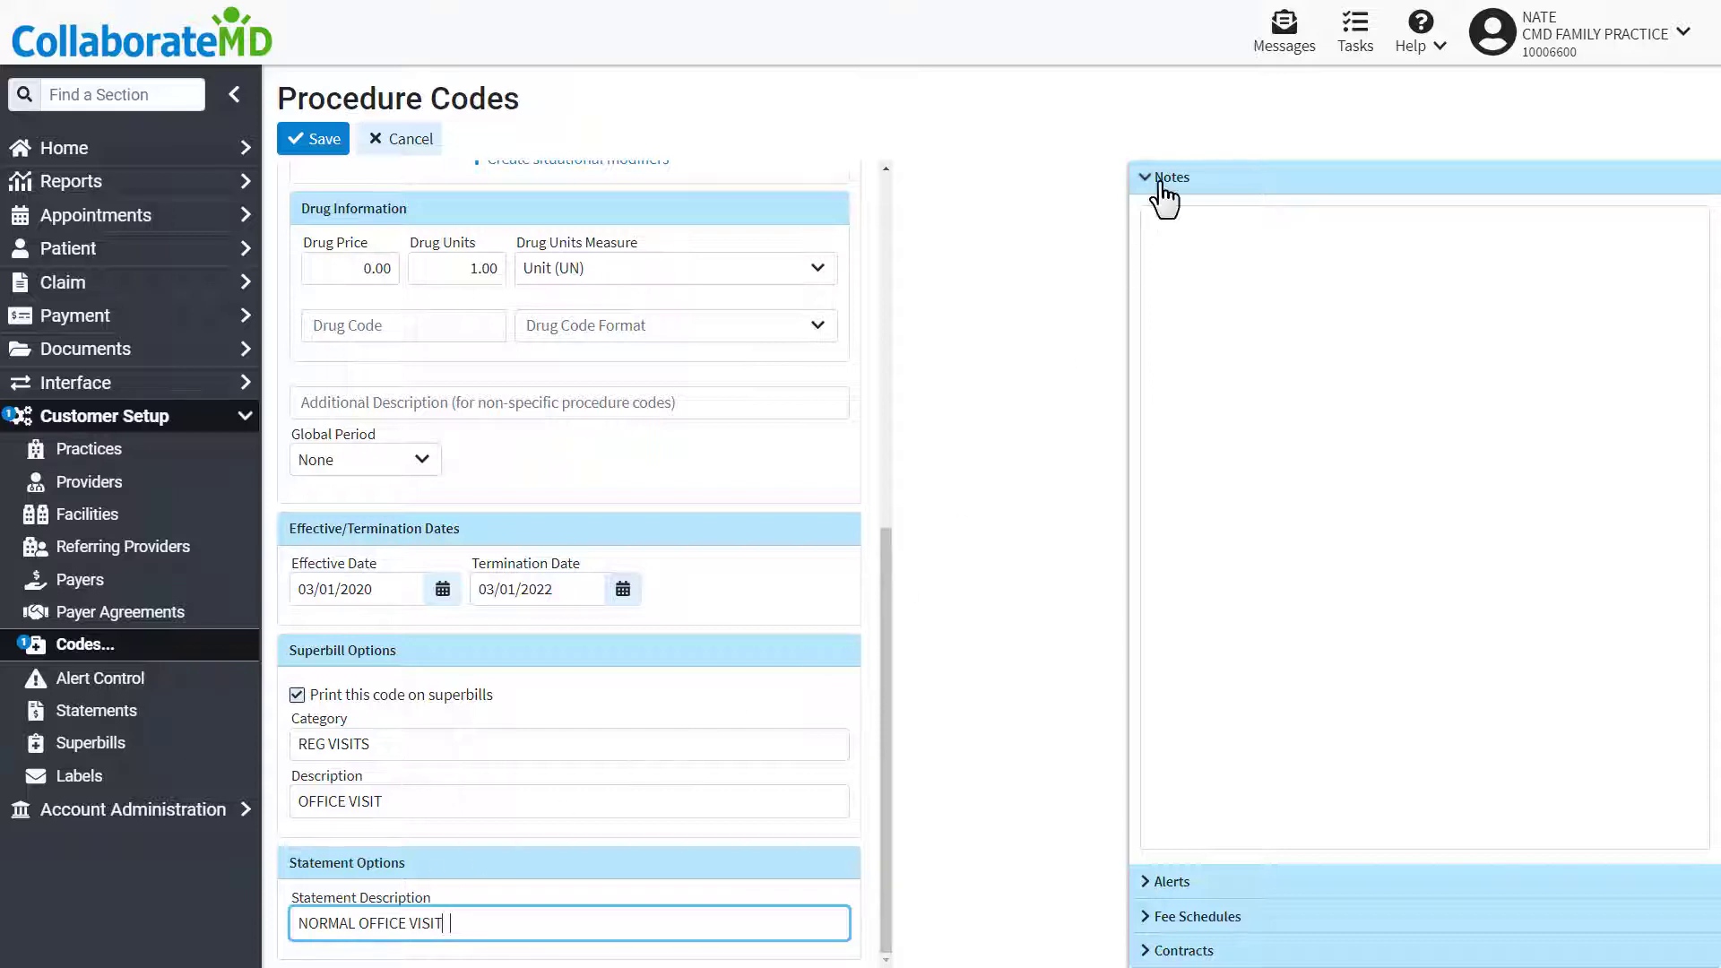
- Write the note 'This is a great code' and expand the Alerts panel
{"action": "left_click", "coordinate": [1171, 177]}
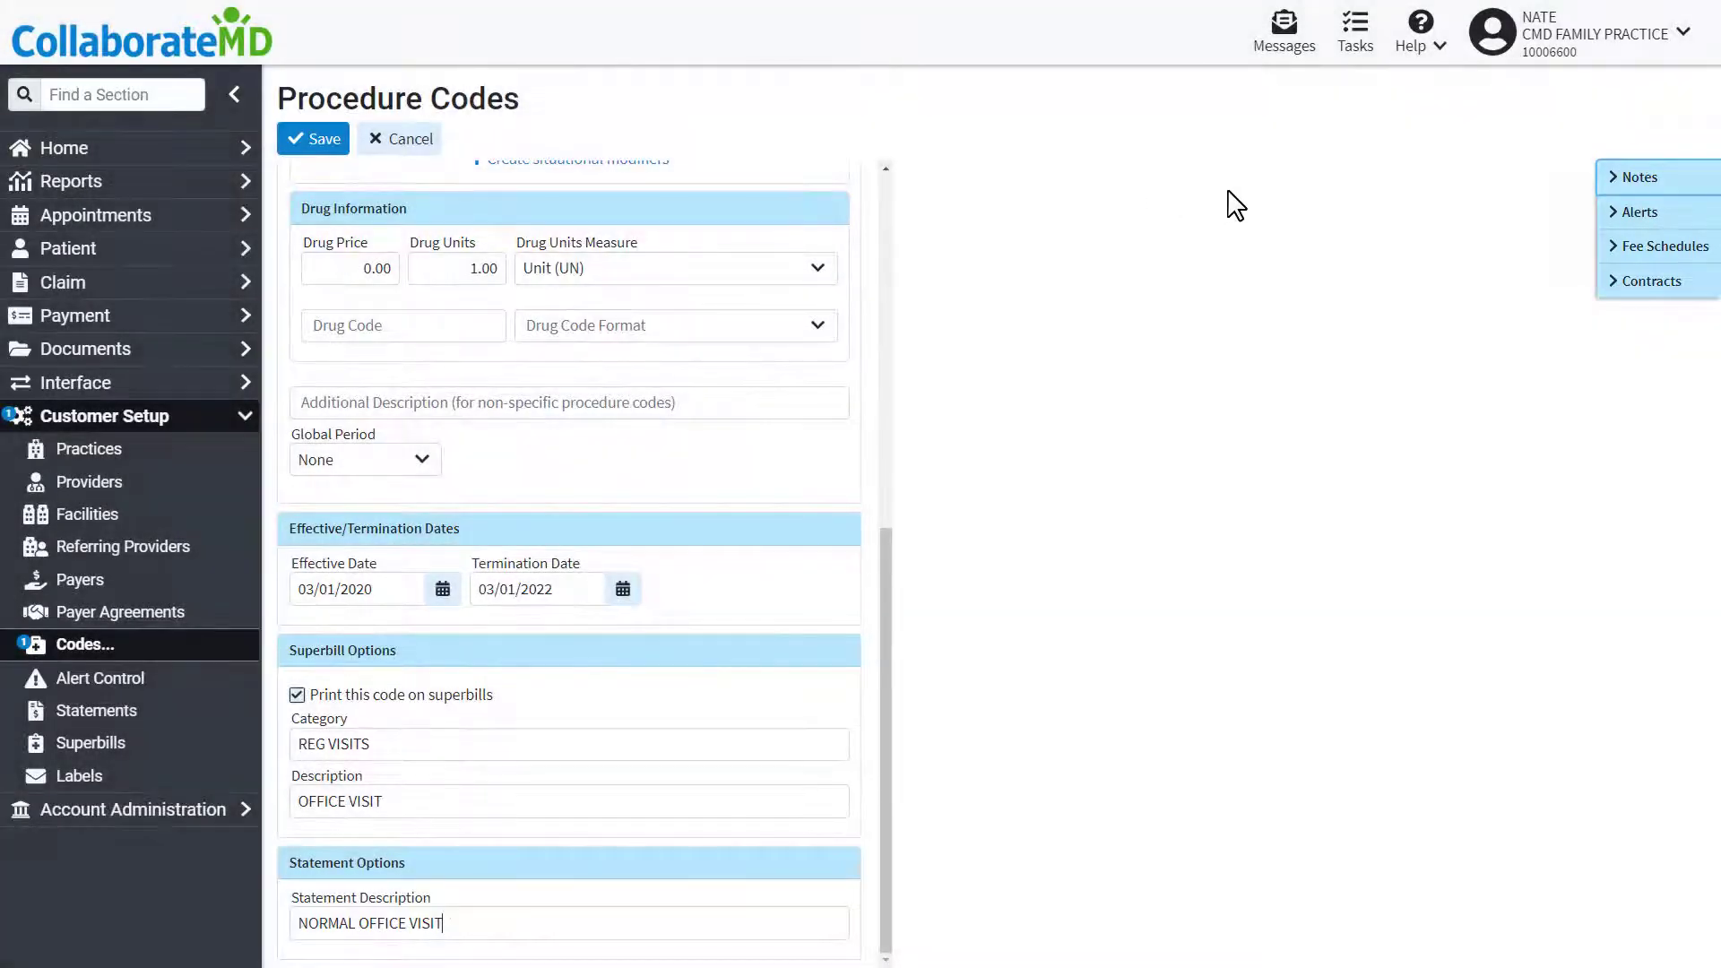
{"action": "left_click", "coordinate": [1637, 177]}
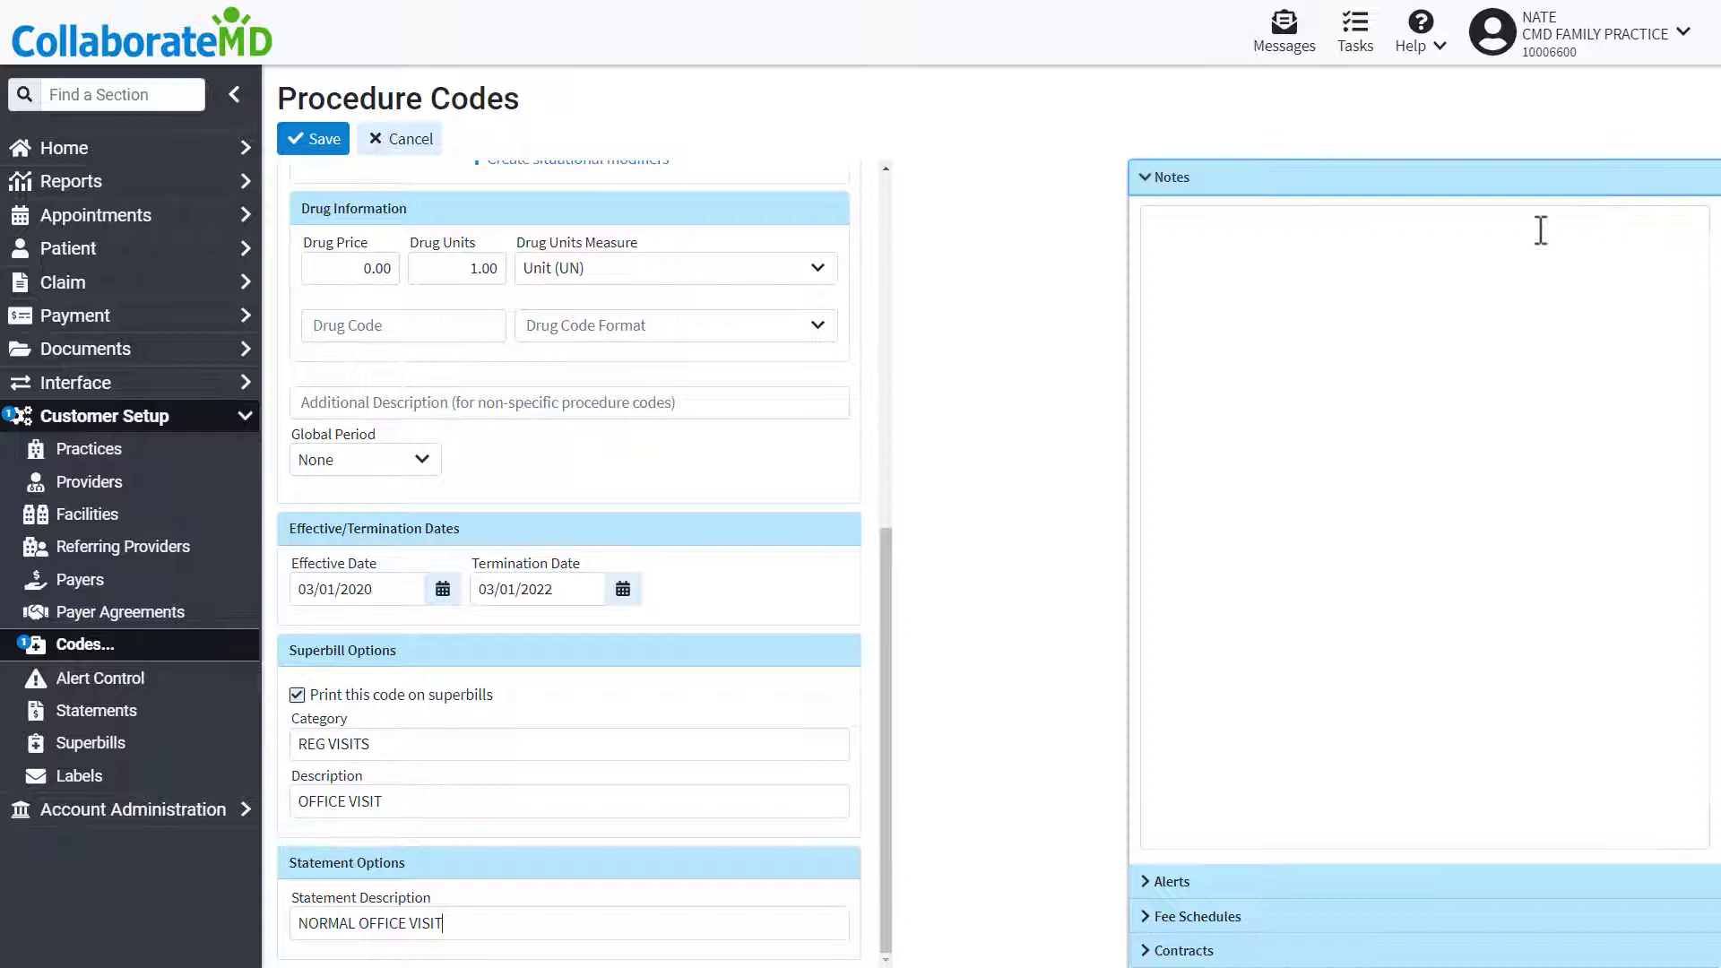
{"action": "type", "text": "This is a"}
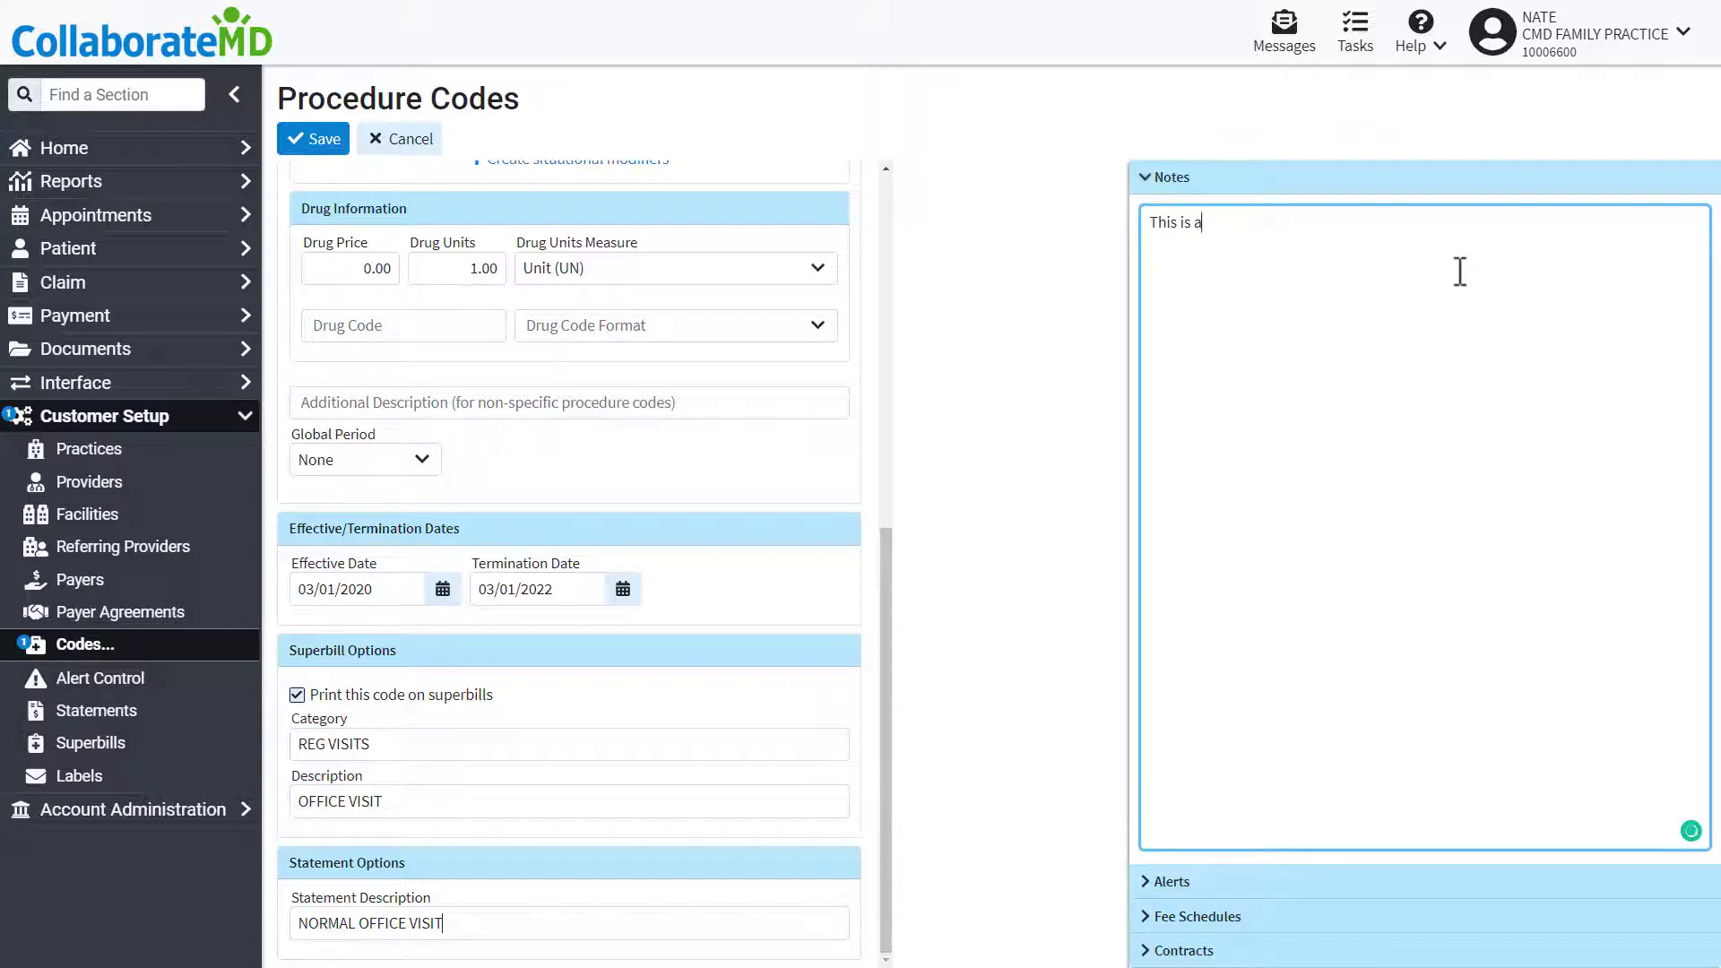
{"action": "type", "text": "great code!"}
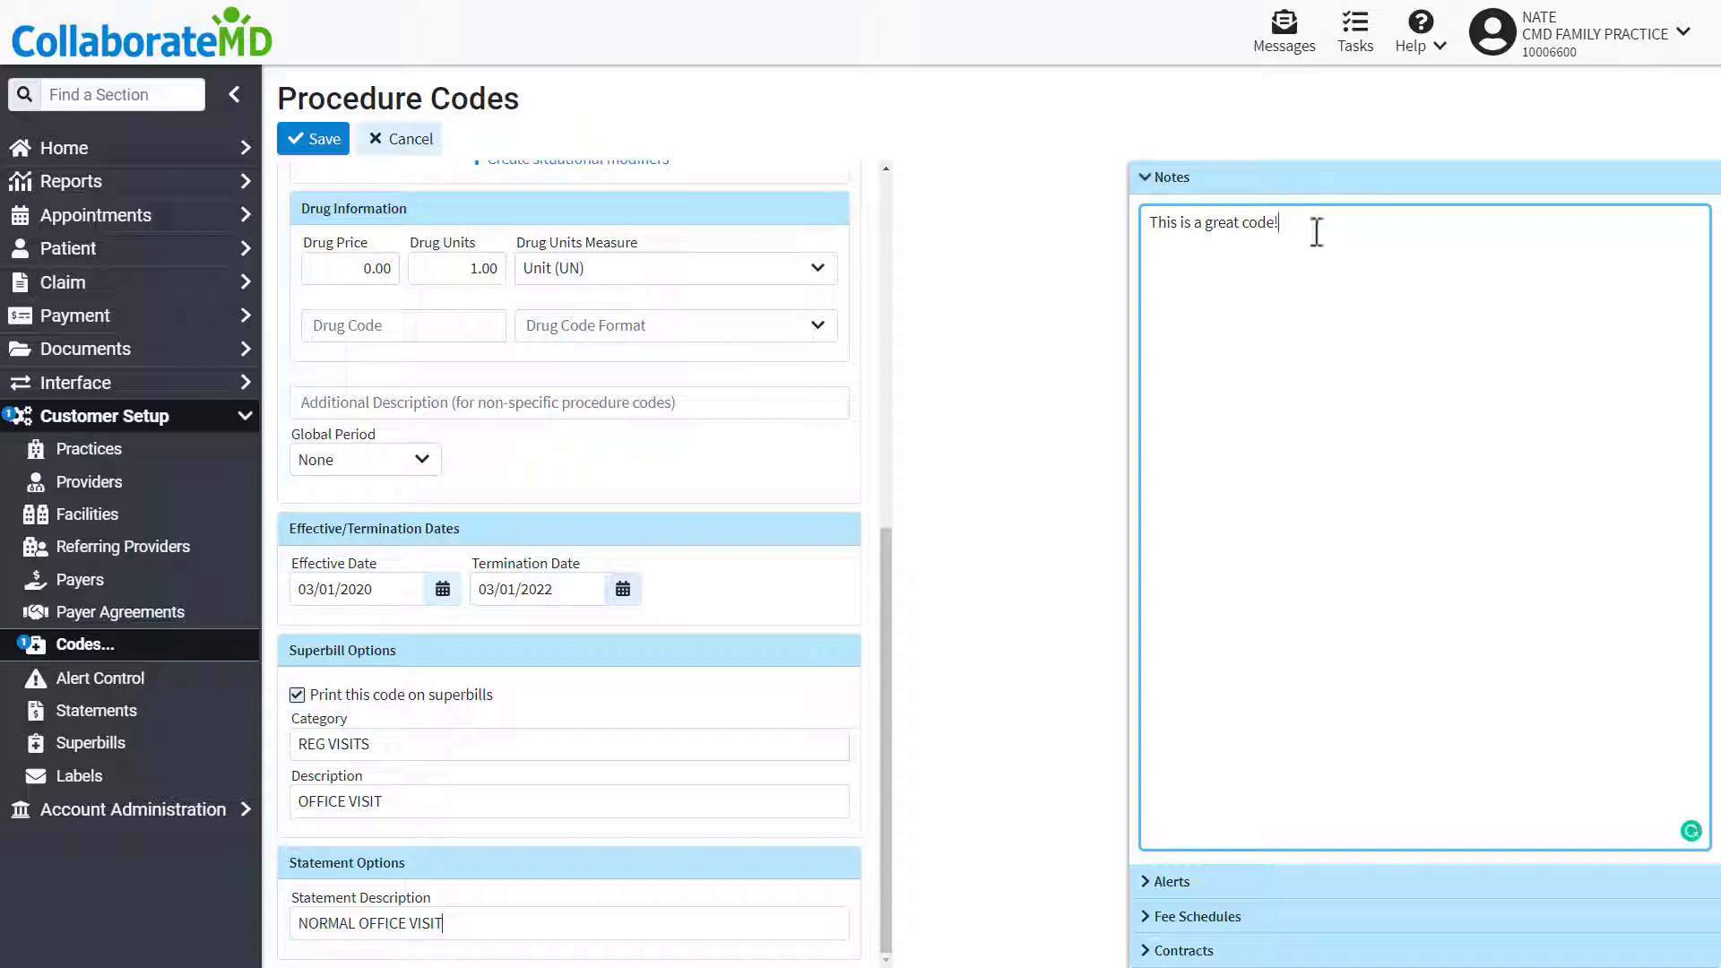
{"action": "left_click", "coordinate": [1171, 880]}
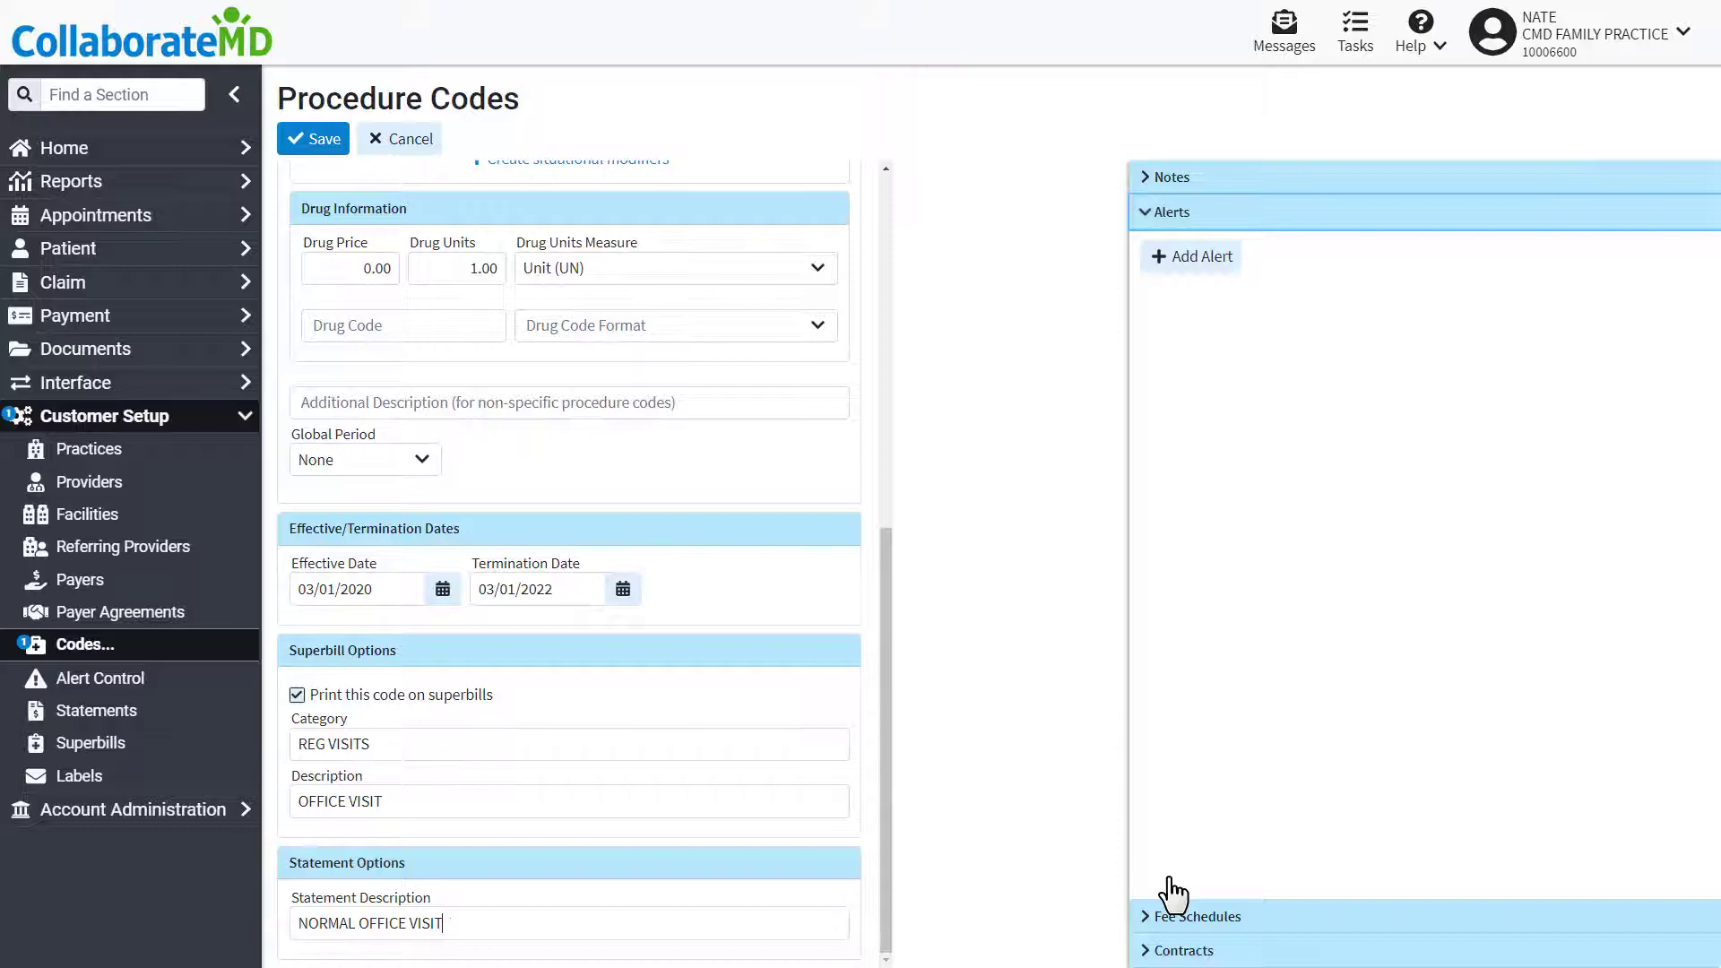
{"action": "mouse_move", "coordinate": [1162, 464]}
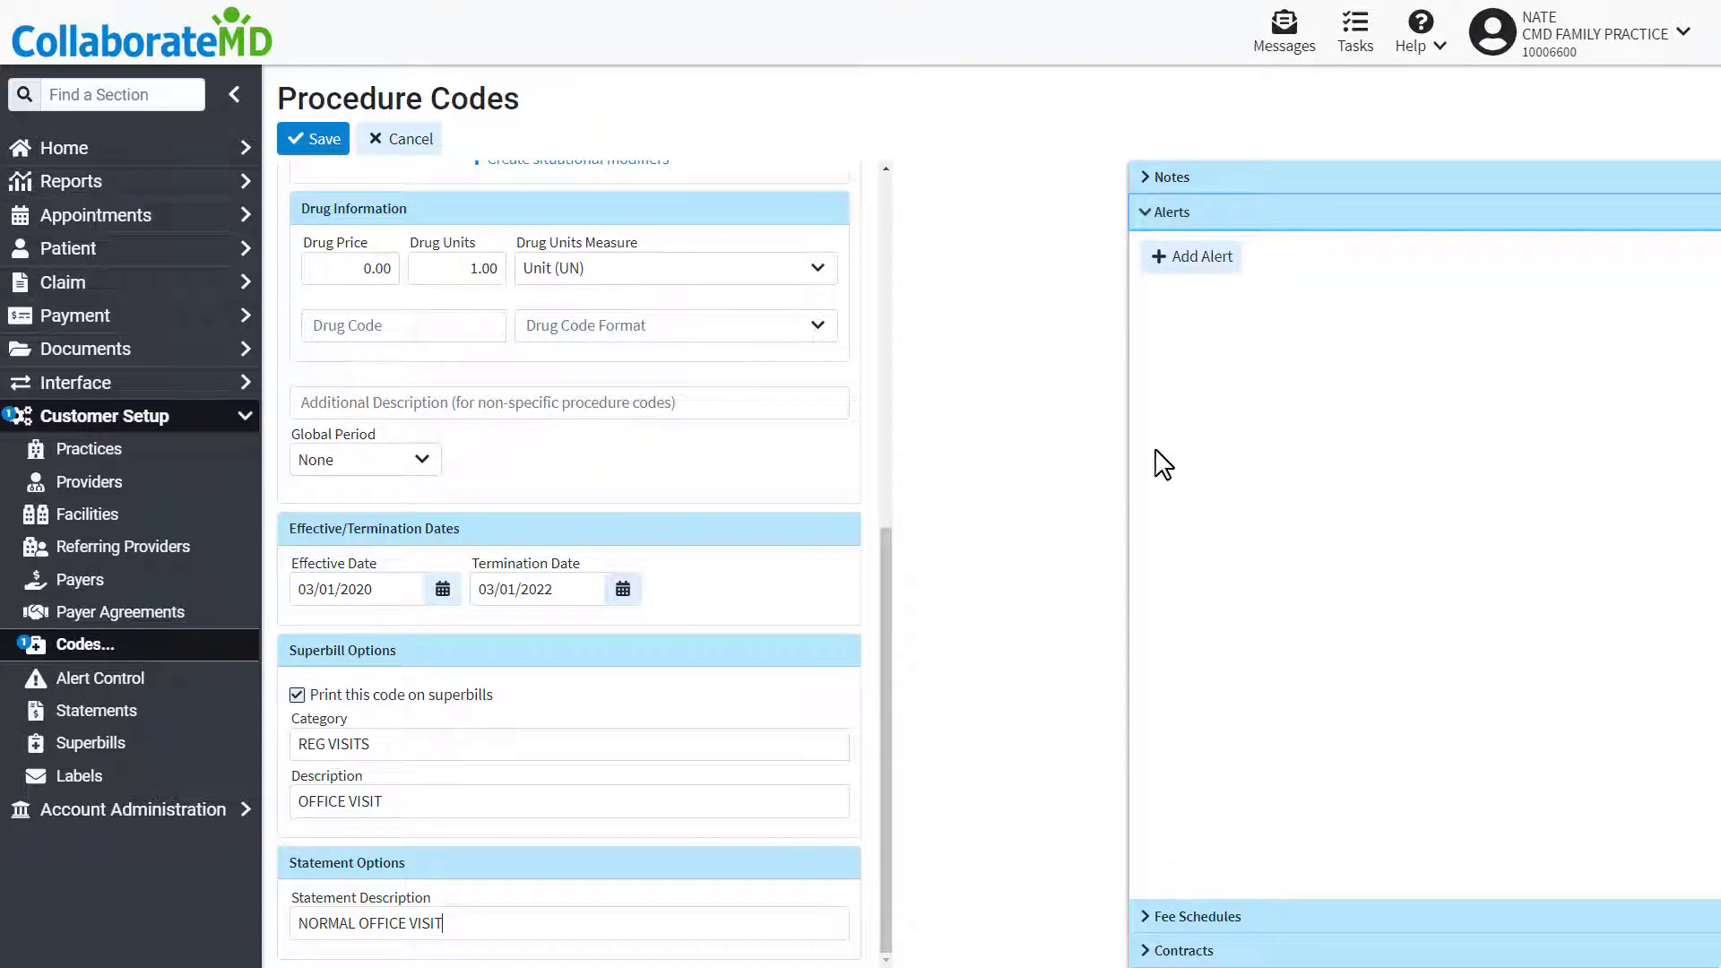
- Add claim-section alert 'BlueCross will not accept this code', then expand Fee Schedules
{"action": "left_click", "coordinate": [1189, 255]}
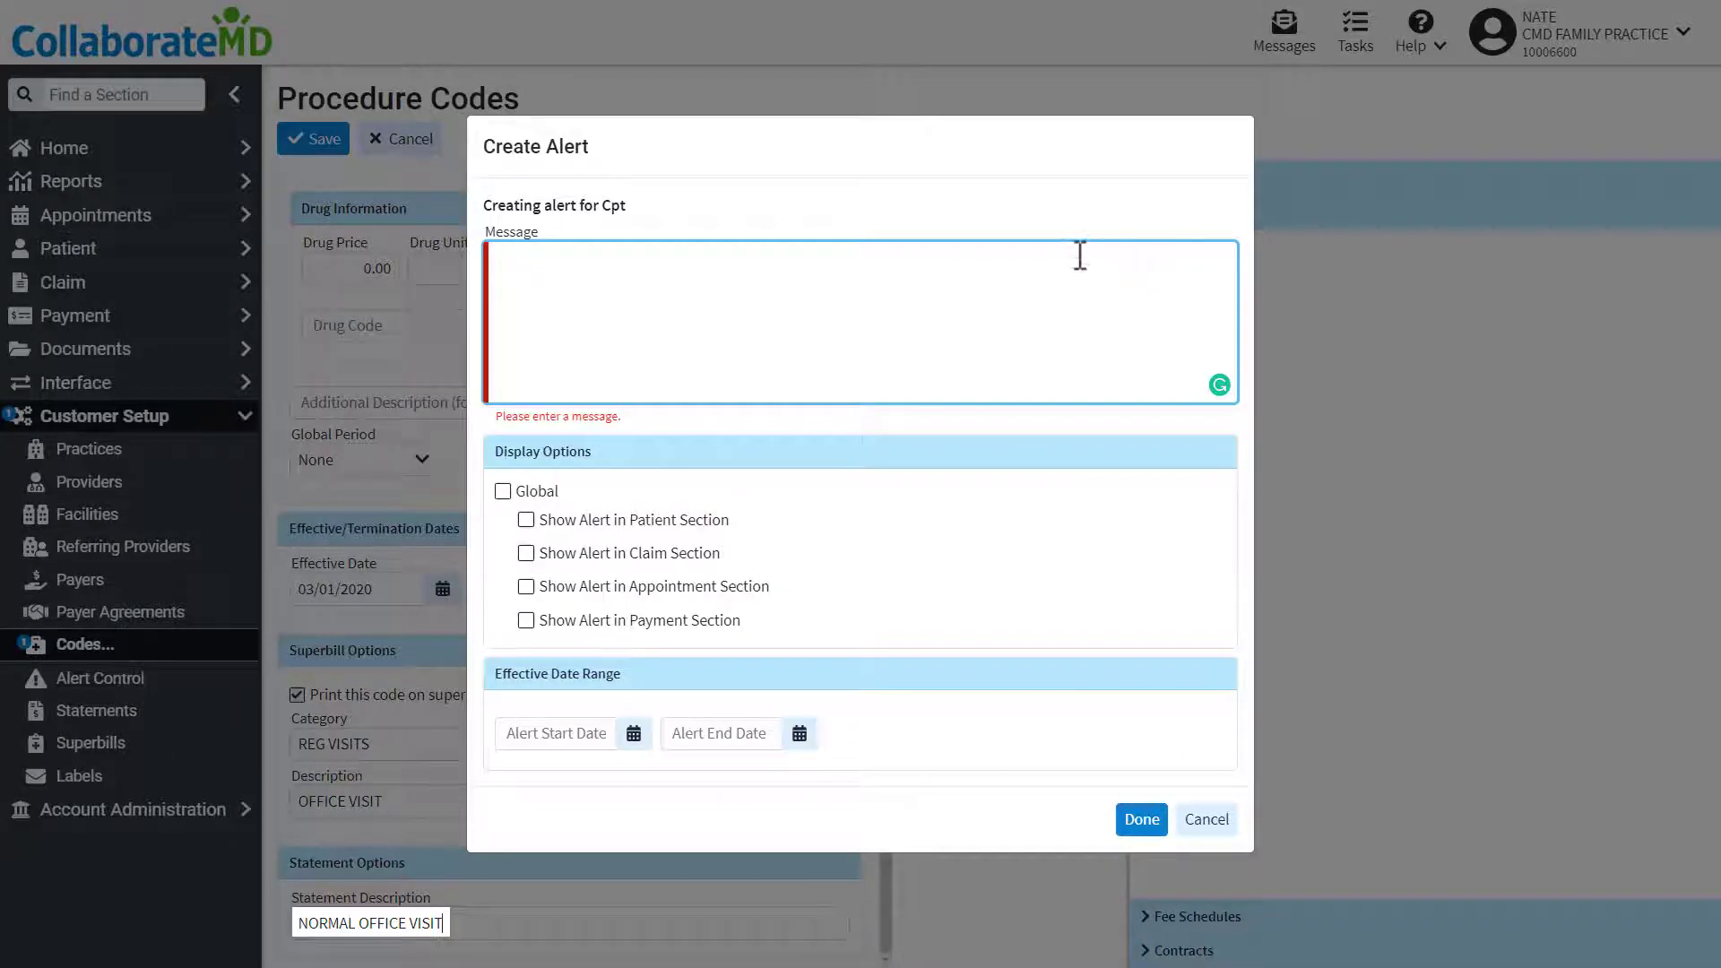
{"action": "type", "text": "BlueCross will not ac"}
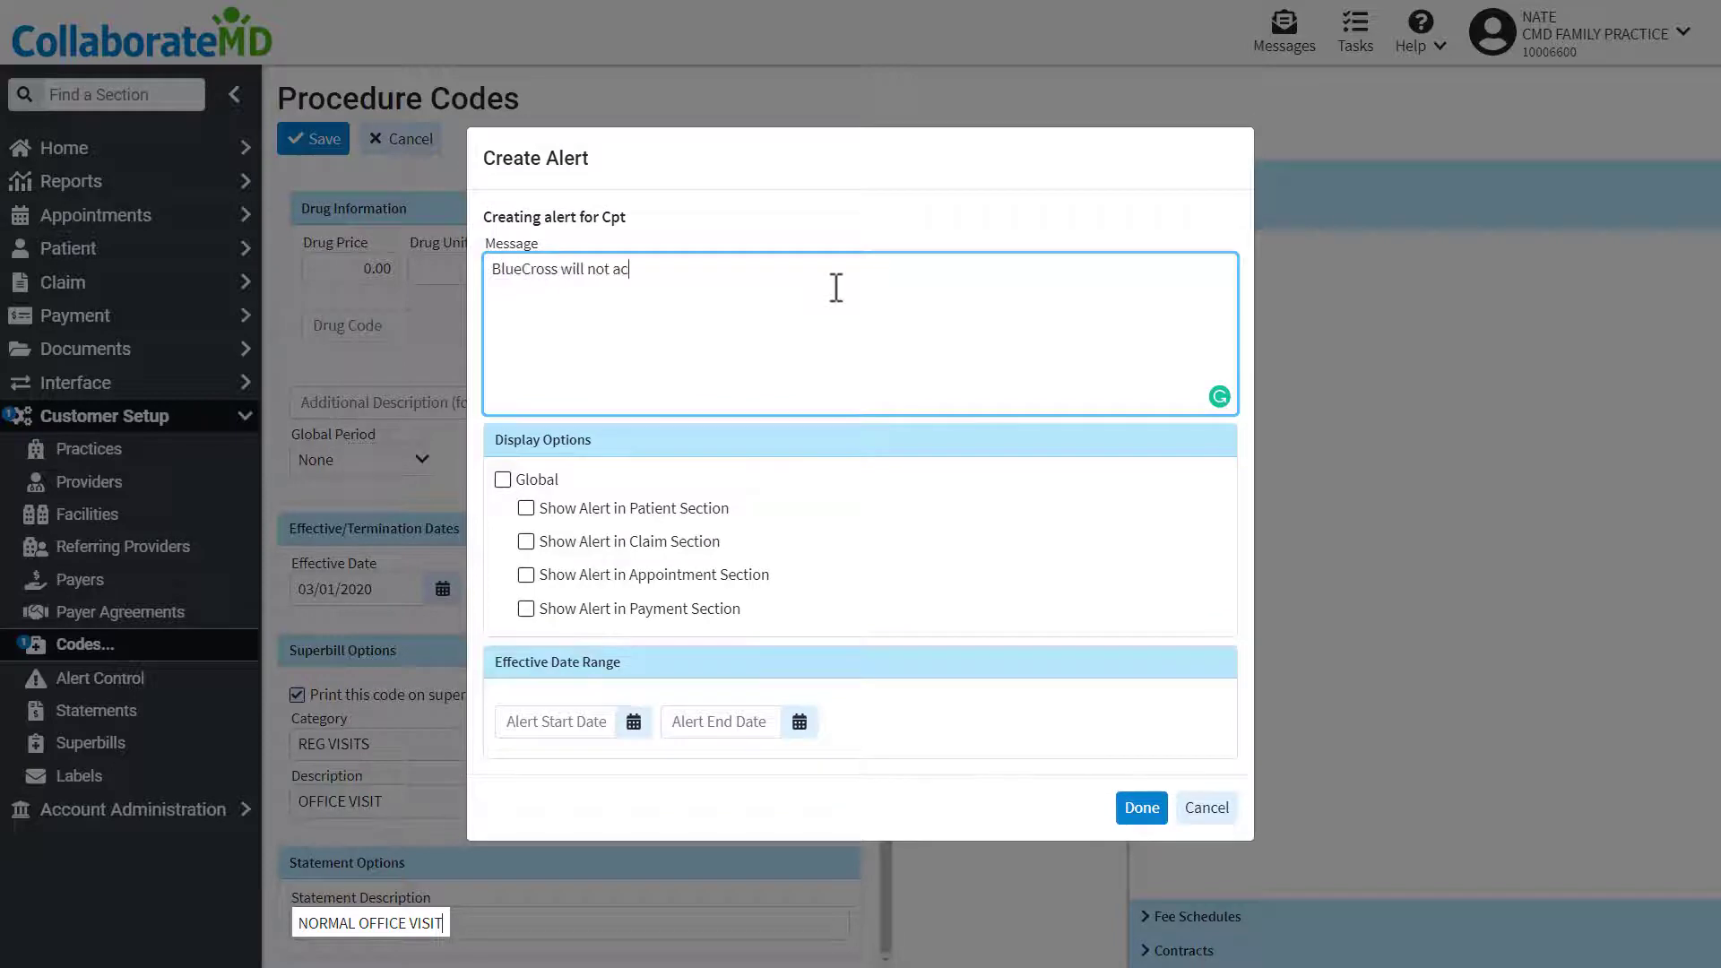
{"action": "type", "text": "cept this code"}
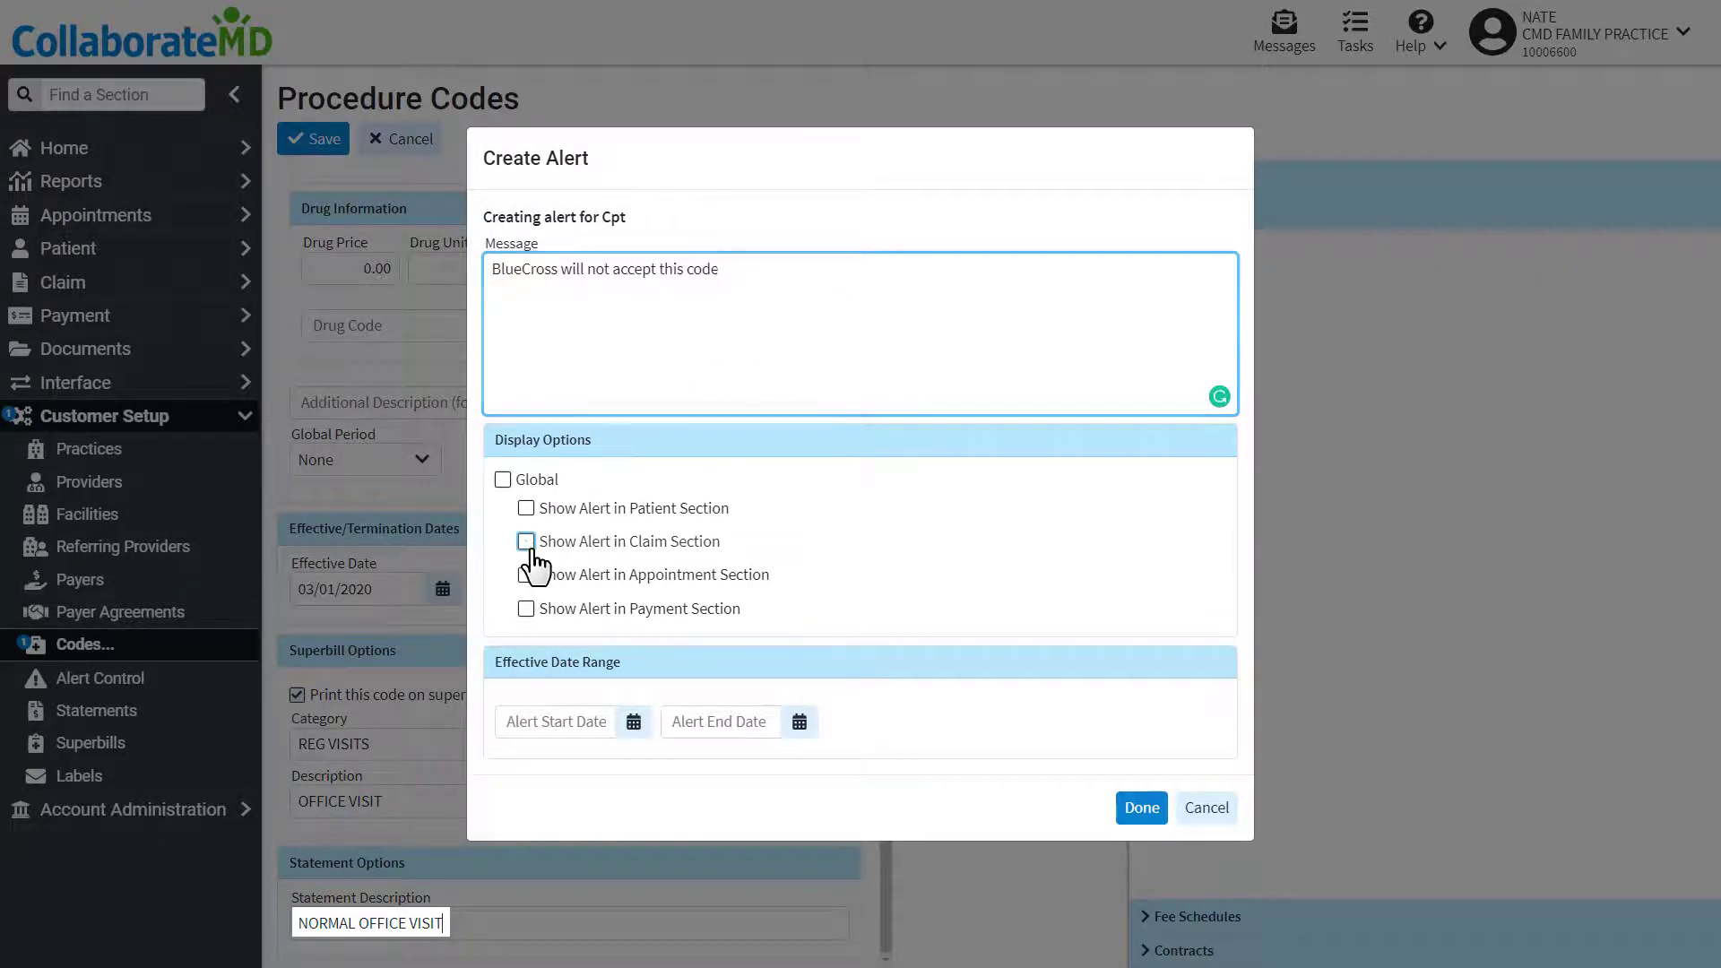
{"action": "left_click", "coordinate": [526, 539]}
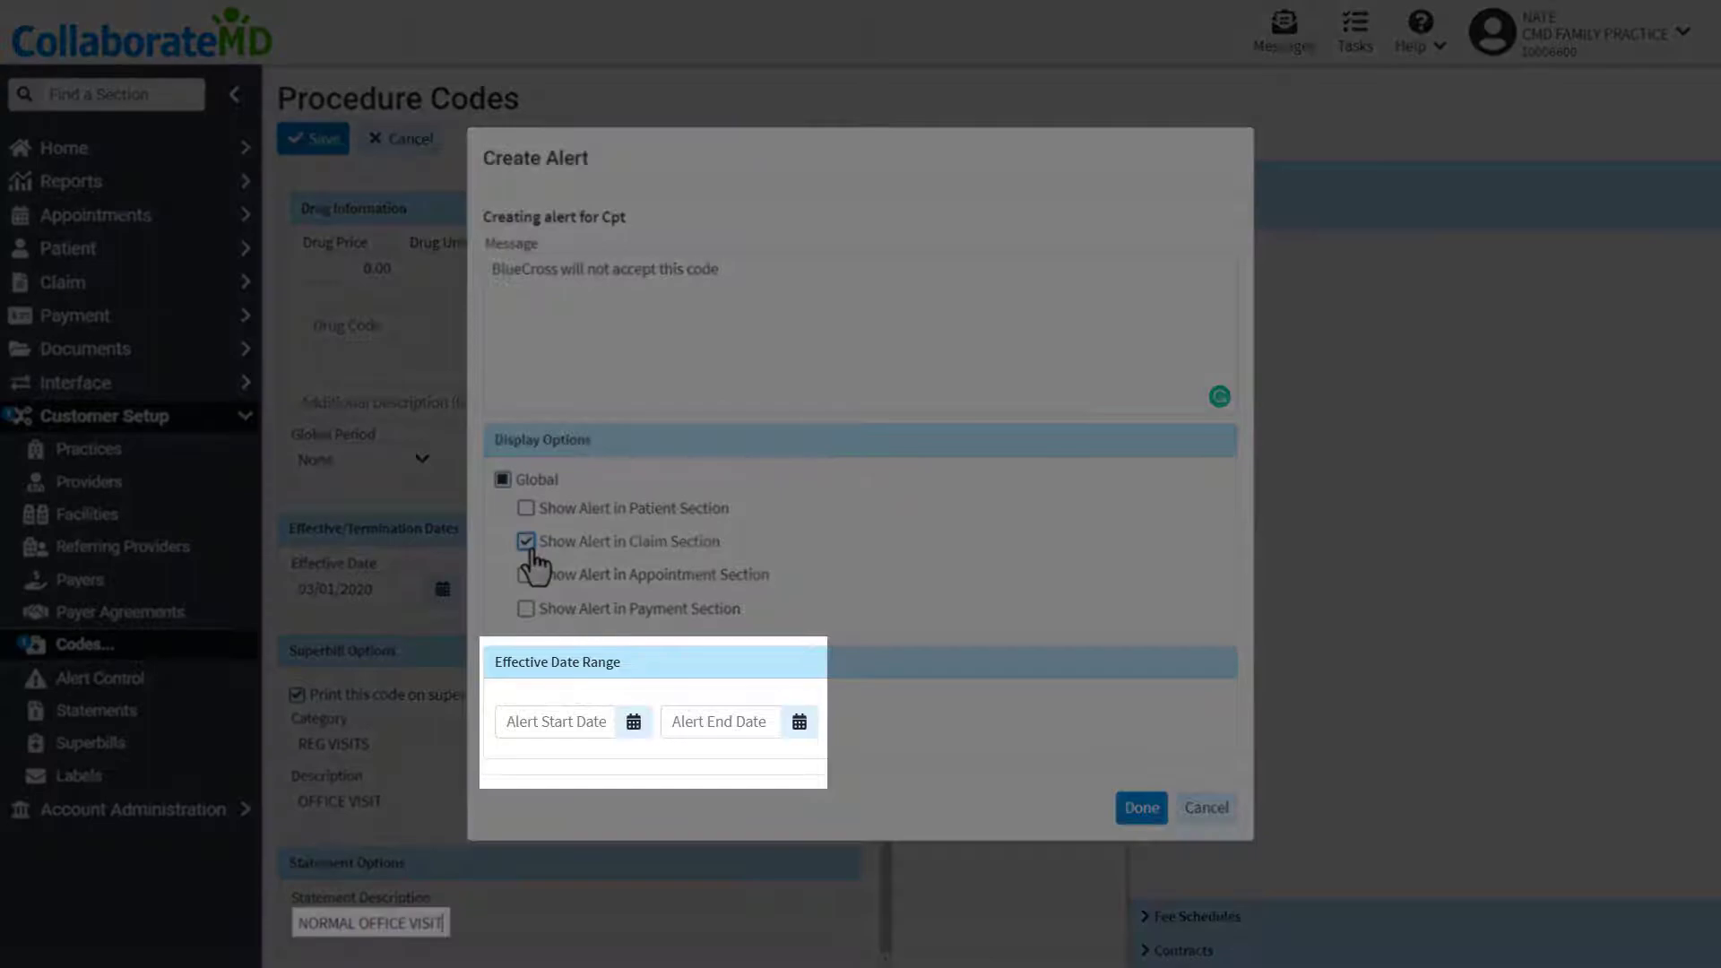
{"action": "left_click", "coordinate": [1139, 808]}
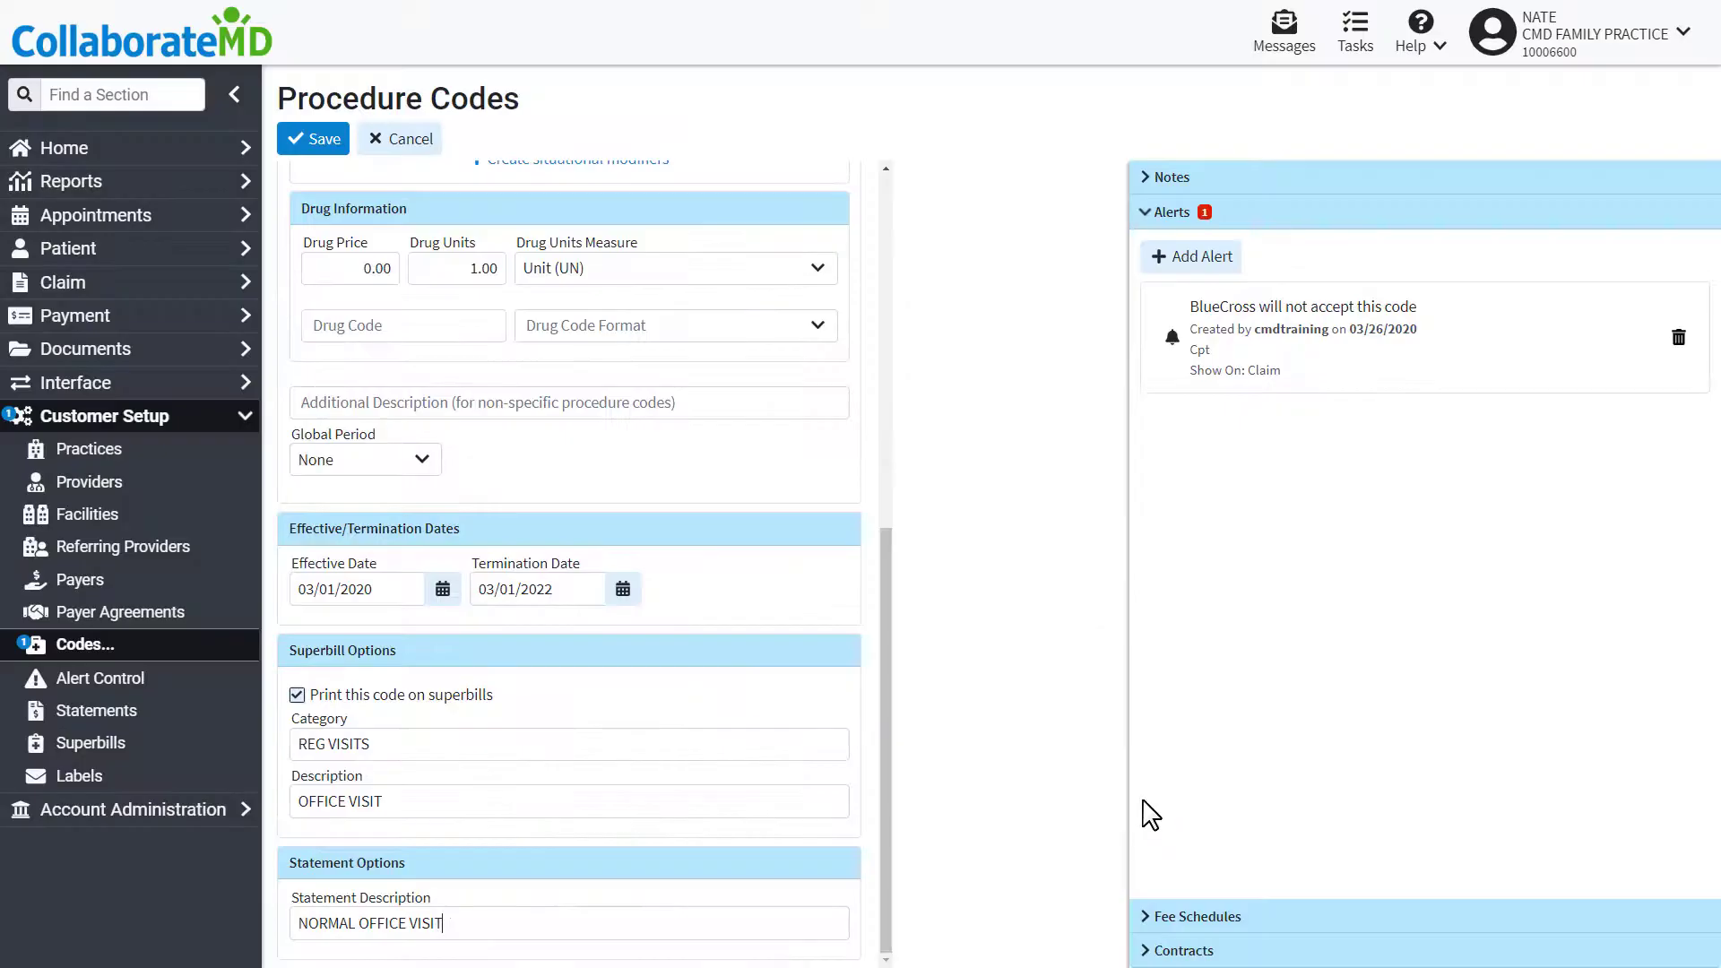
{"action": "left_click", "coordinate": [1196, 916]}
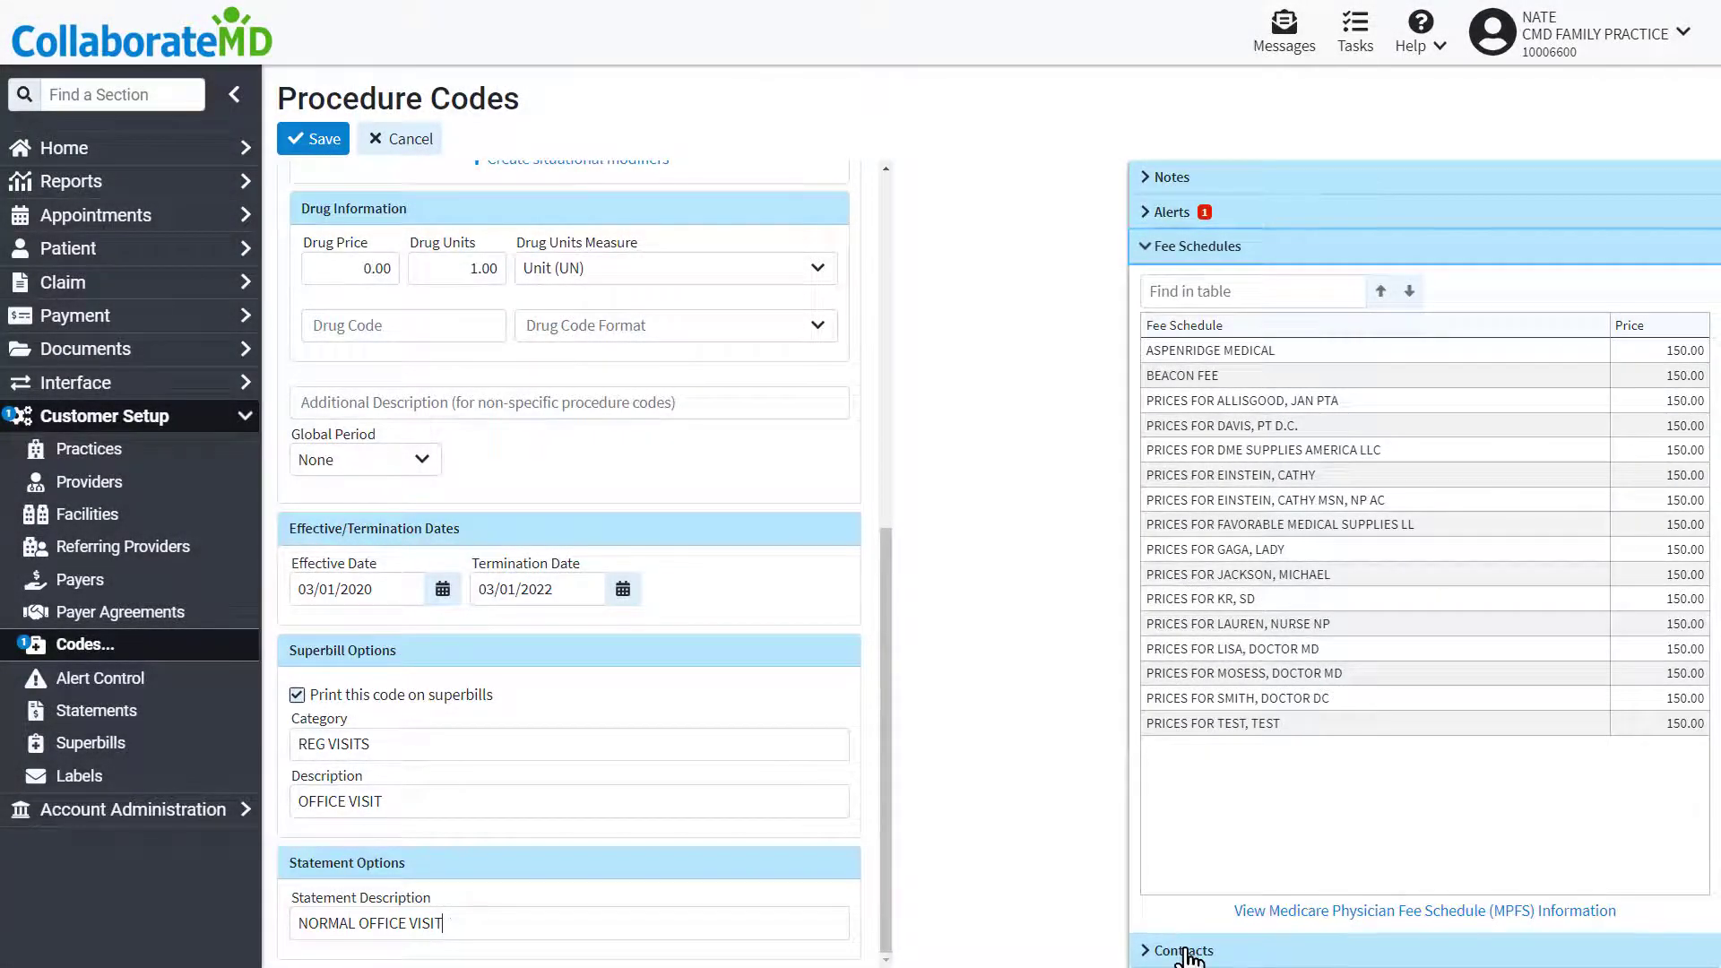
- In Contracts, tick Exclude for AARP - UNITED HEALTHCARE, AETNA and AETNA AFFORDABLE HEALTH CHOICES - SRC
{"action": "left_click", "coordinate": [1184, 950]}
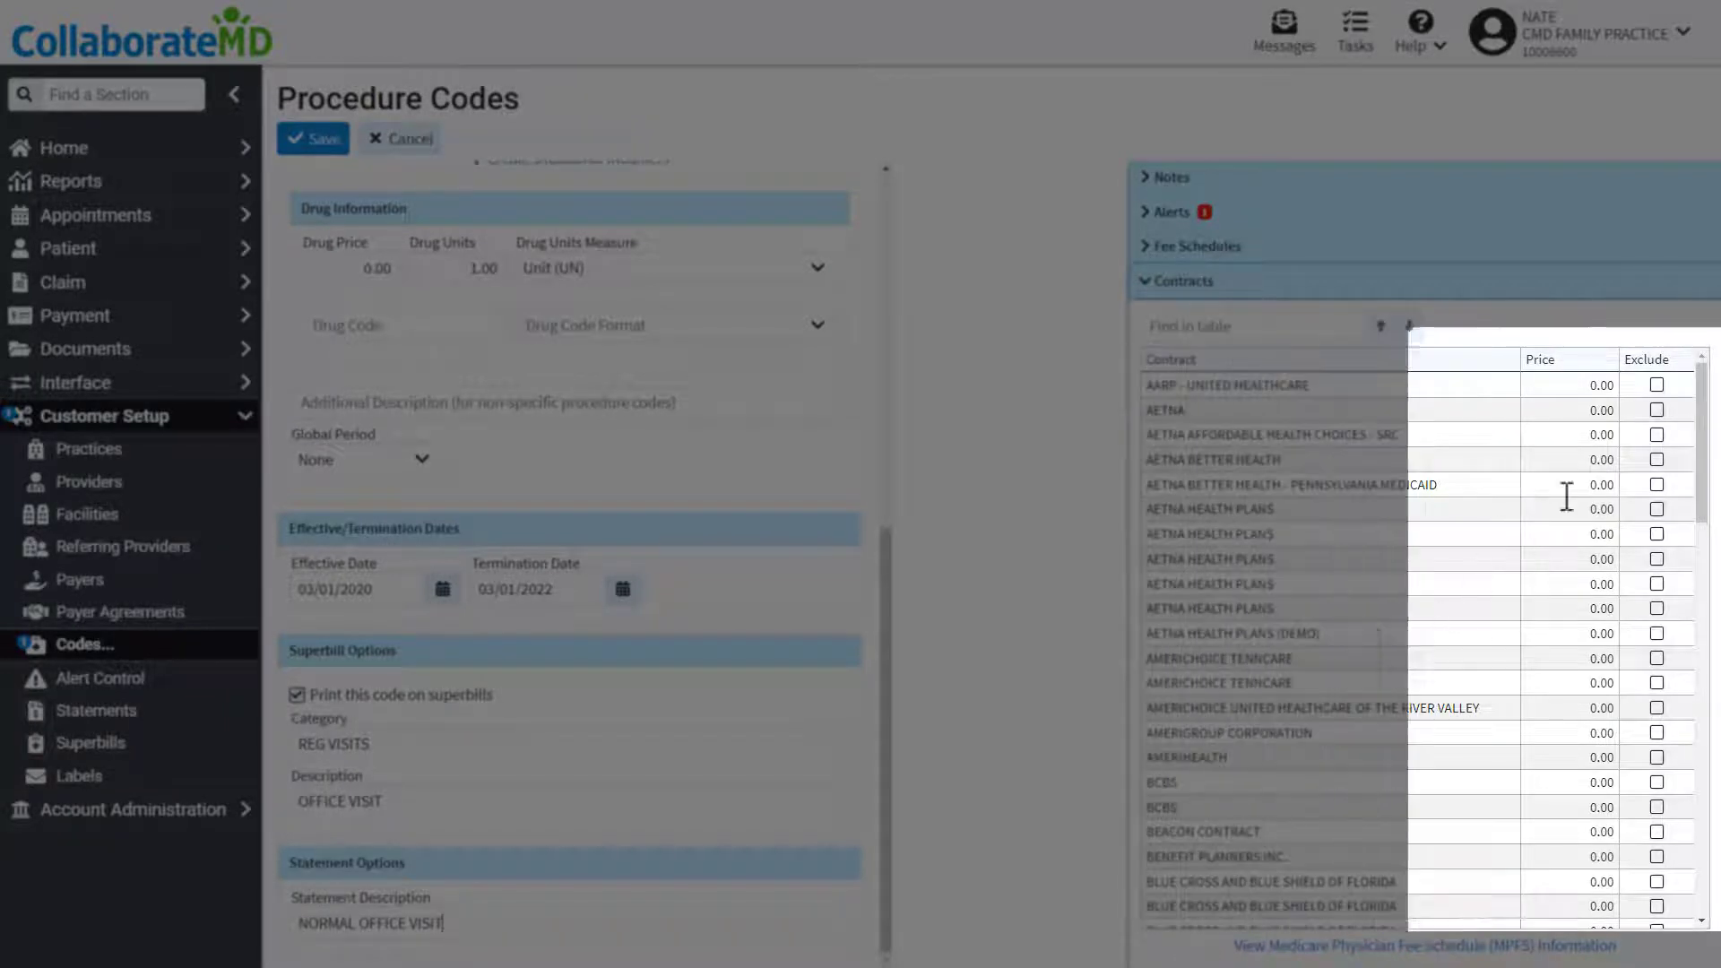
{"action": "left_click", "coordinate": [1656, 384]}
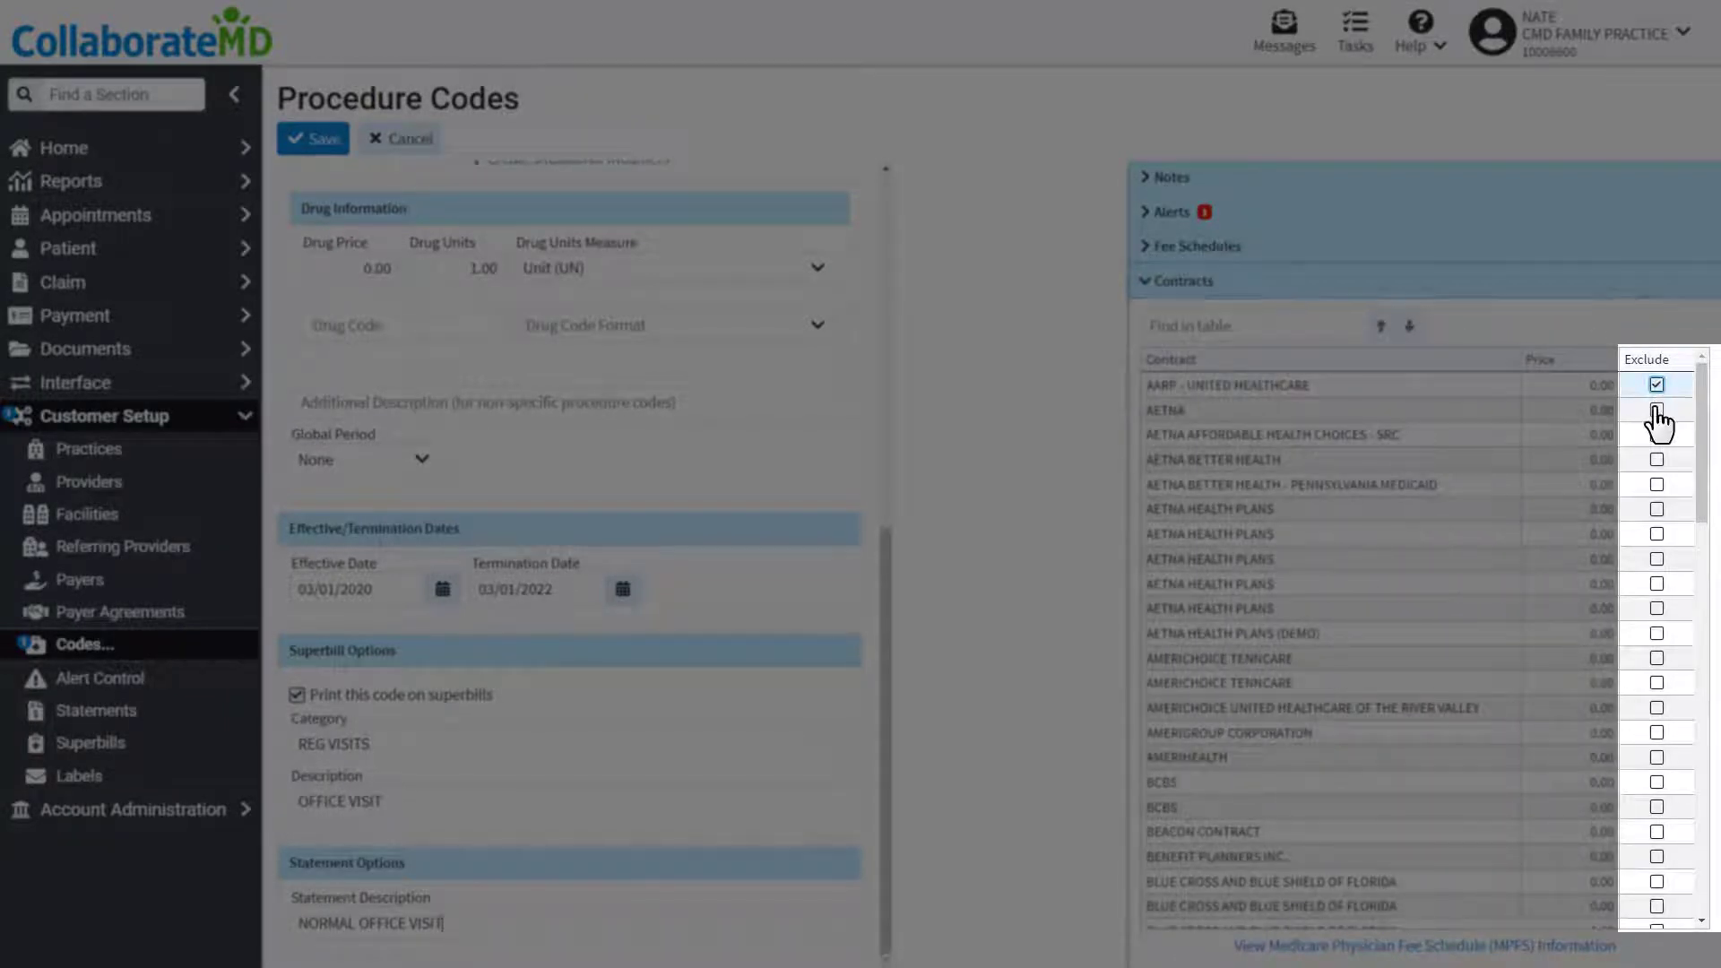
{"action": "left_click", "coordinate": [1656, 409]}
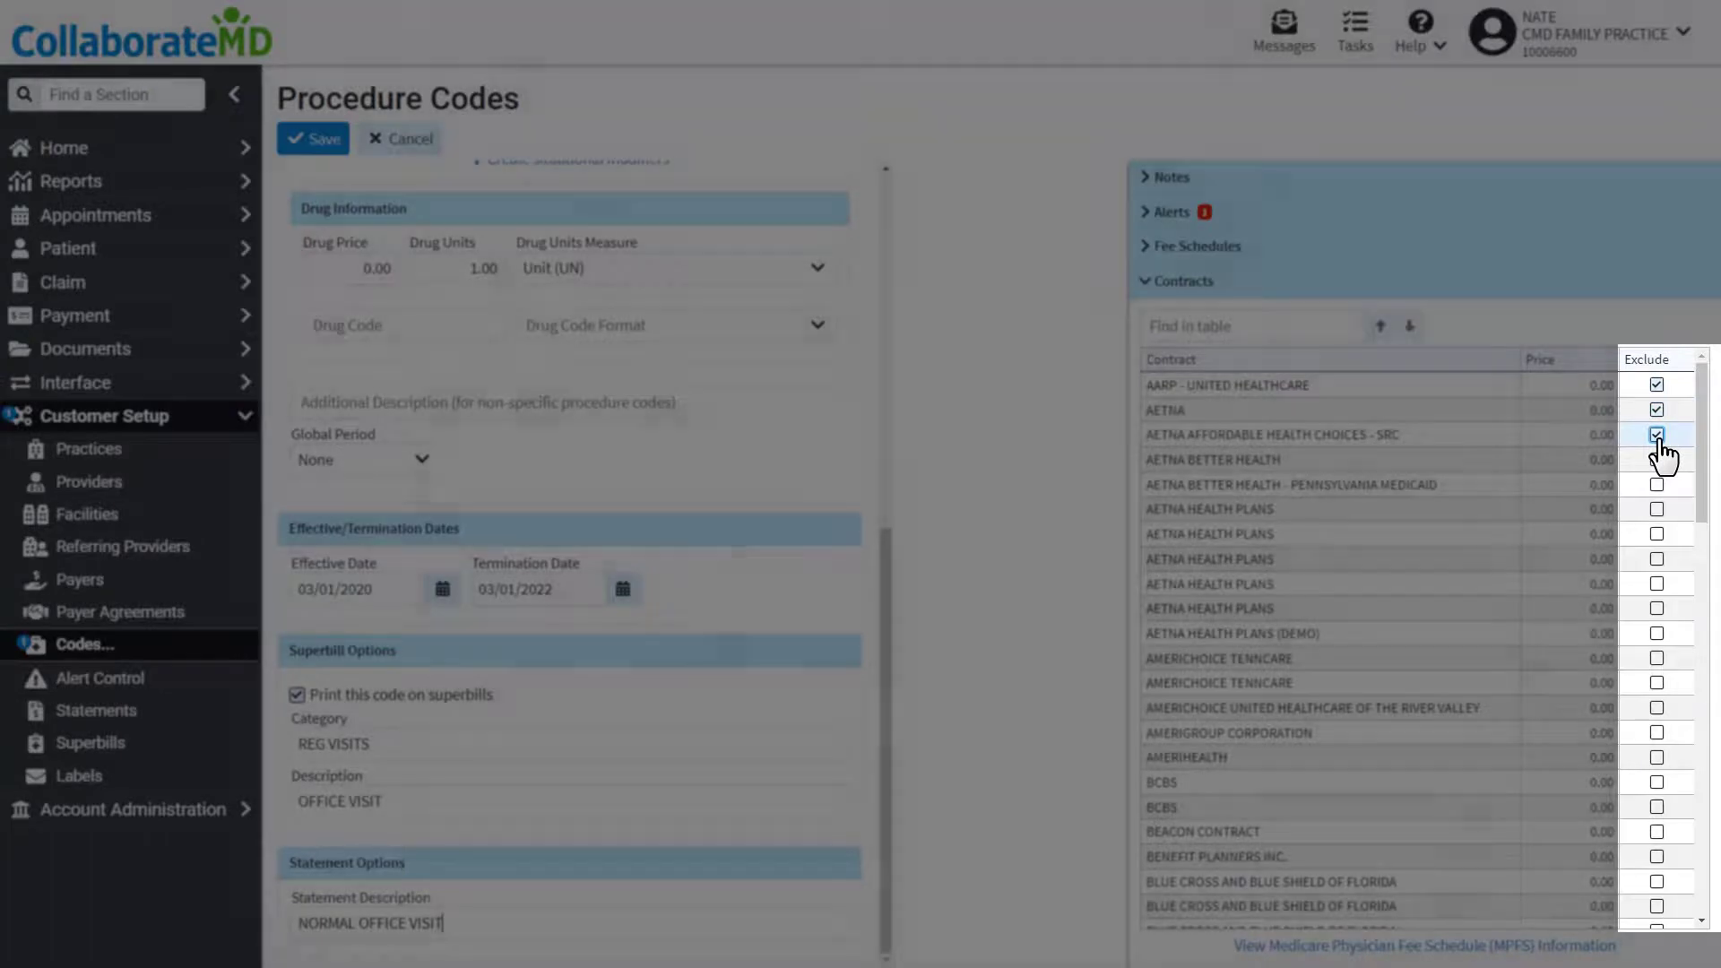
{"action": "left_click", "coordinate": [1656, 434]}
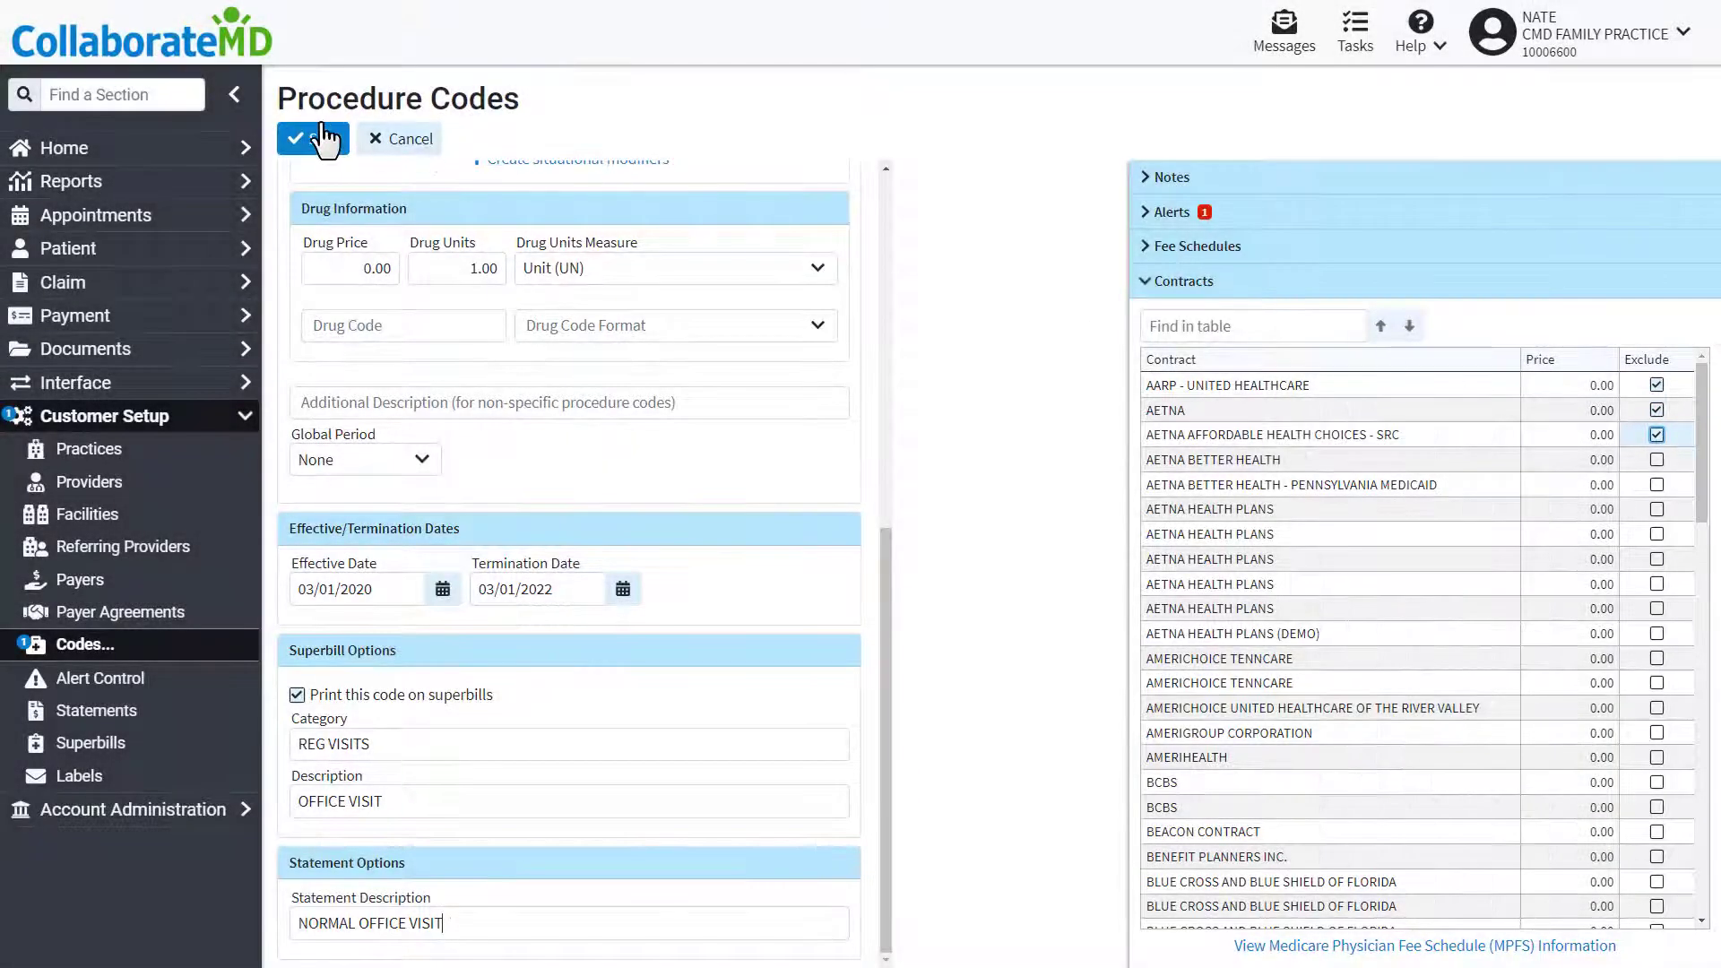
- Save procedure code 99211 at $25.00 so it appears in the recently opened list
{"action": "left_click", "coordinate": [298, 138]}
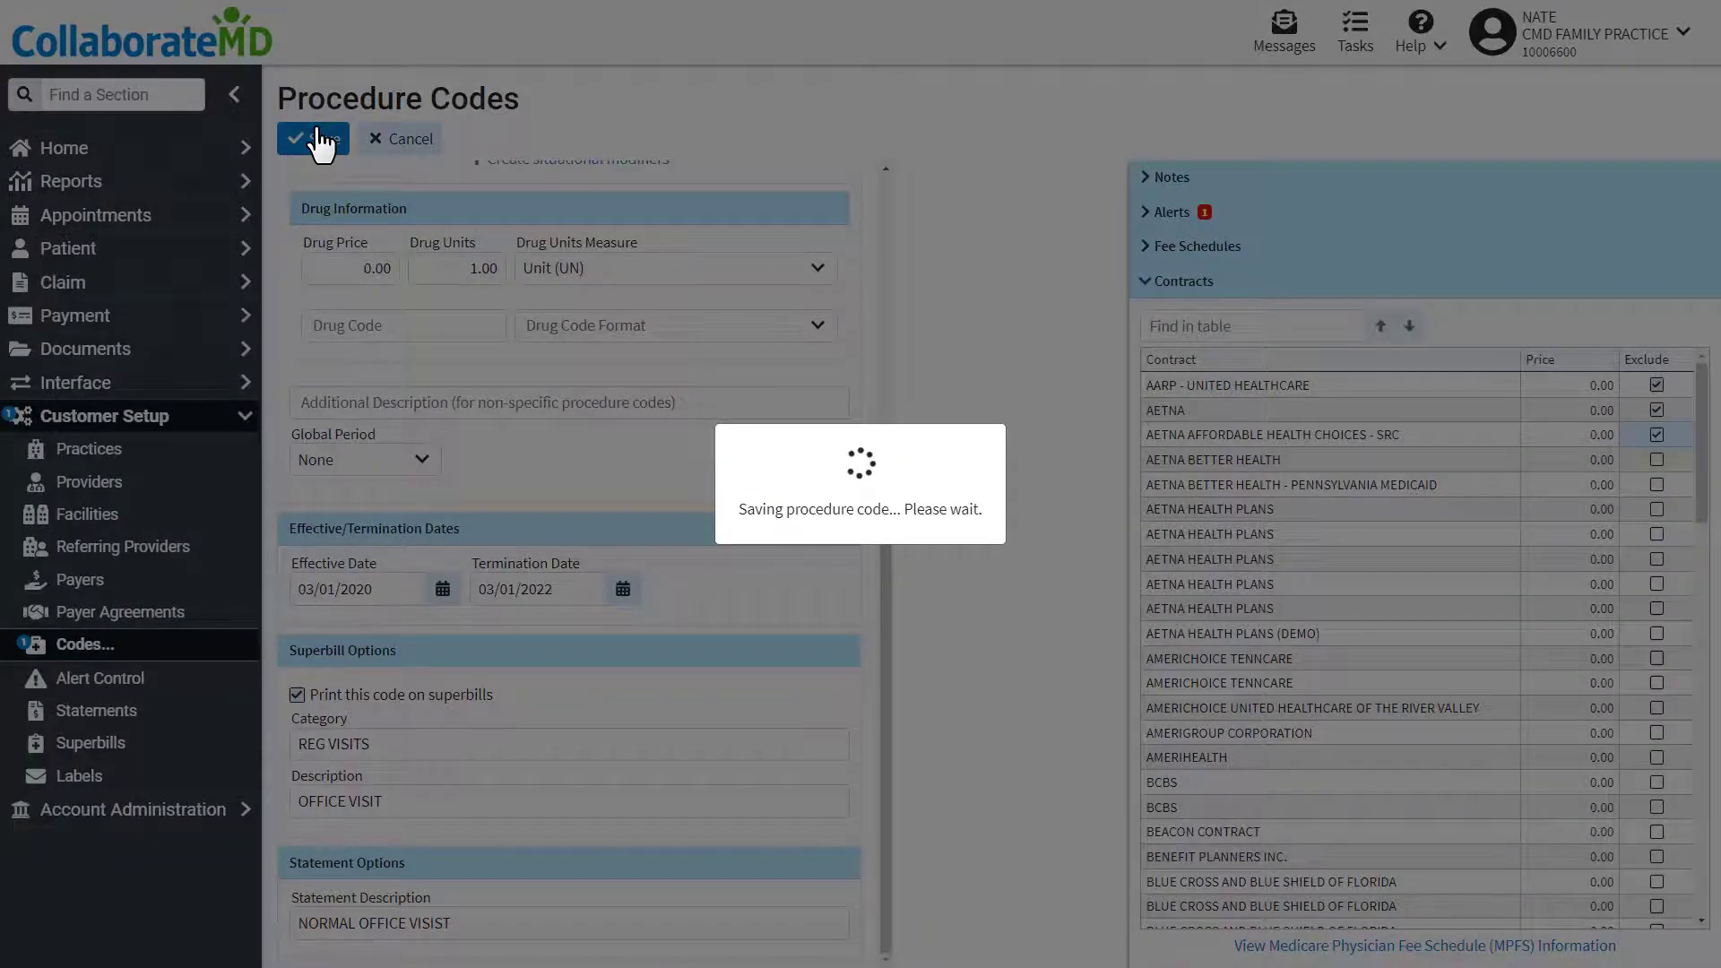
{"action": "left_click", "coordinate": [312, 138]}
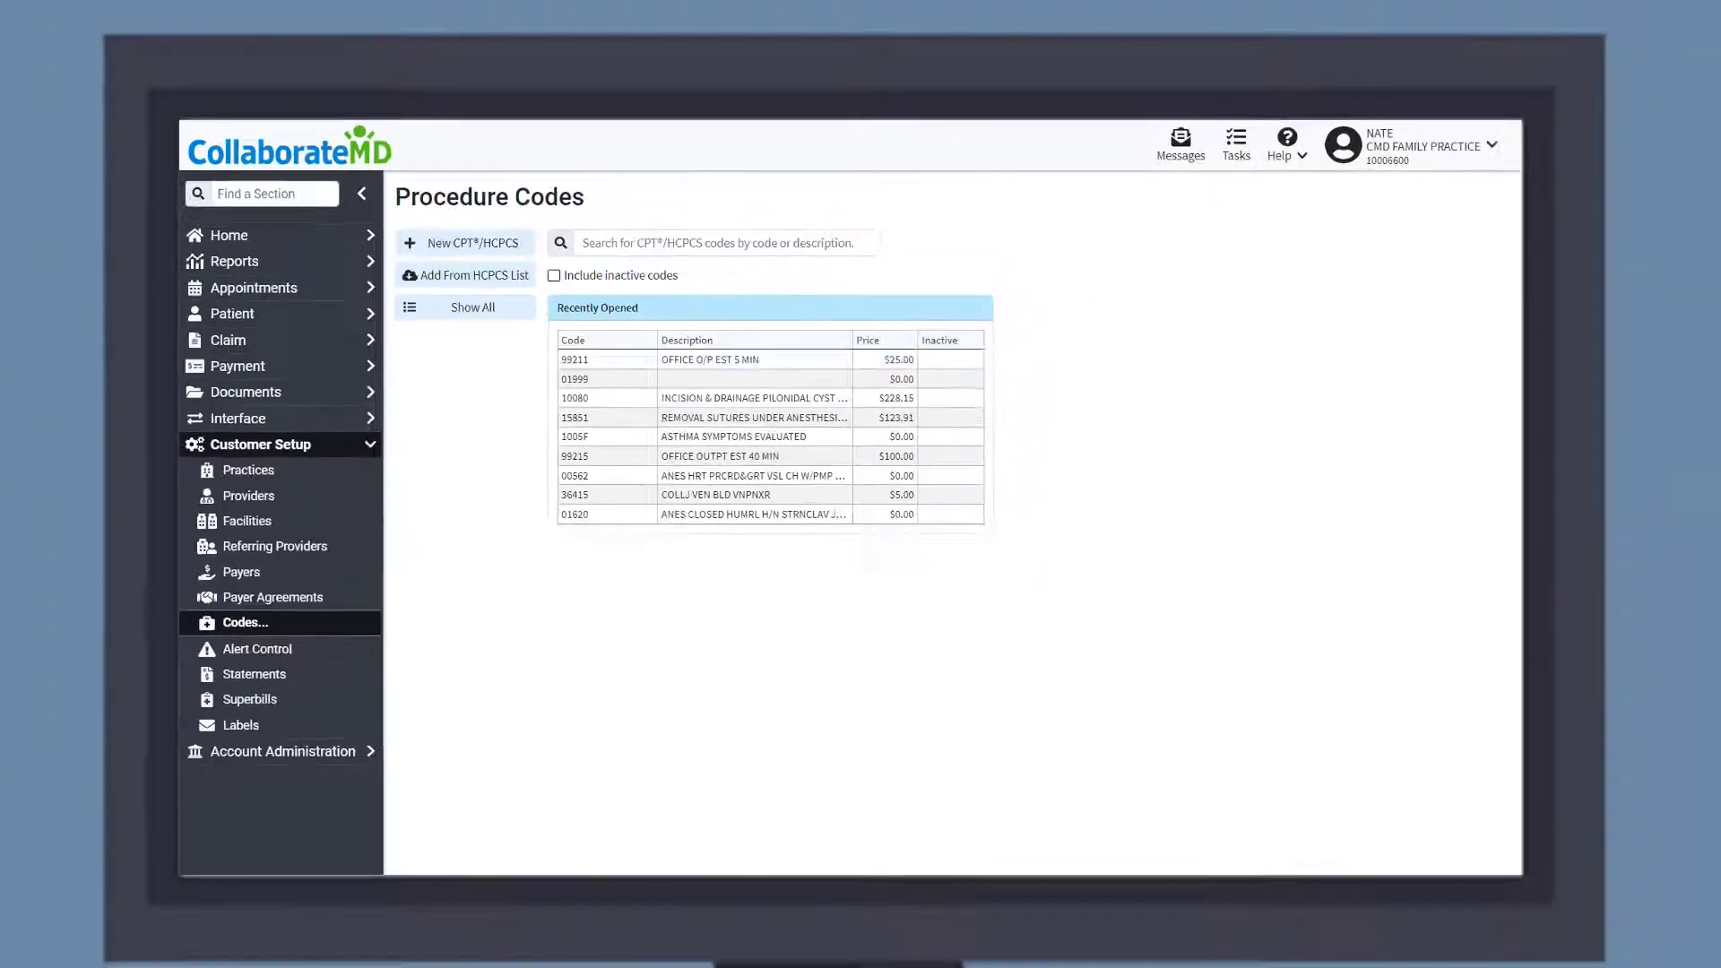
{"action": "left_click", "coordinate": [1279, 144]}
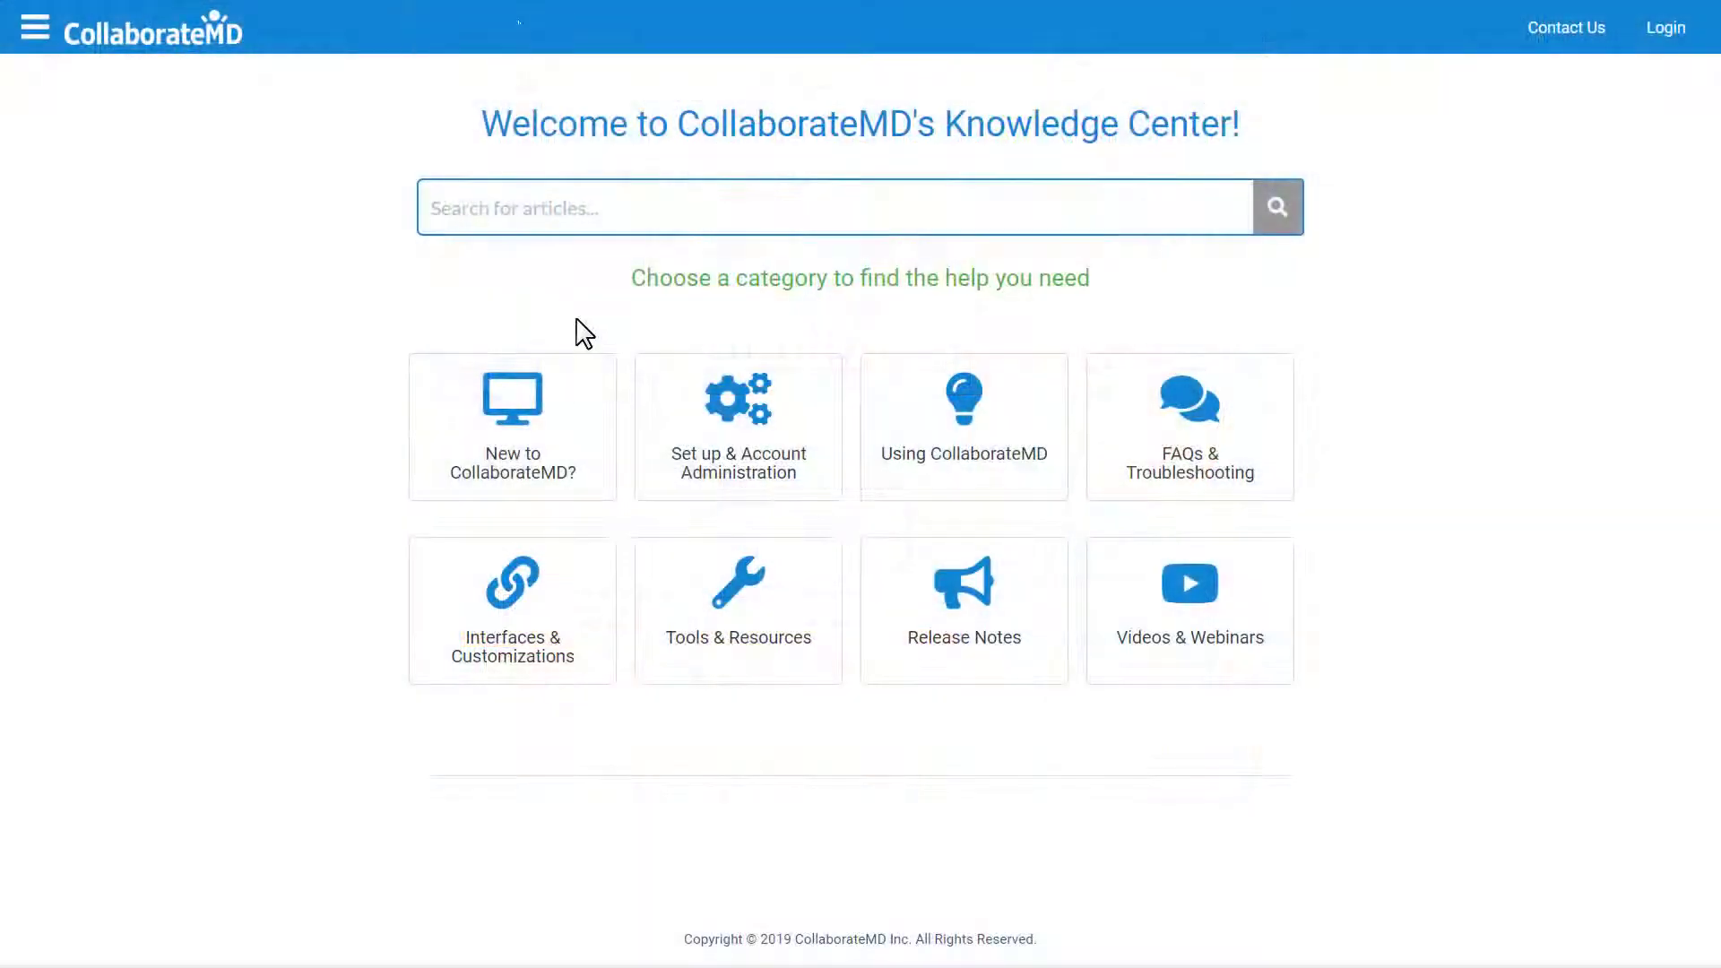
- Browse the Knowledge Center to Set up & Account Administration > Customer Setup > Codes
{"action": "left_click", "coordinate": [737, 426]}
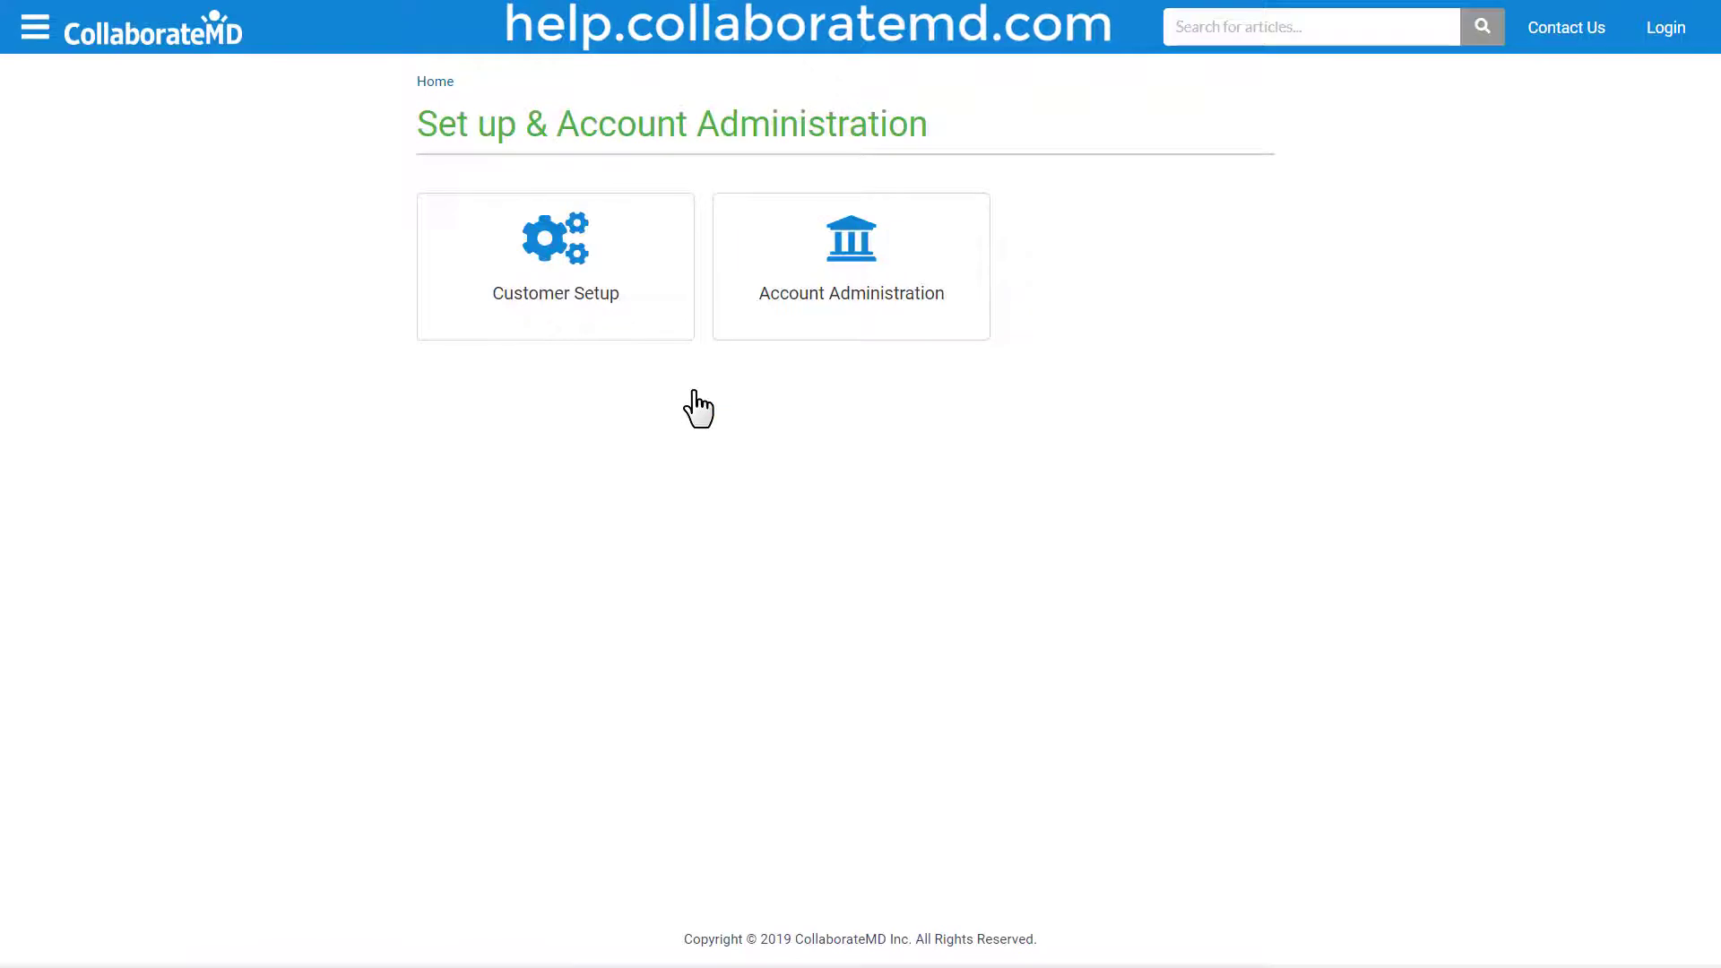
{"action": "left_click", "coordinate": [554, 265]}
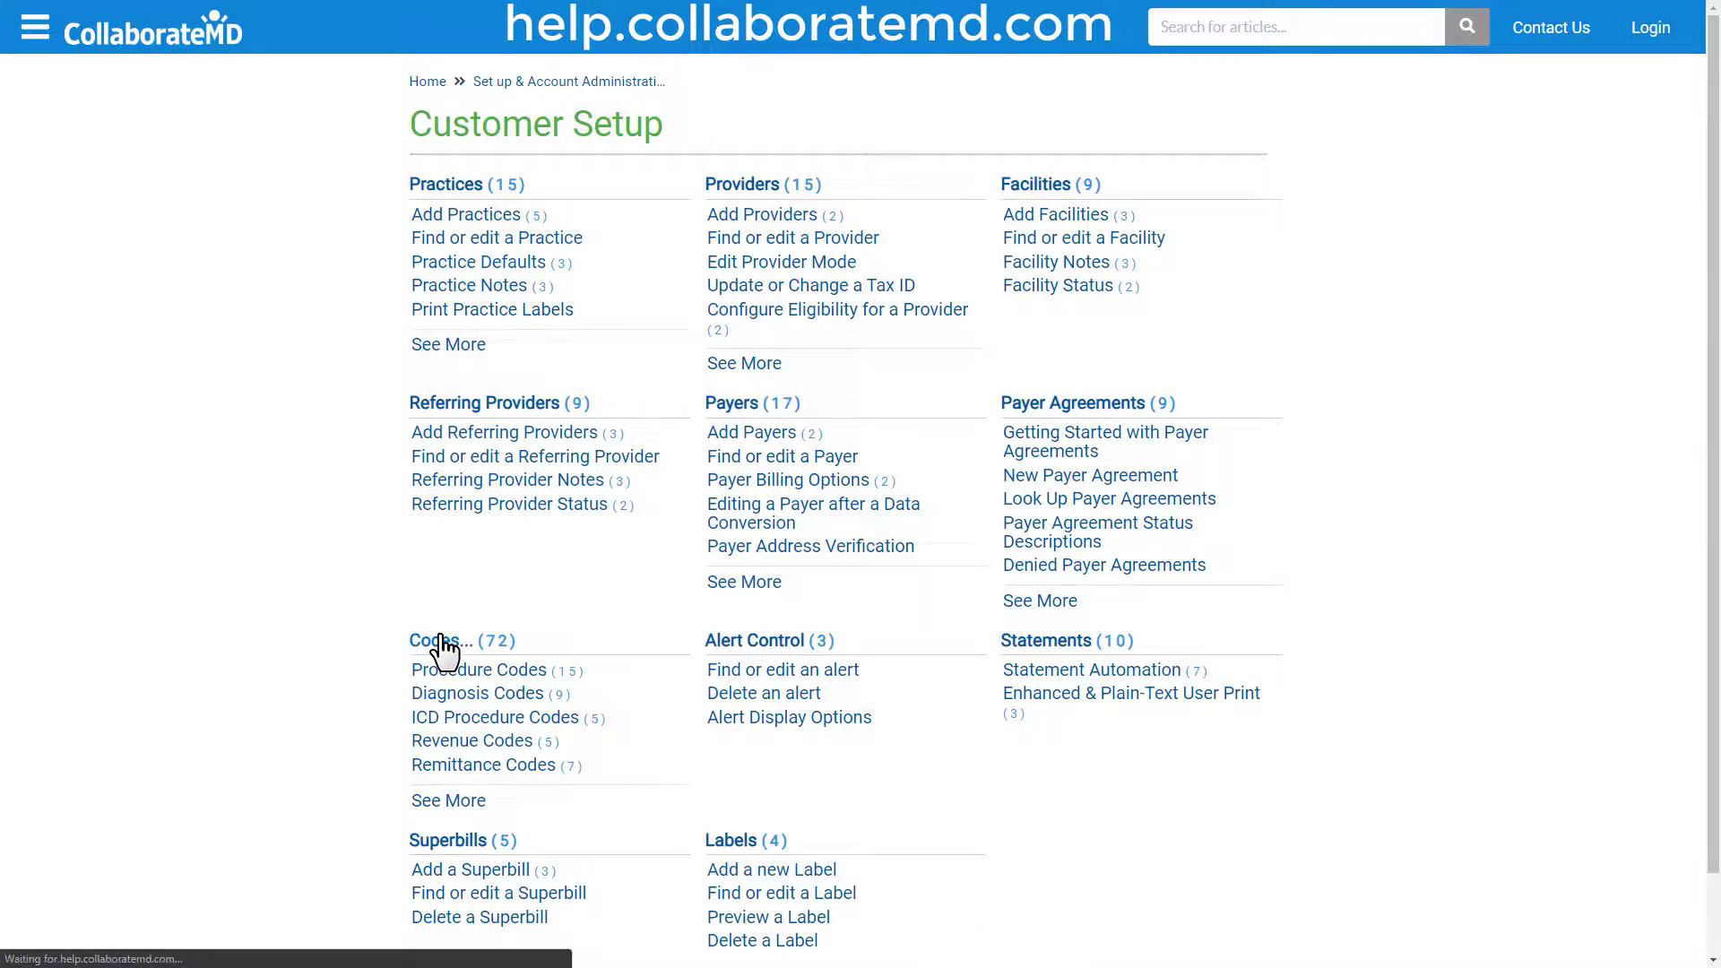
{"action": "left_click", "coordinate": [441, 641]}
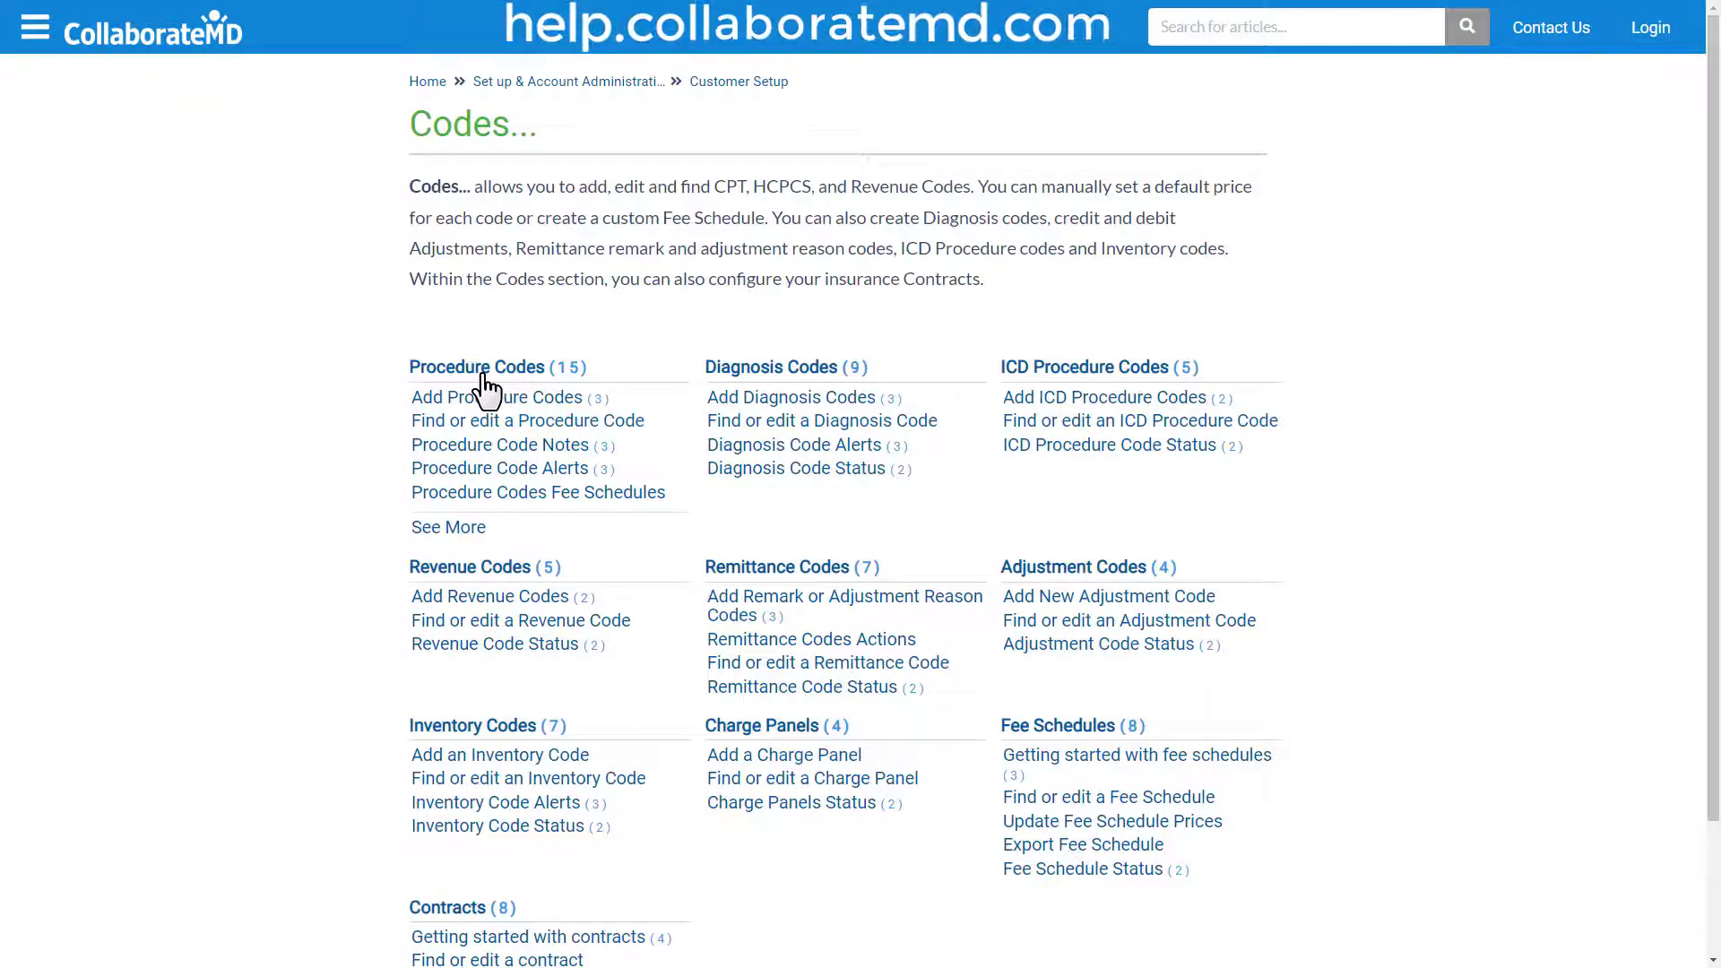